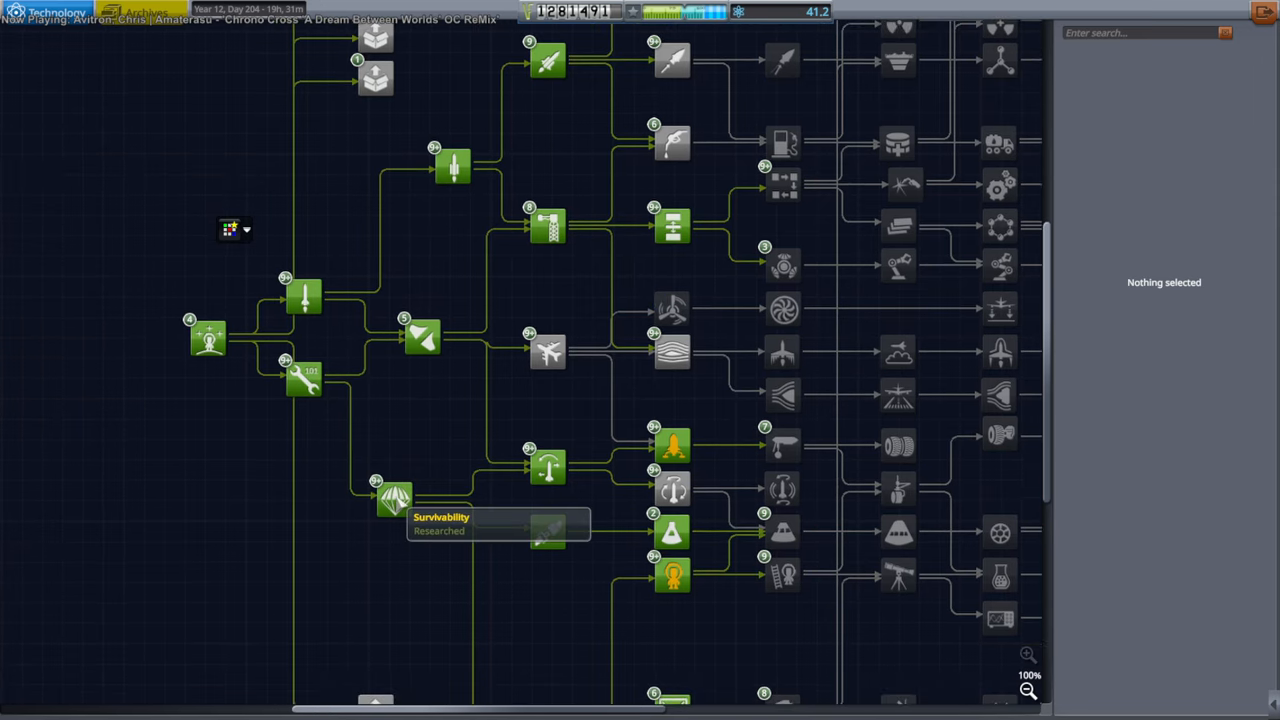
Select the Start node and review Aerodynamics' description, parts and 90-science cost
{"action": "left_click", "coordinate": [208, 337]}
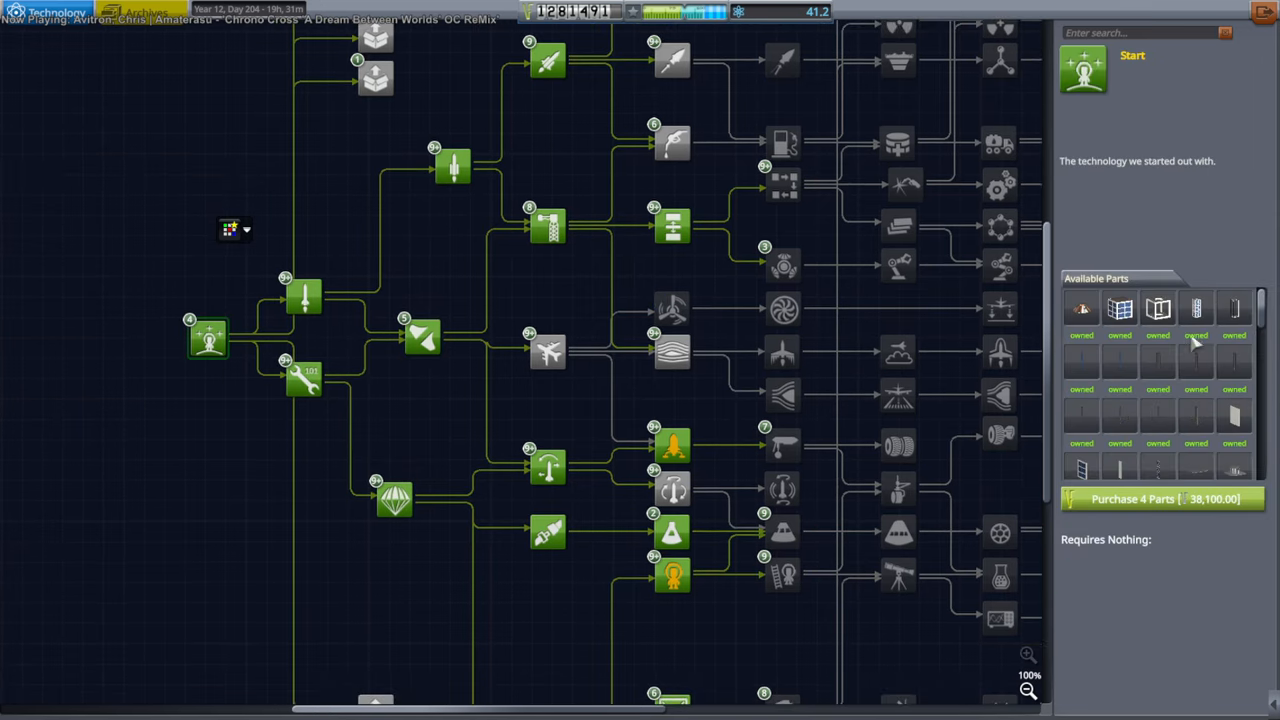
{"action": "scroll", "scroll_direction": "down", "scroll_amount": 3}
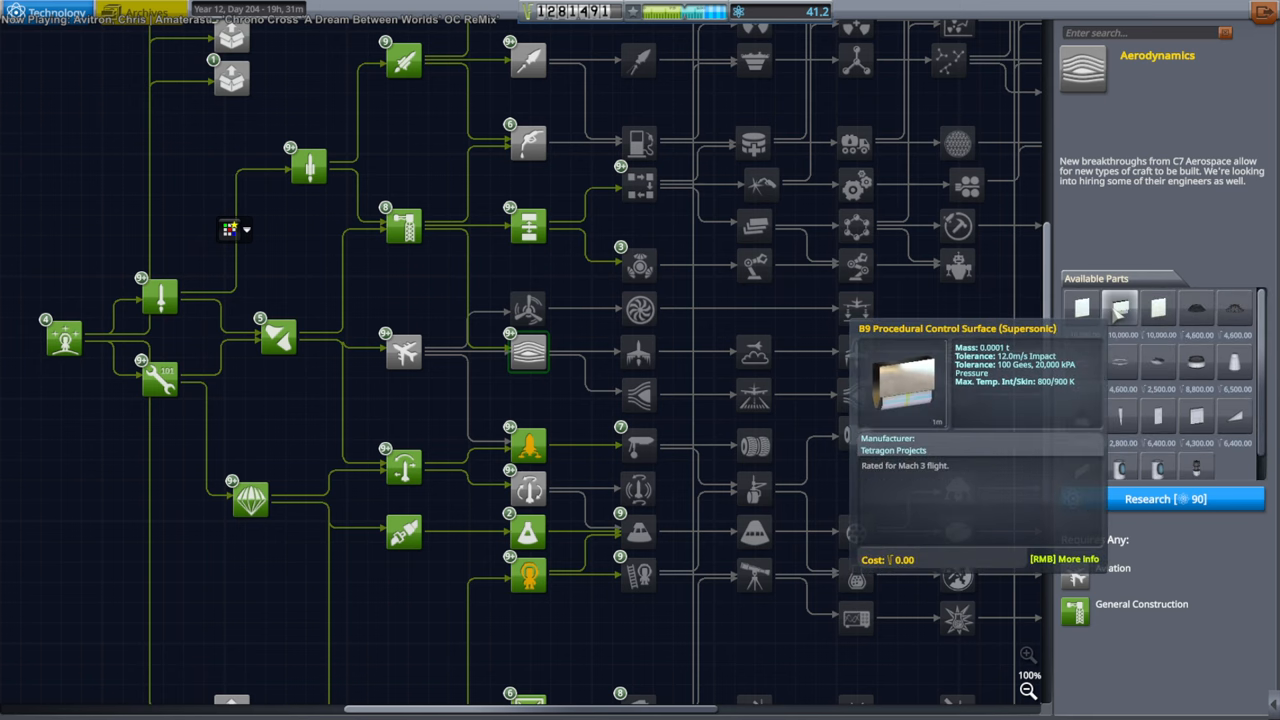
{"action": "mouse_move", "coordinate": [690, 450]}
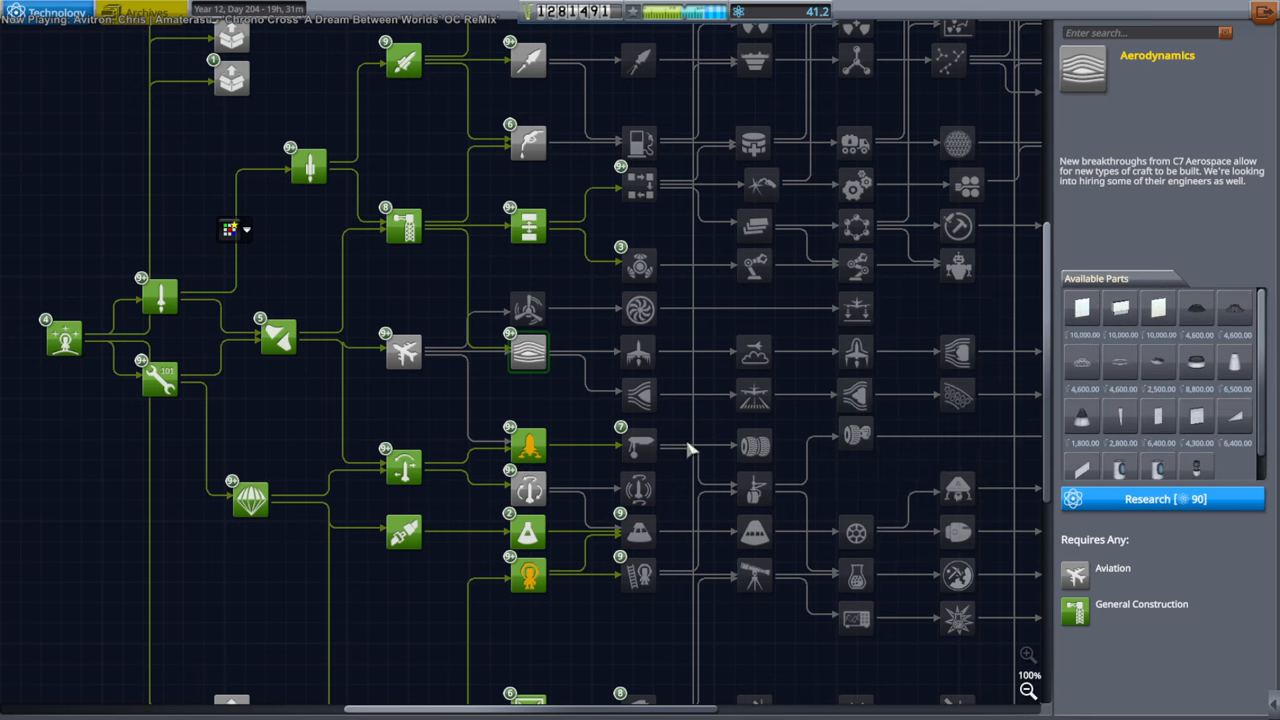
Compare Heavy Aerodynamics, Advanced Aerodynamics, Aerodynamics, Hypersonic Flight and Supersonic Flight technologies
{"action": "left_click", "coordinate": [753, 393]}
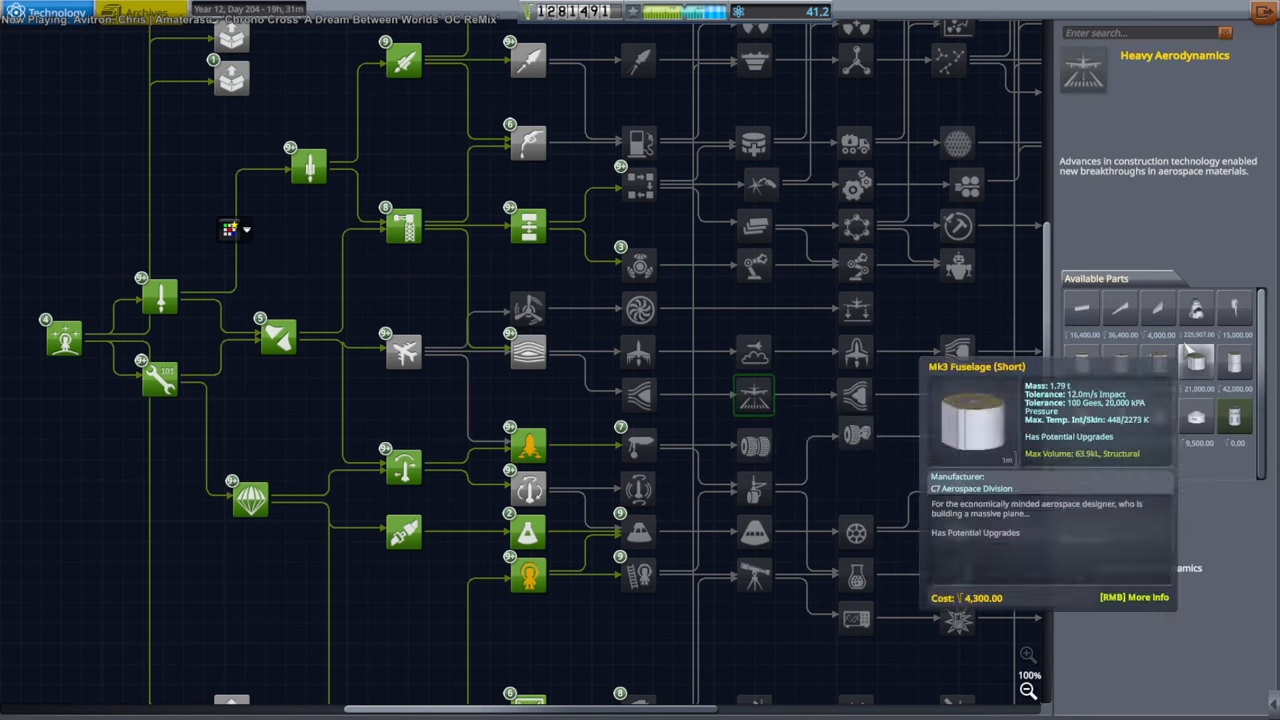
{"action": "left_click", "coordinate": [638, 393]}
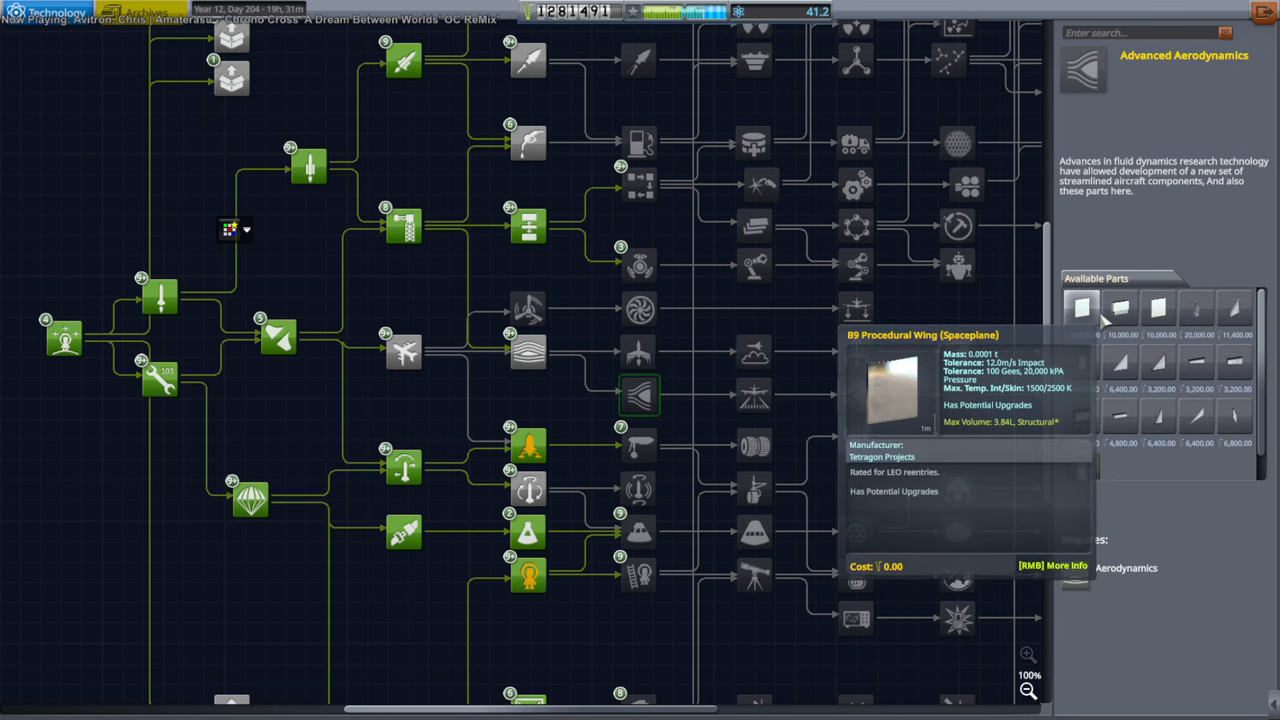
{"action": "left_click", "coordinate": [530, 350]}
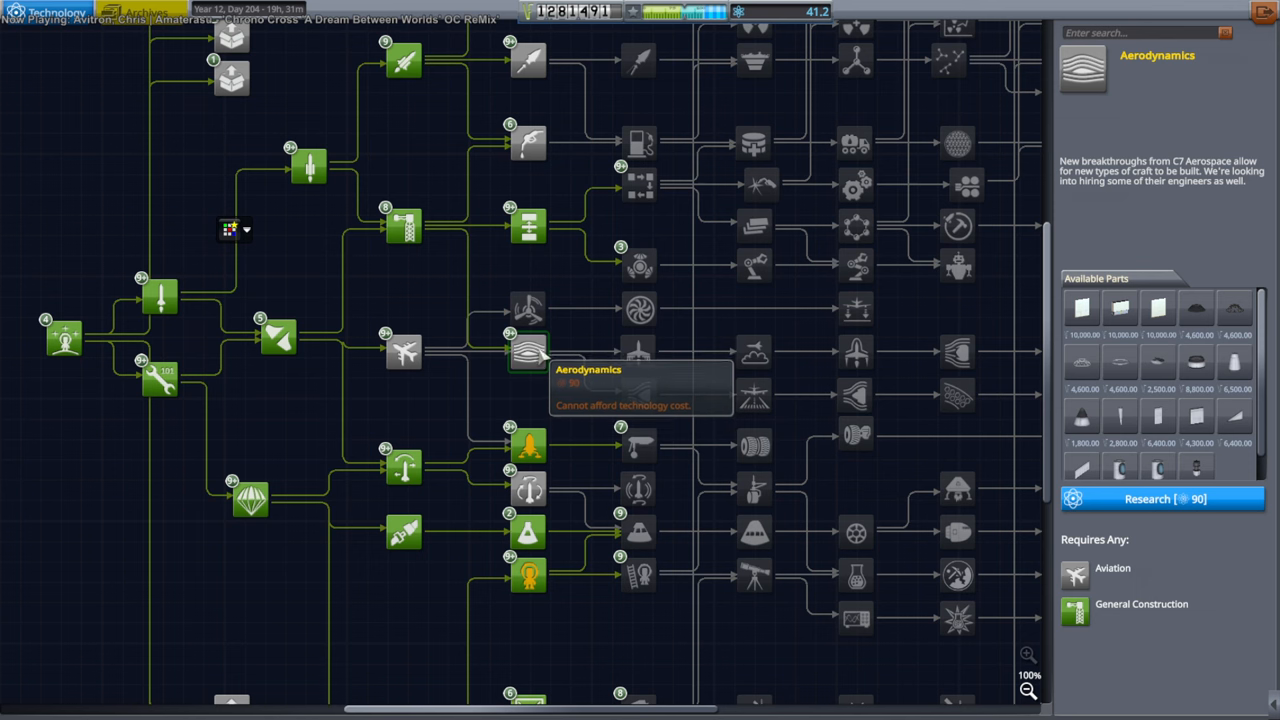
{"action": "mouse_move", "coordinate": [638, 350]}
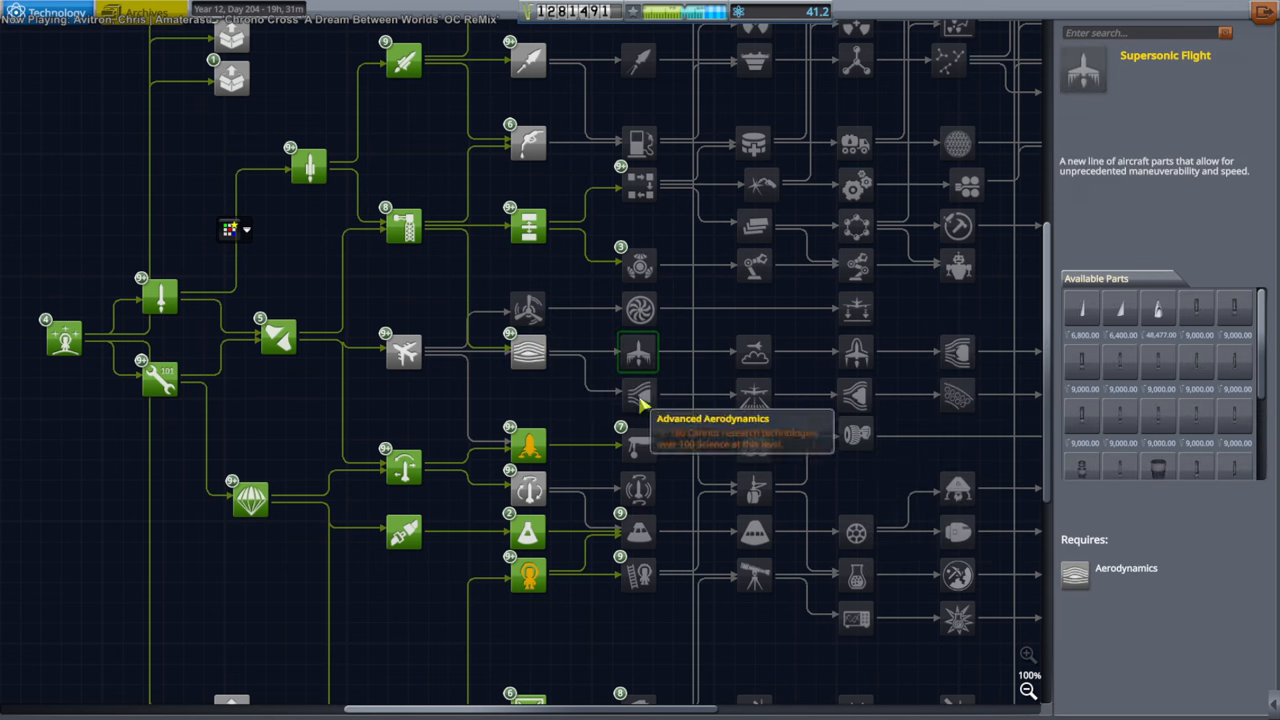
{"action": "left_click", "coordinate": [855, 352]}
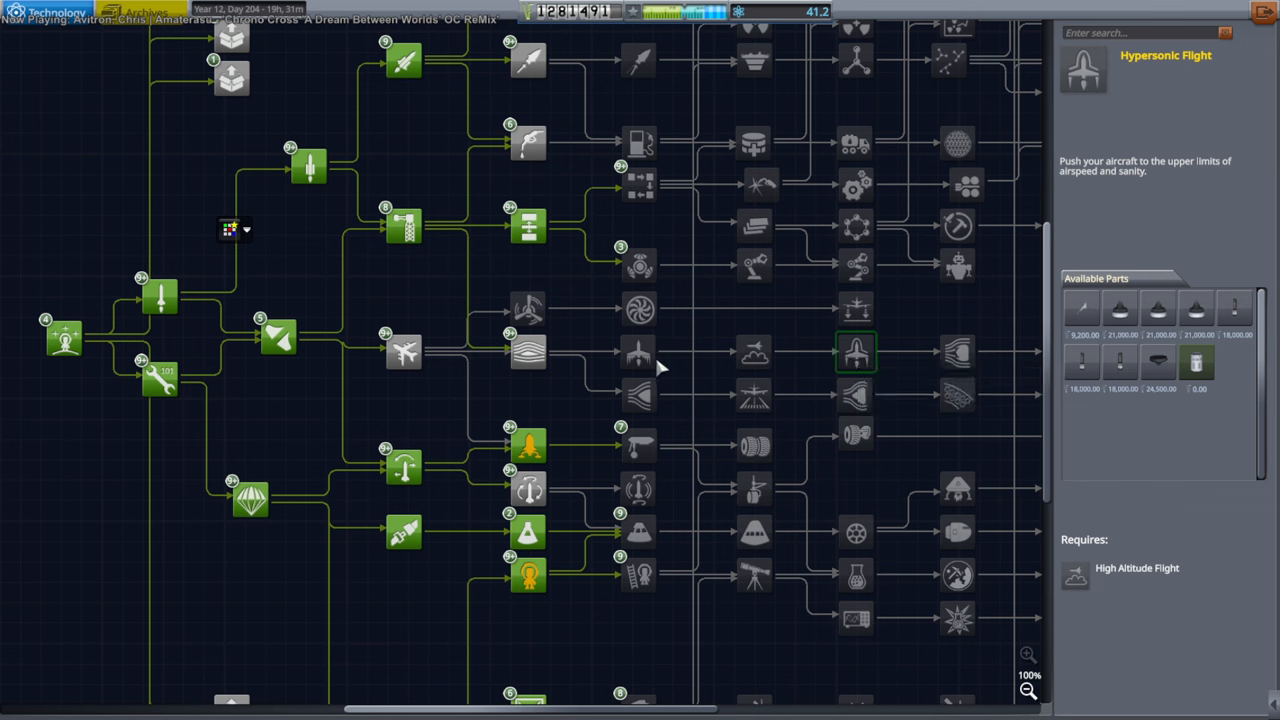
{"action": "left_click", "coordinate": [638, 352]}
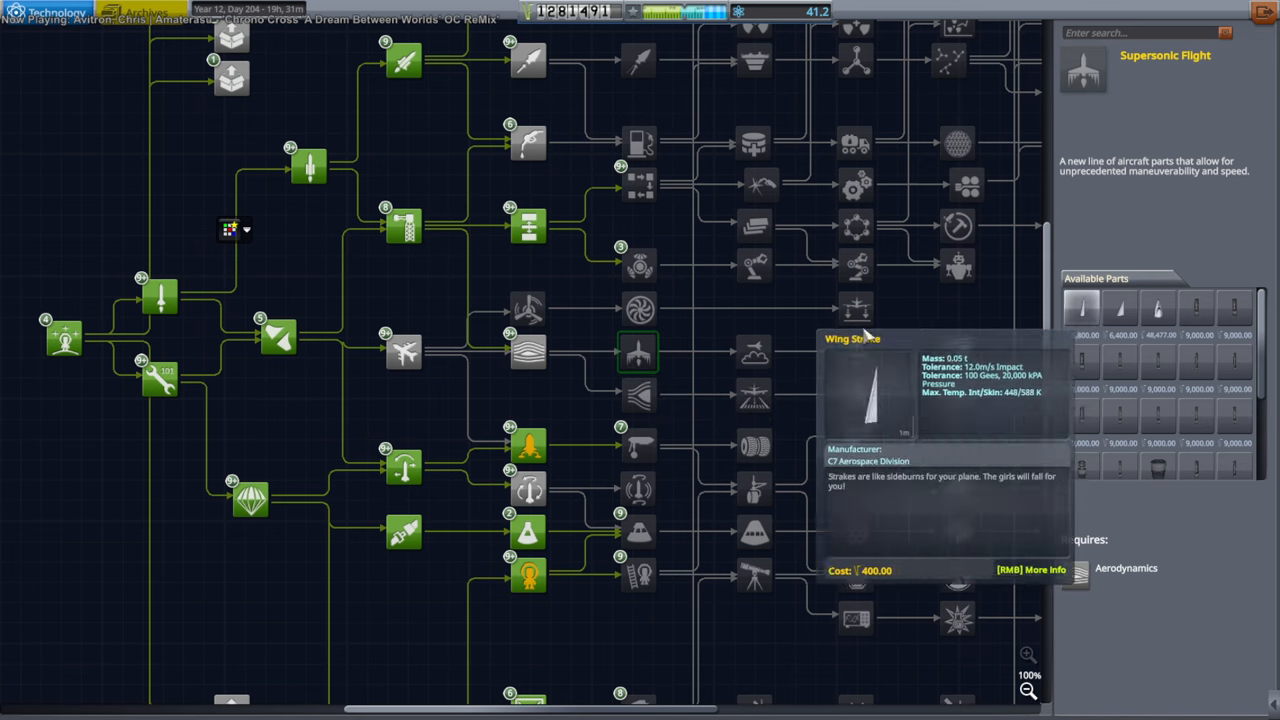
{"action": "mouse_move", "coordinate": [1196, 310]}
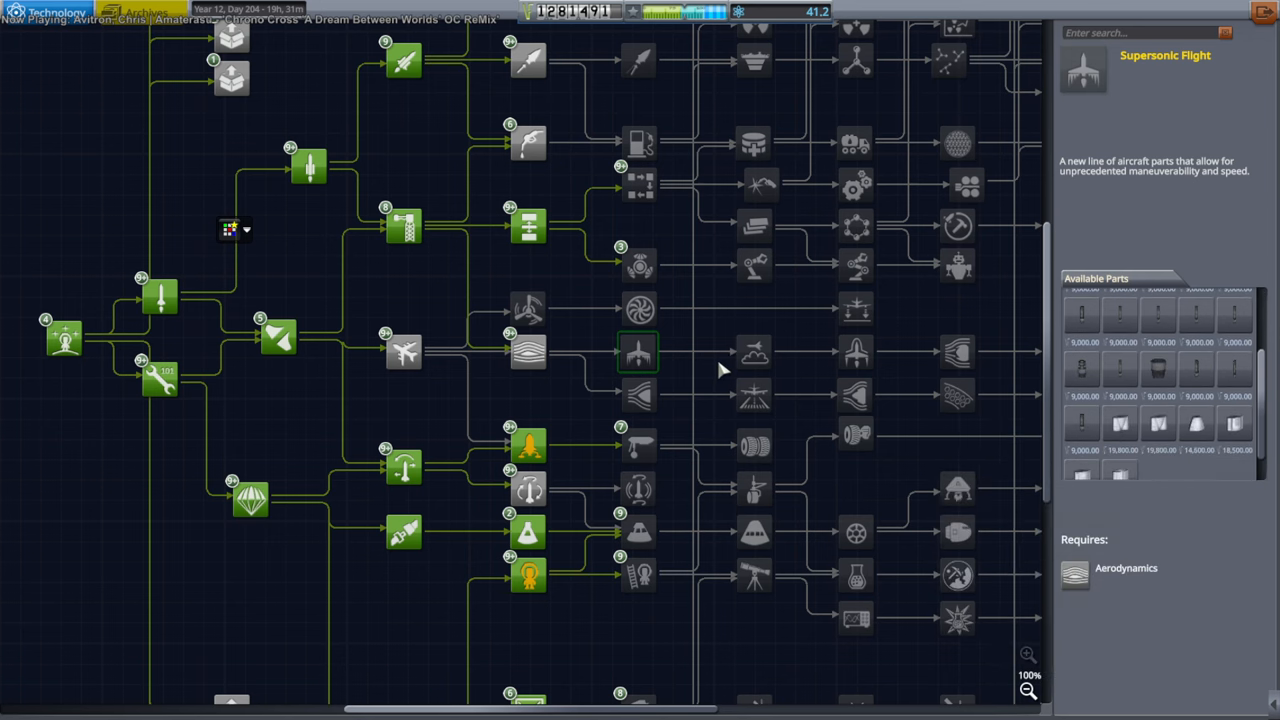
{"action": "left_click", "coordinate": [528, 350]}
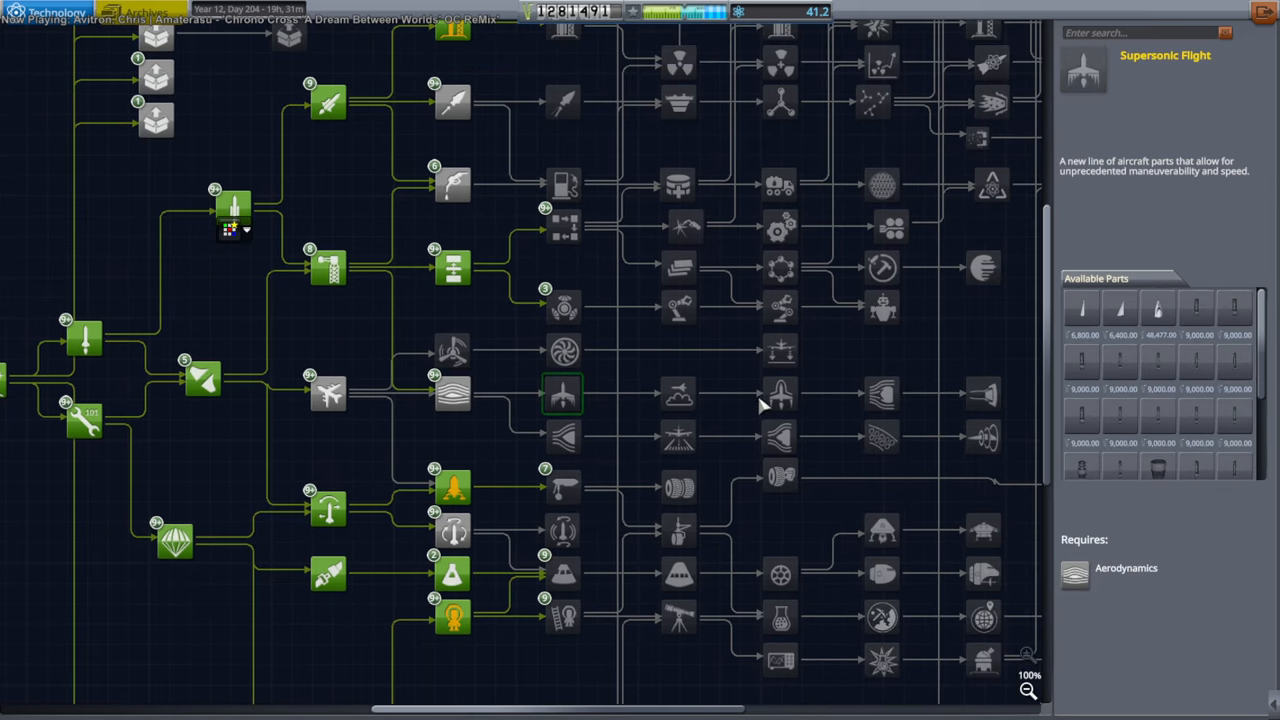
Check Advanced Aerodynamics and Hypersonic Flight's High Altitude Flight prerequisite
{"action": "left_click", "coordinate": [562, 437]}
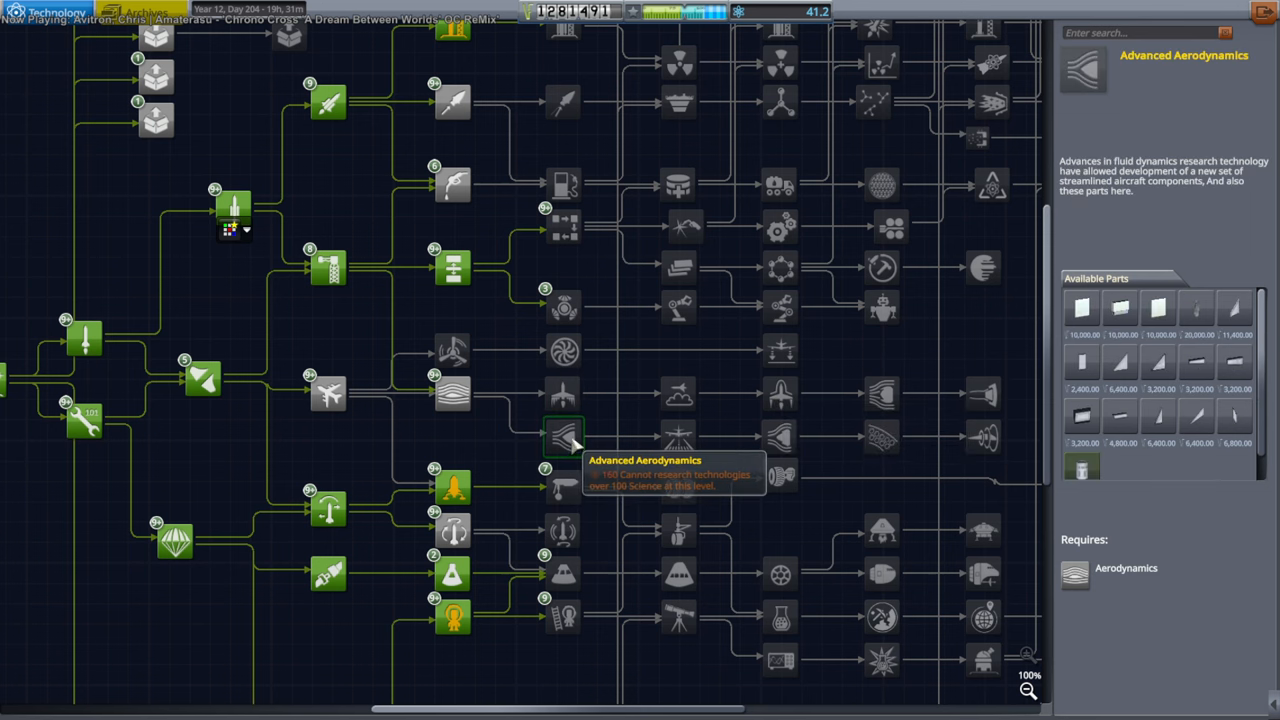
{"action": "mouse_move", "coordinate": [805, 428]}
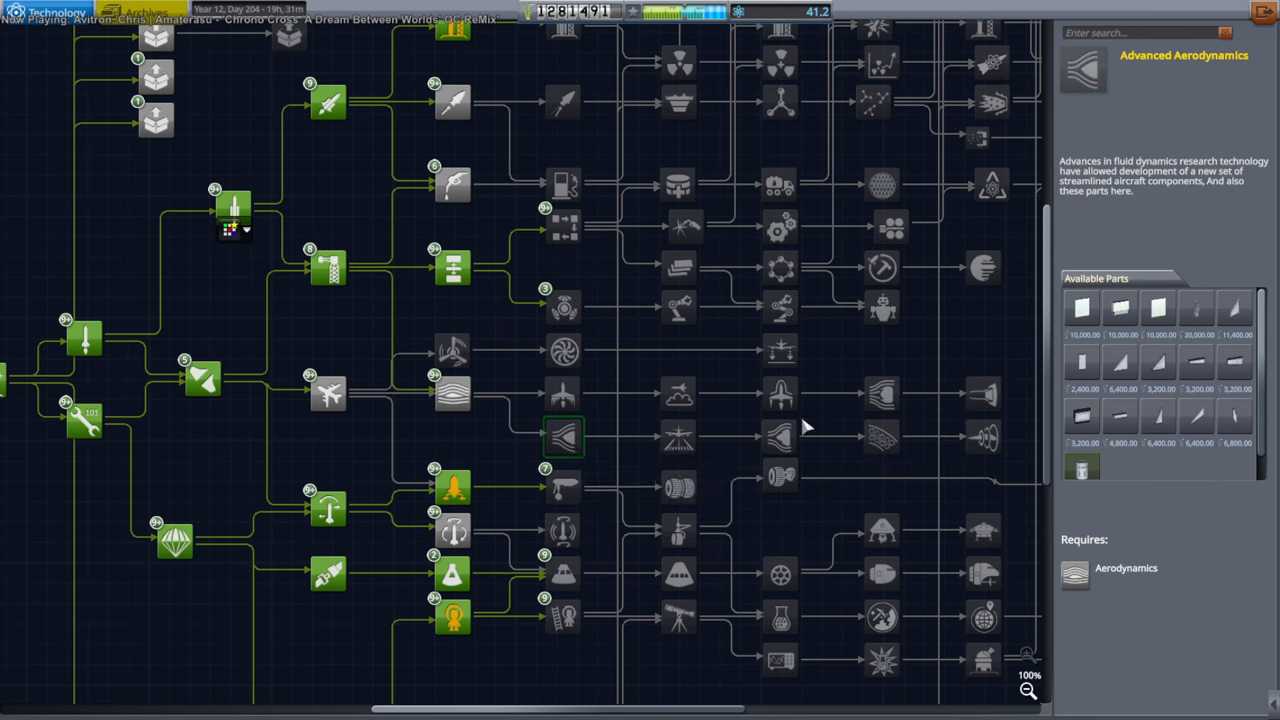
{"action": "mouse_move", "coordinate": [780, 393]}
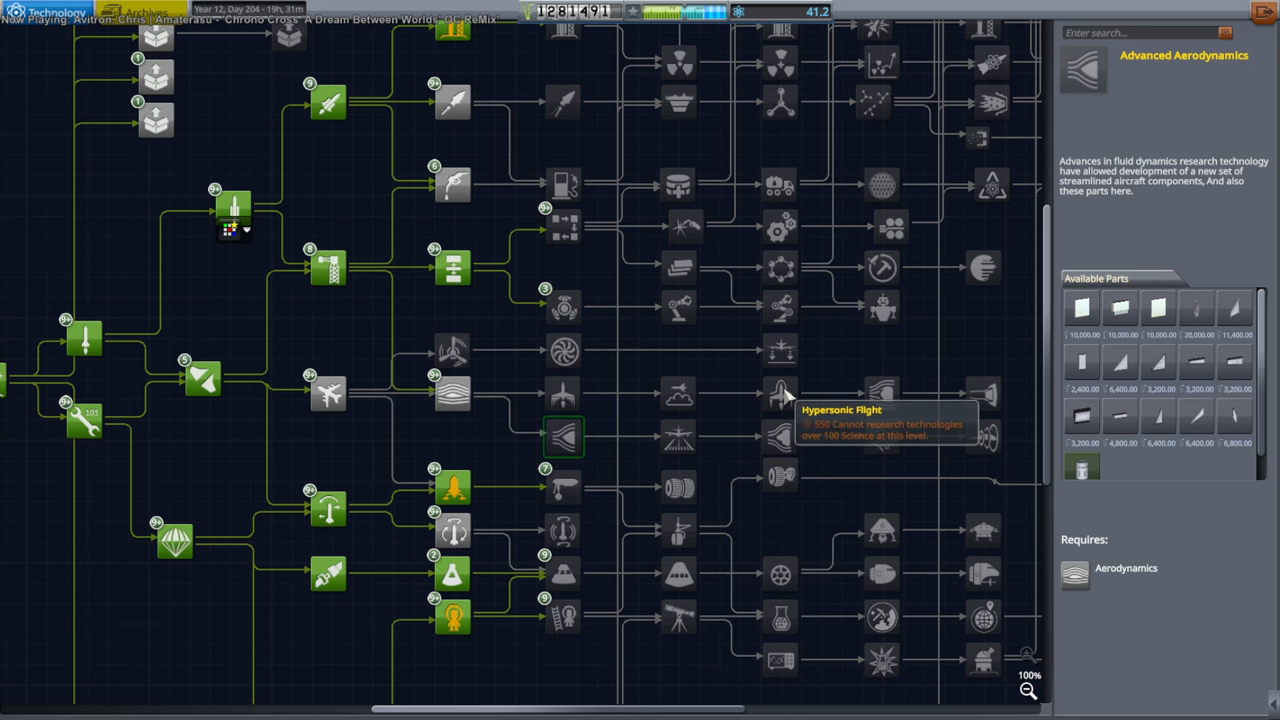
{"action": "mouse_move", "coordinate": [895, 373]}
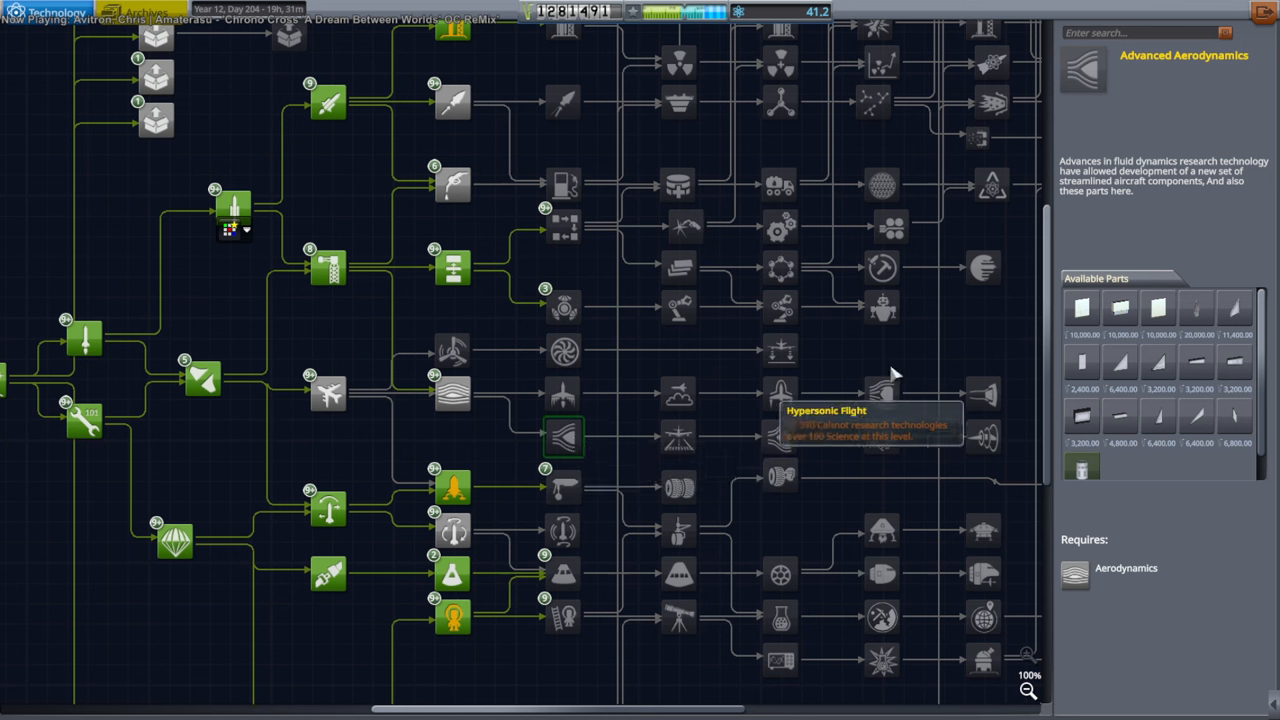
{"action": "mouse_move", "coordinate": [1158, 308]}
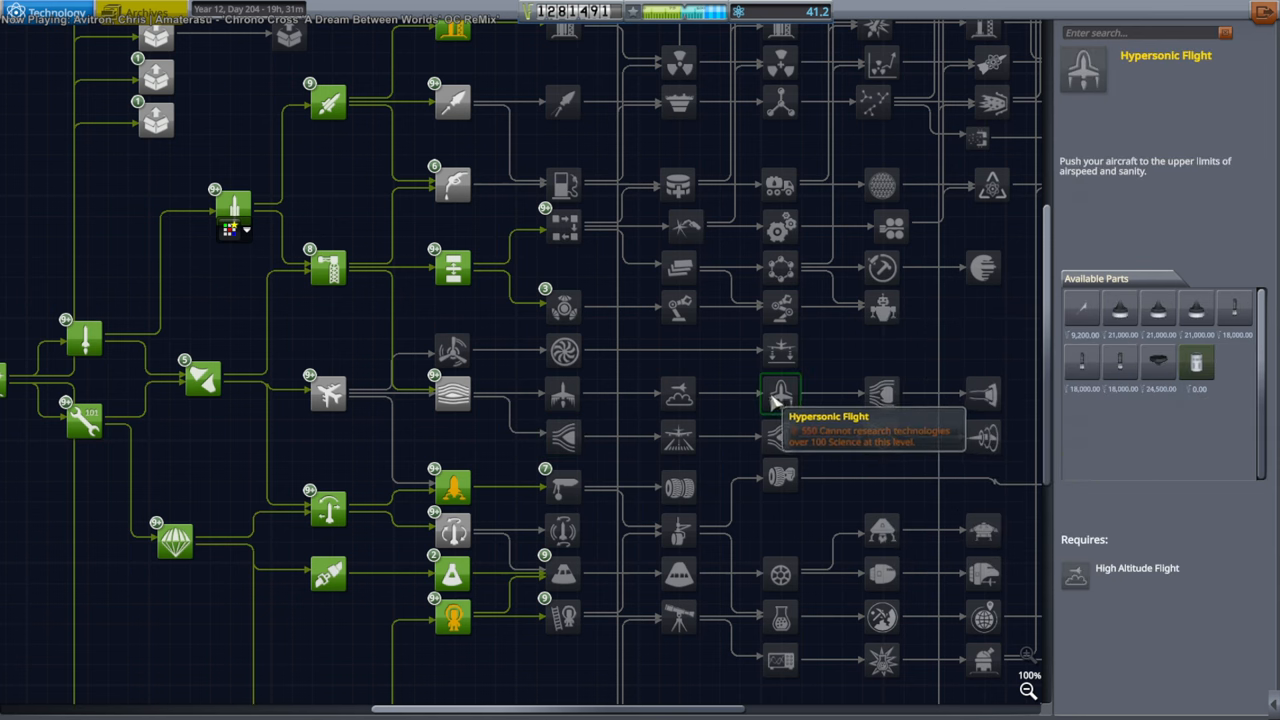
{"action": "mouse_move", "coordinate": [762, 390]}
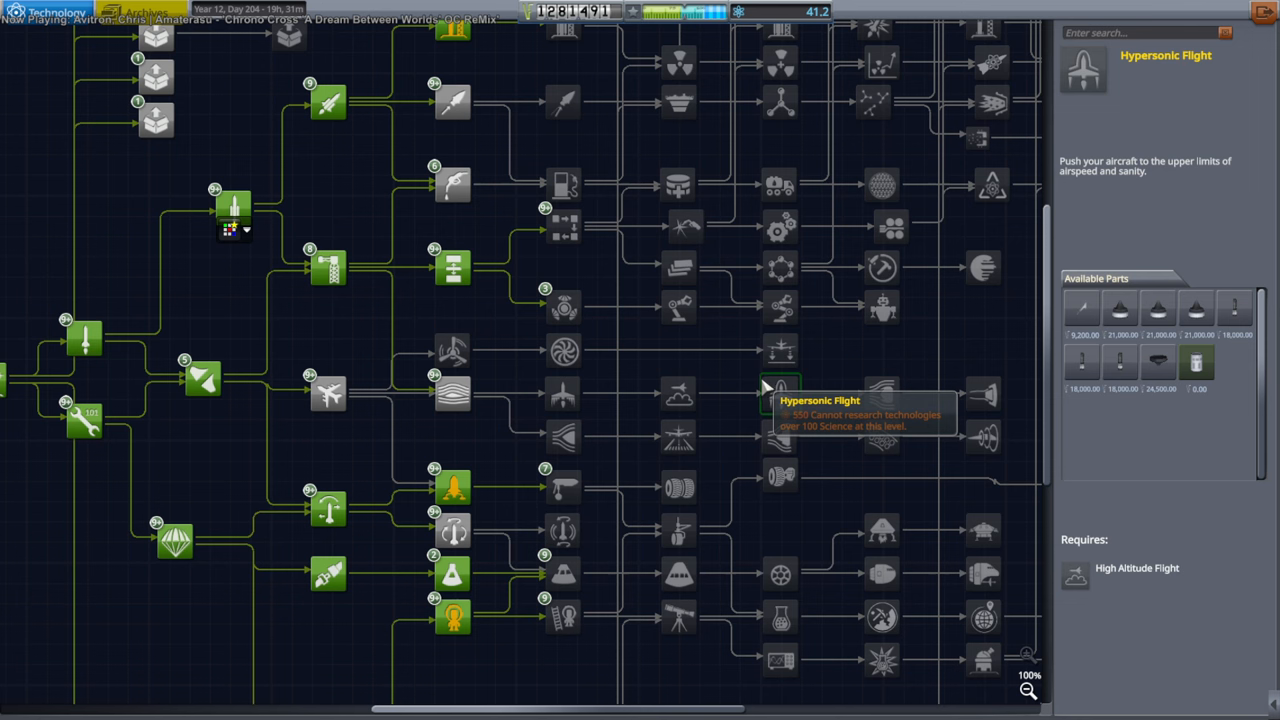
{"action": "left_click", "coordinate": [563, 437]}
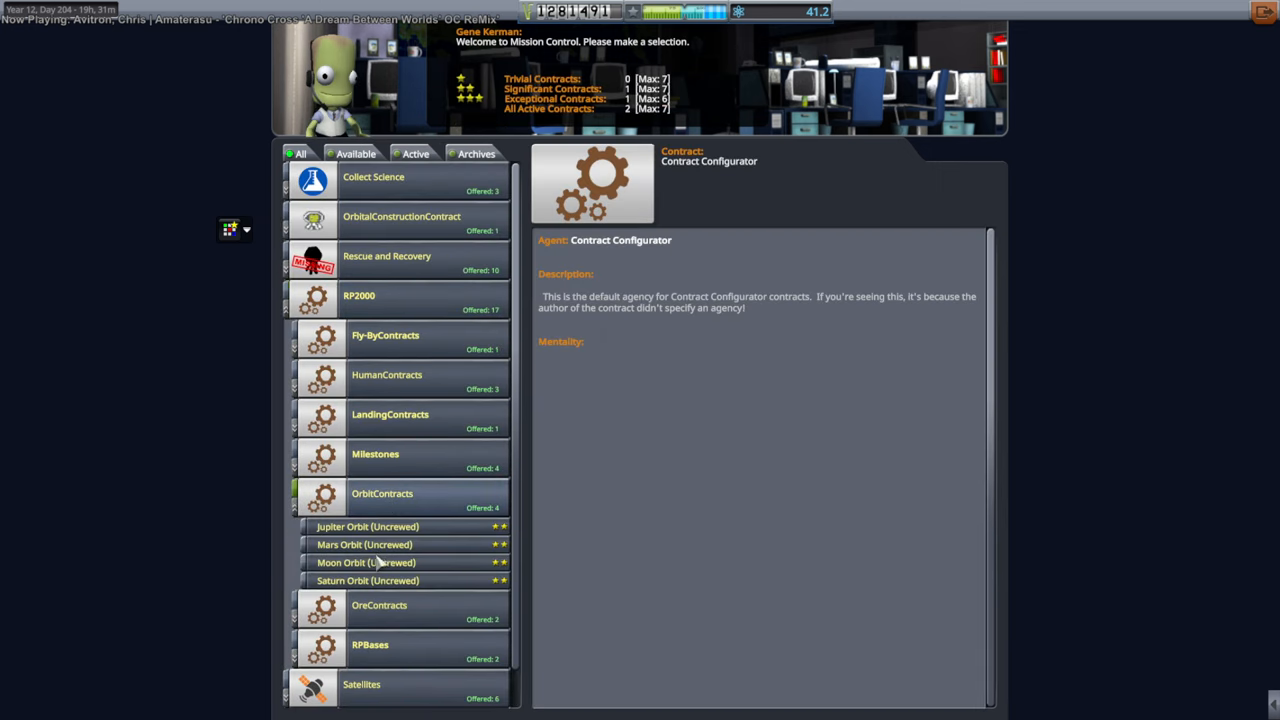
Compare Moon Orbit and Mars Orbit (Uncrewed) offers, ending on Moon Orbit's briefing and rewards
{"action": "left_click", "coordinate": [365, 562]}
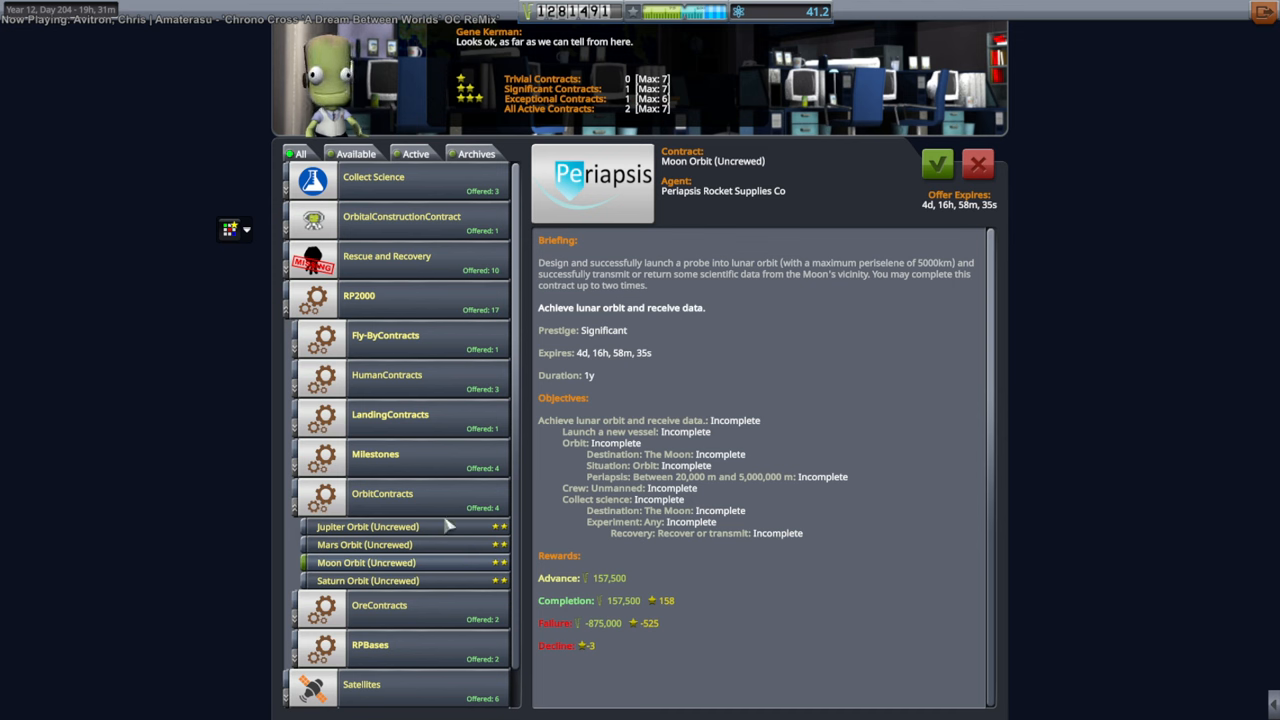
{"action": "left_click", "coordinate": [364, 544]}
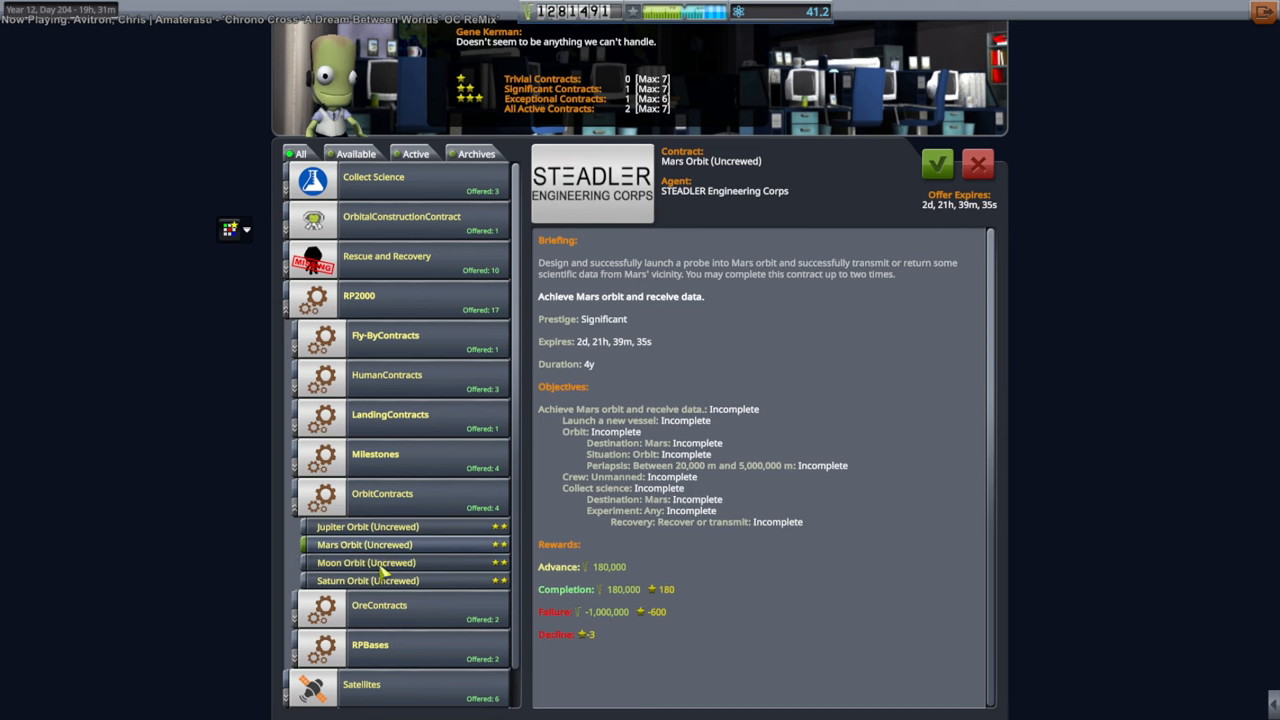
{"action": "left_click", "coordinate": [366, 562]}
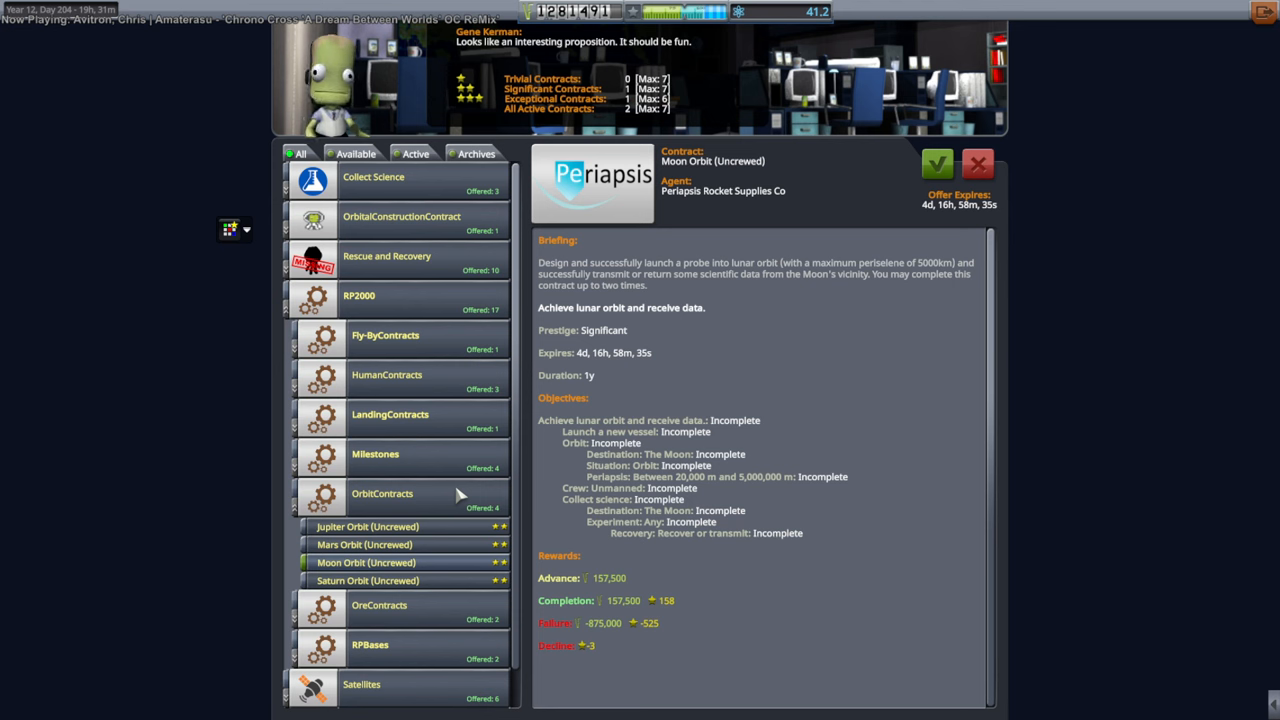
{"action": "left_click", "coordinate": [365, 544]}
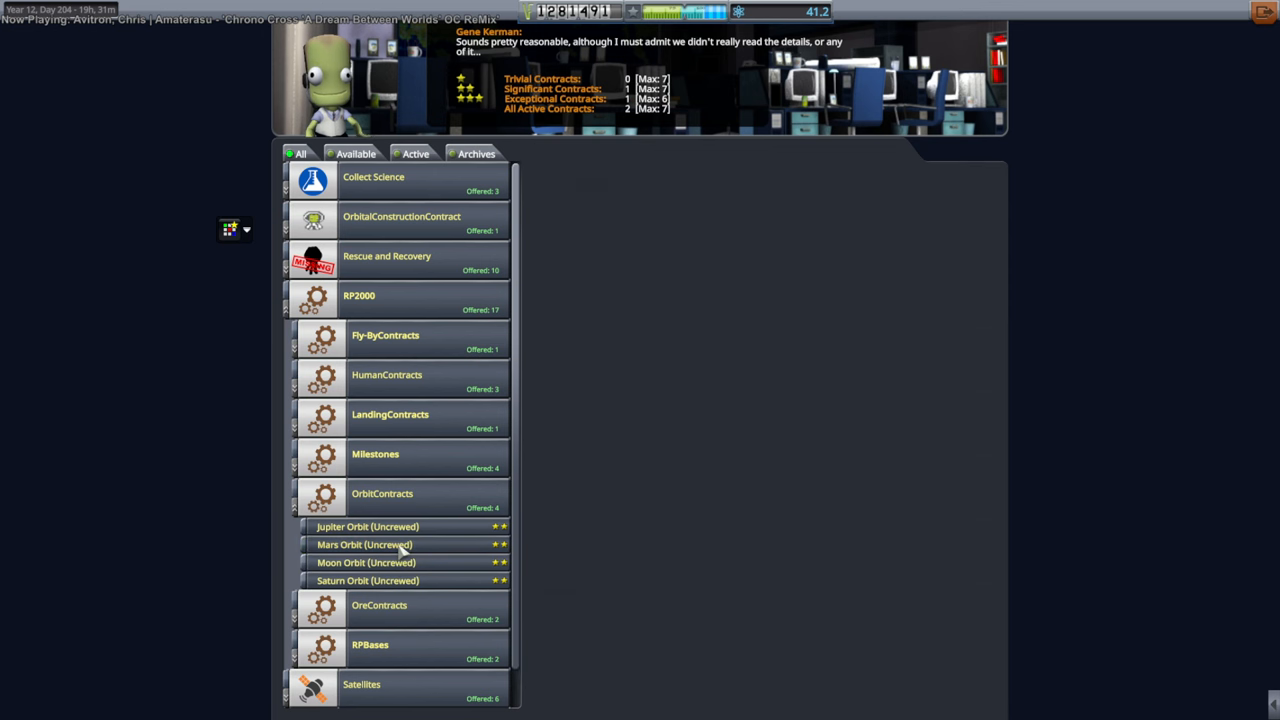
{"action": "left_click", "coordinate": [365, 544]}
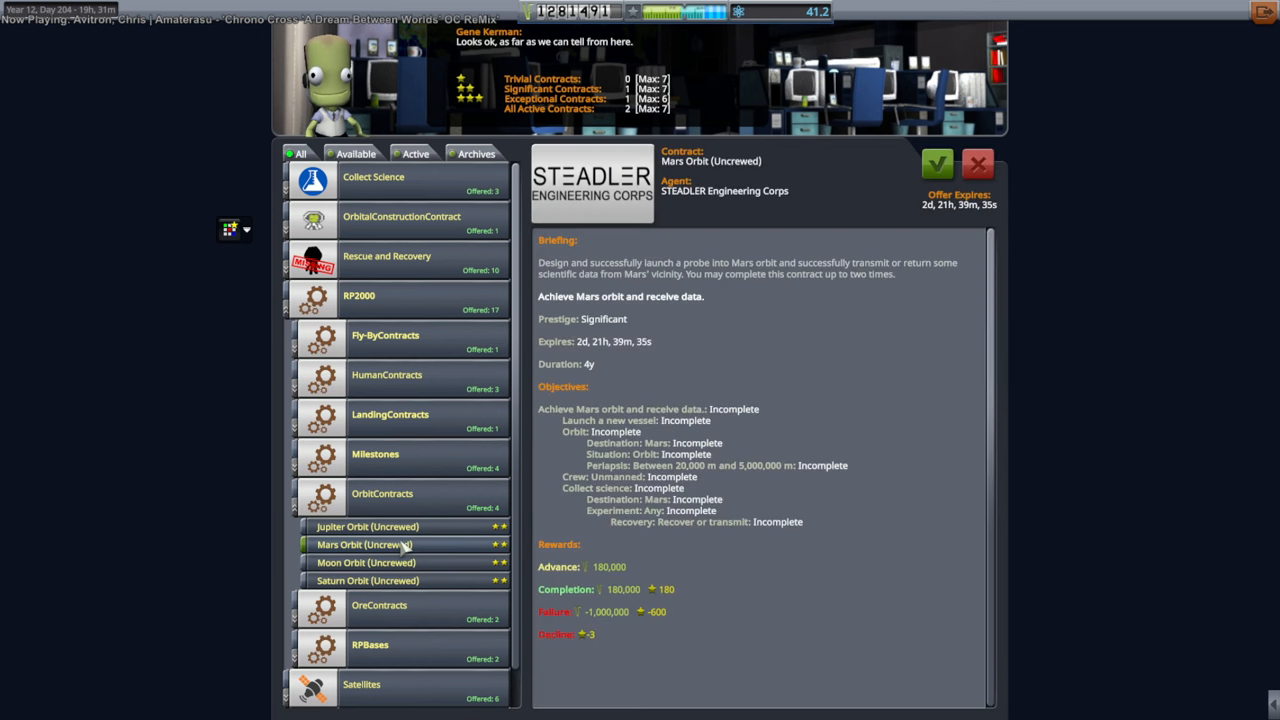
{"action": "left_click", "coordinate": [366, 562]}
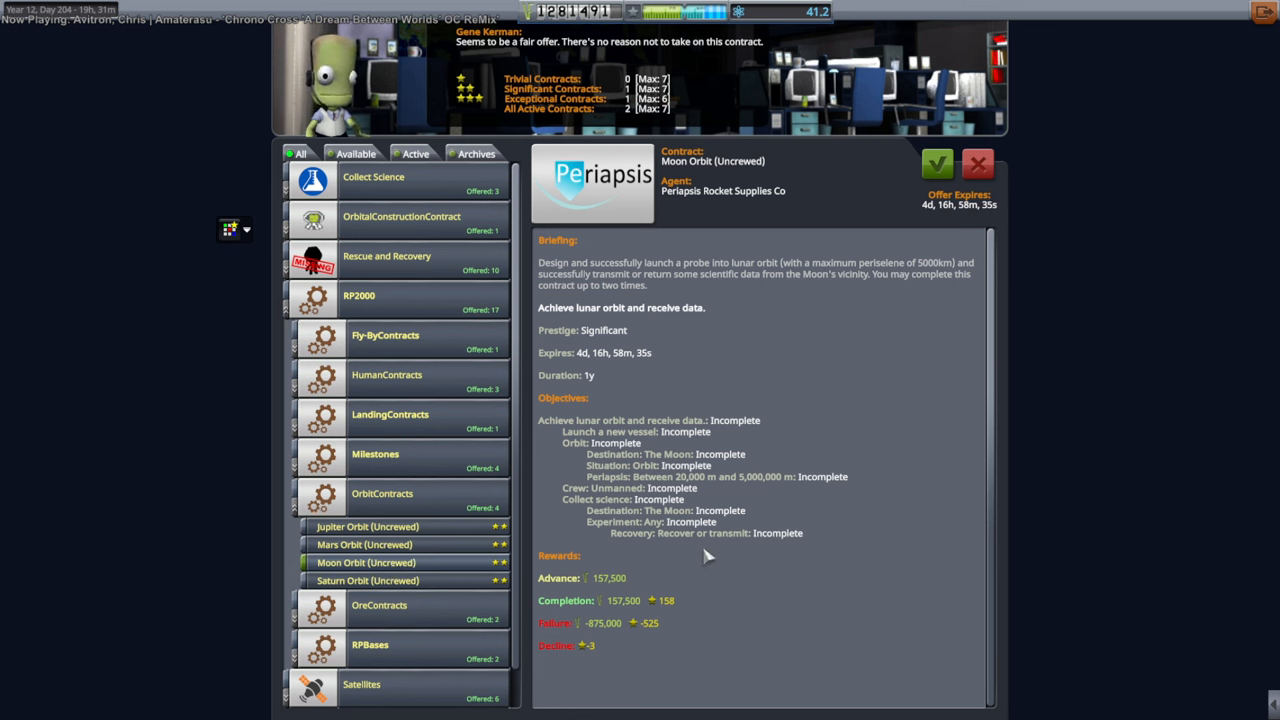
{"action": "mouse_move", "coordinate": [710, 517]}
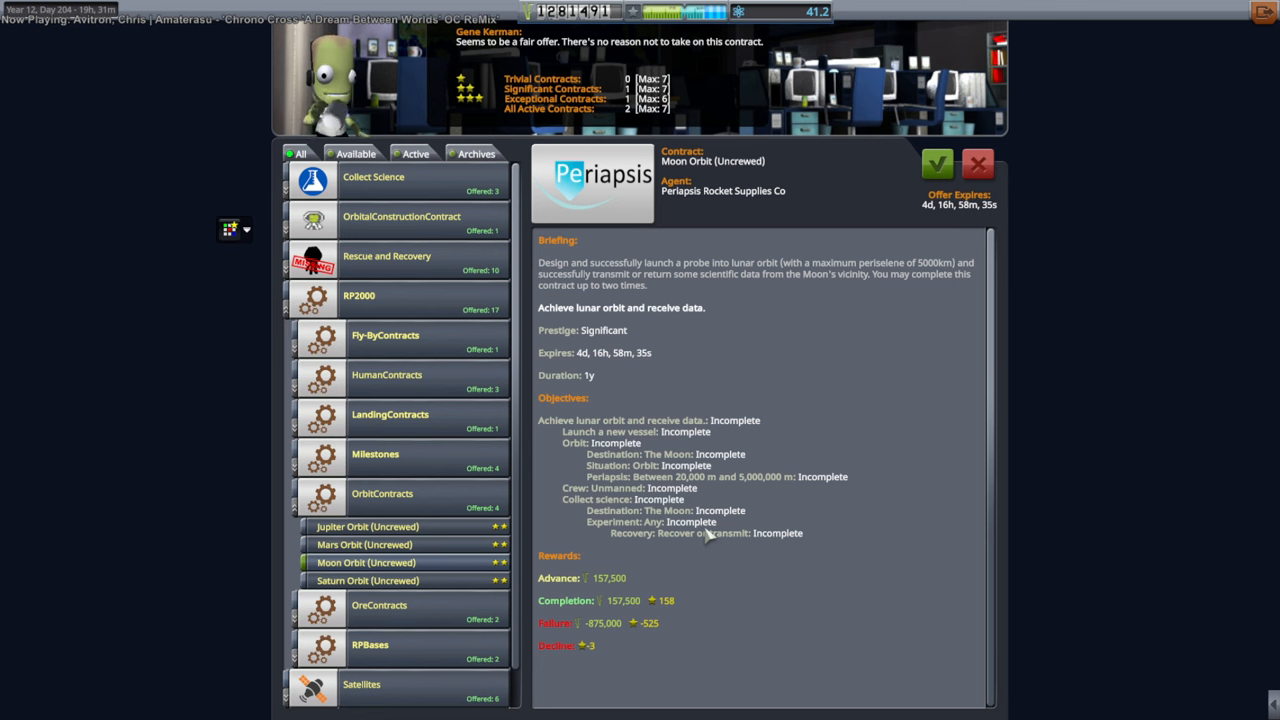
{"action": "mouse_move", "coordinate": [720, 533]}
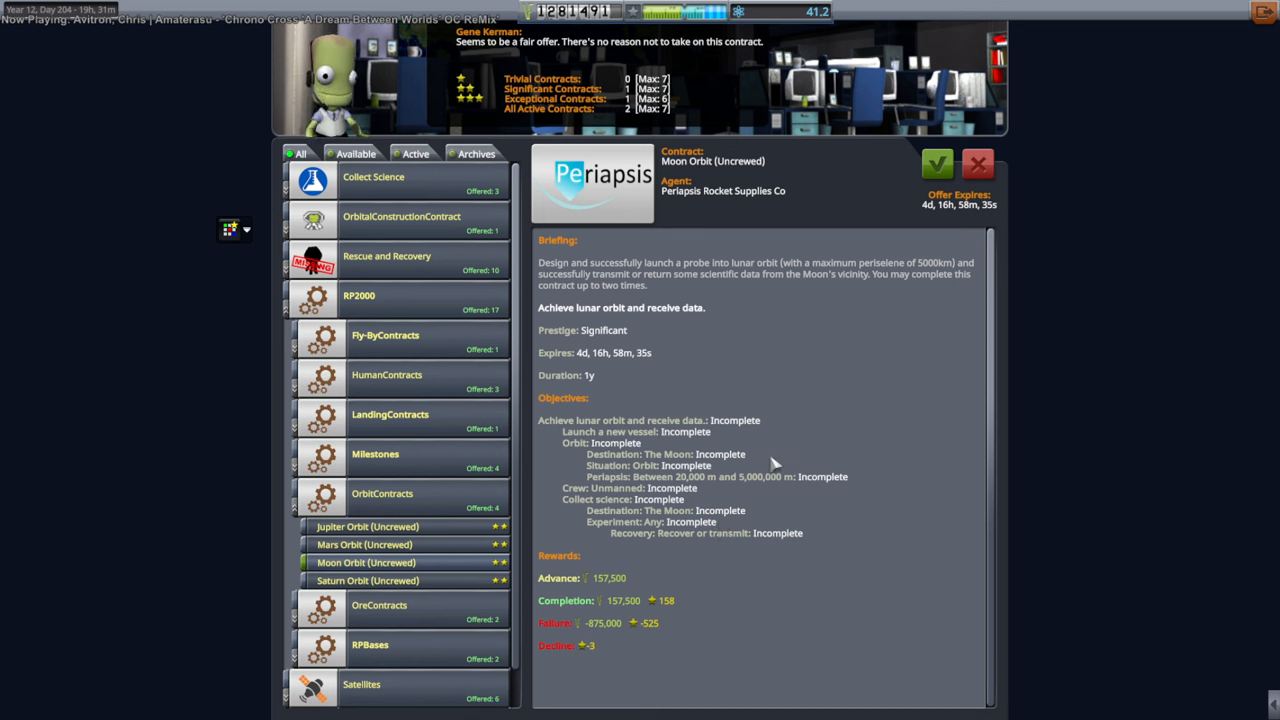
{"action": "mouse_move", "coordinate": [1263, 13]}
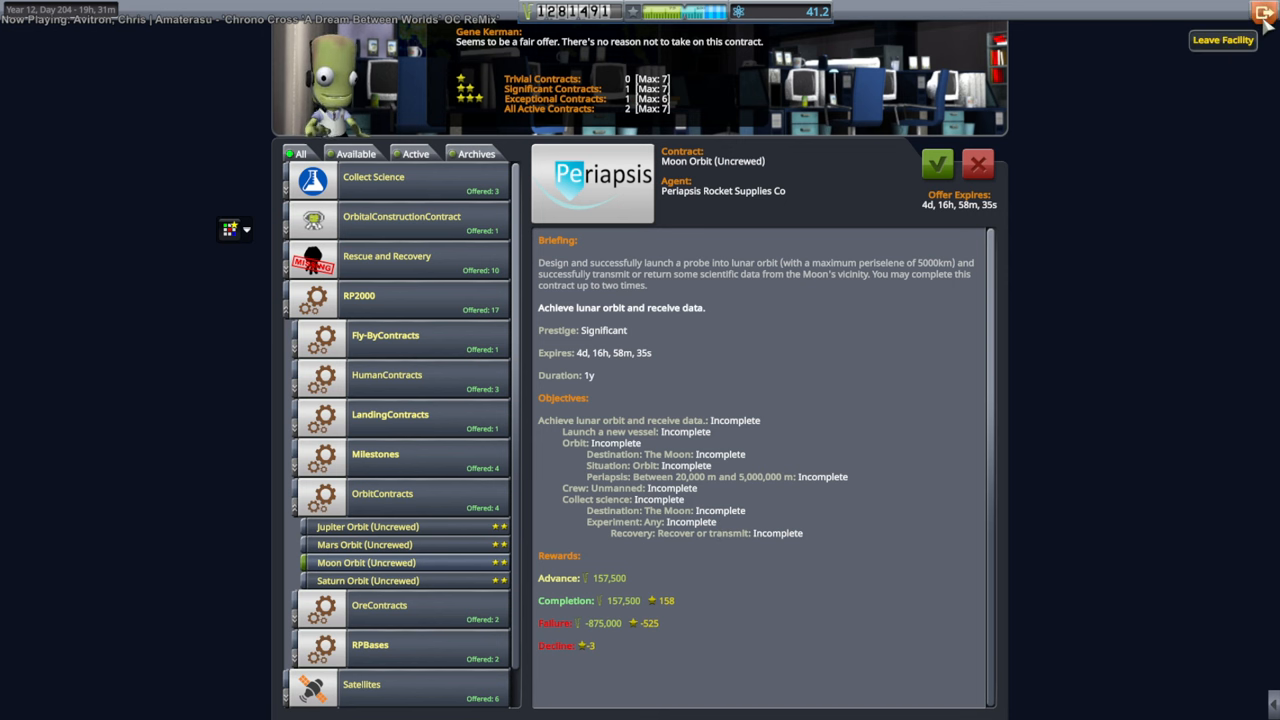
Leave Mission Control and return to the Space Center overview
{"action": "left_click", "coordinate": [1221, 40]}
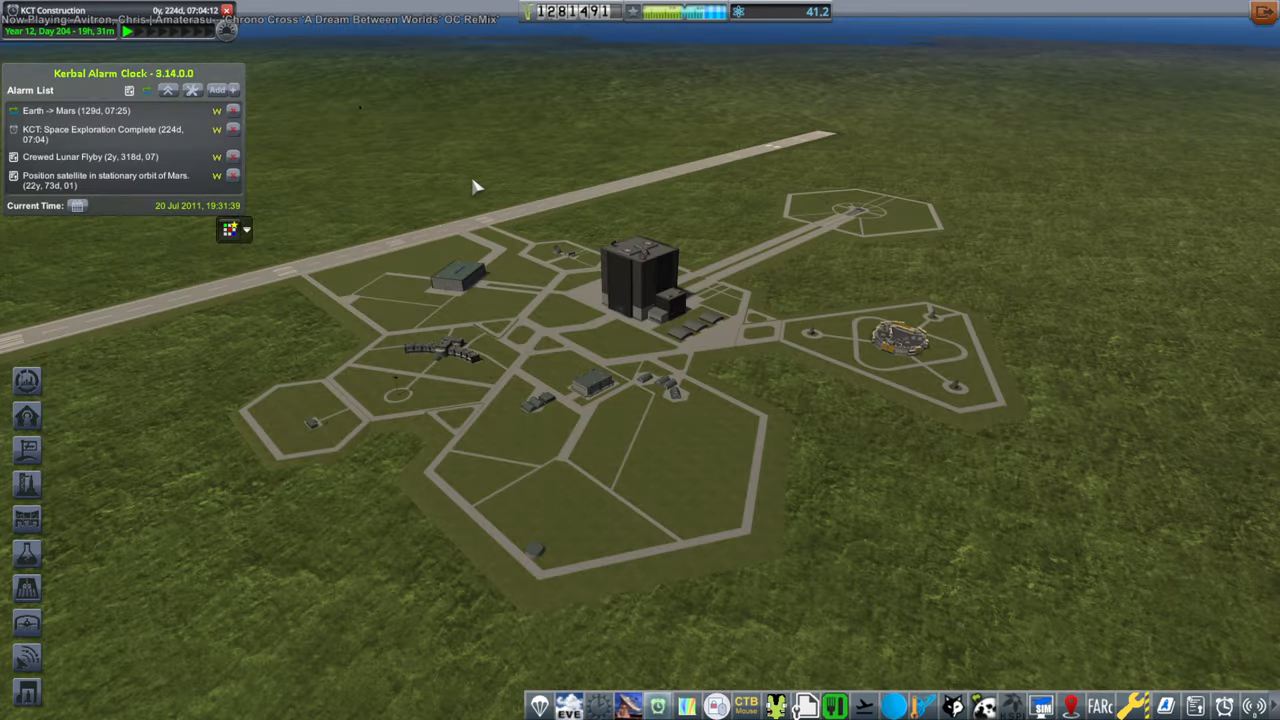
{"action": "mouse_move", "coordinate": [478, 160]}
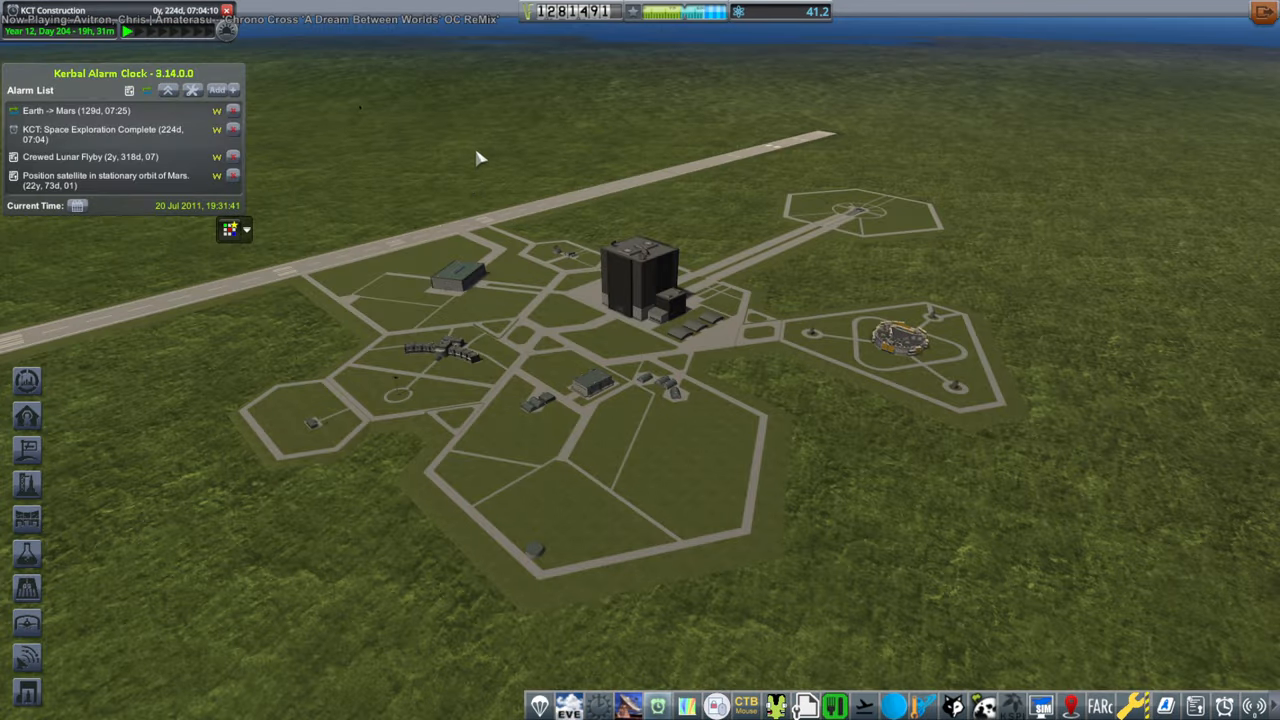
{"action": "mouse_move", "coordinate": [465, 175]}
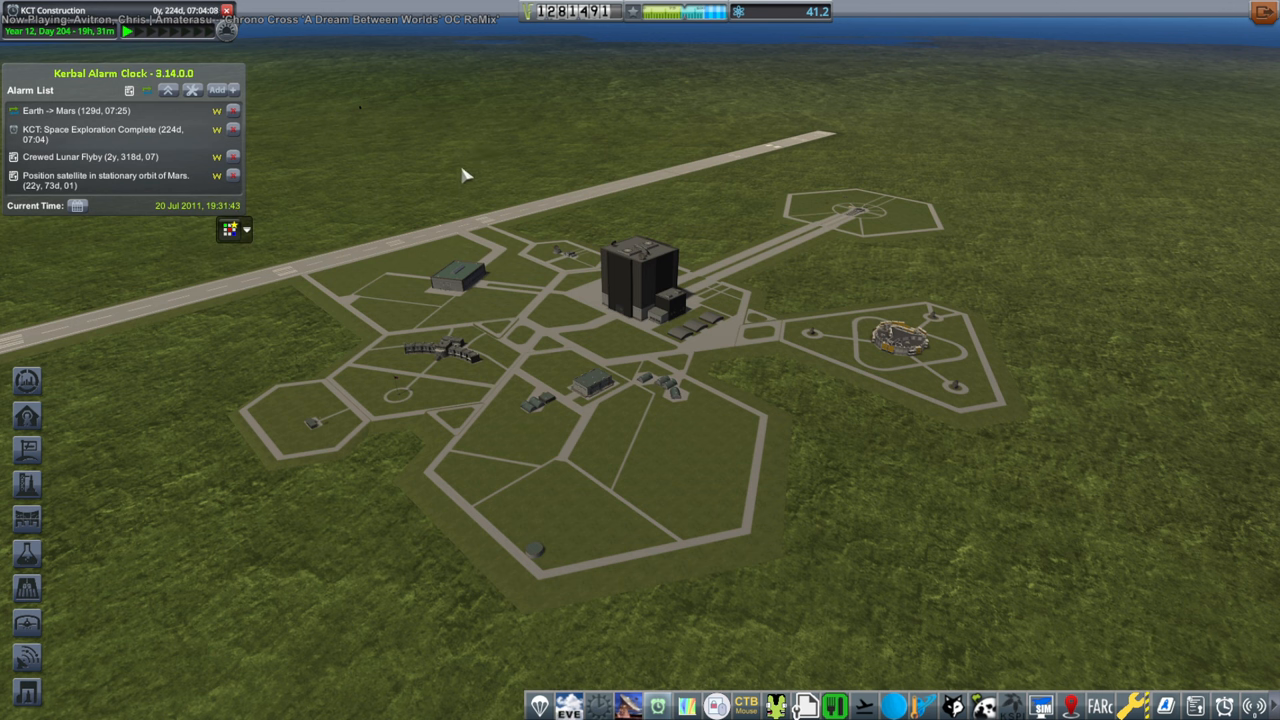
{"action": "mouse_move", "coordinate": [478, 268]}
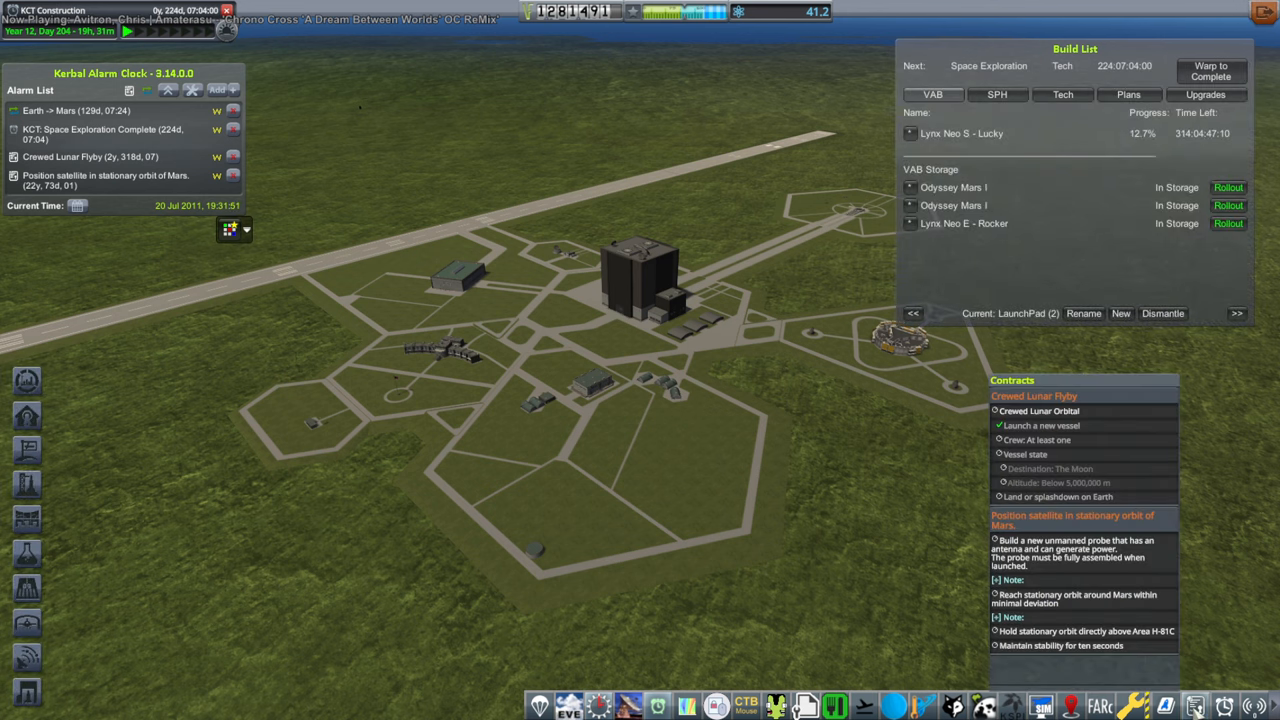
{"action": "mouse_move", "coordinate": [1190, 537]}
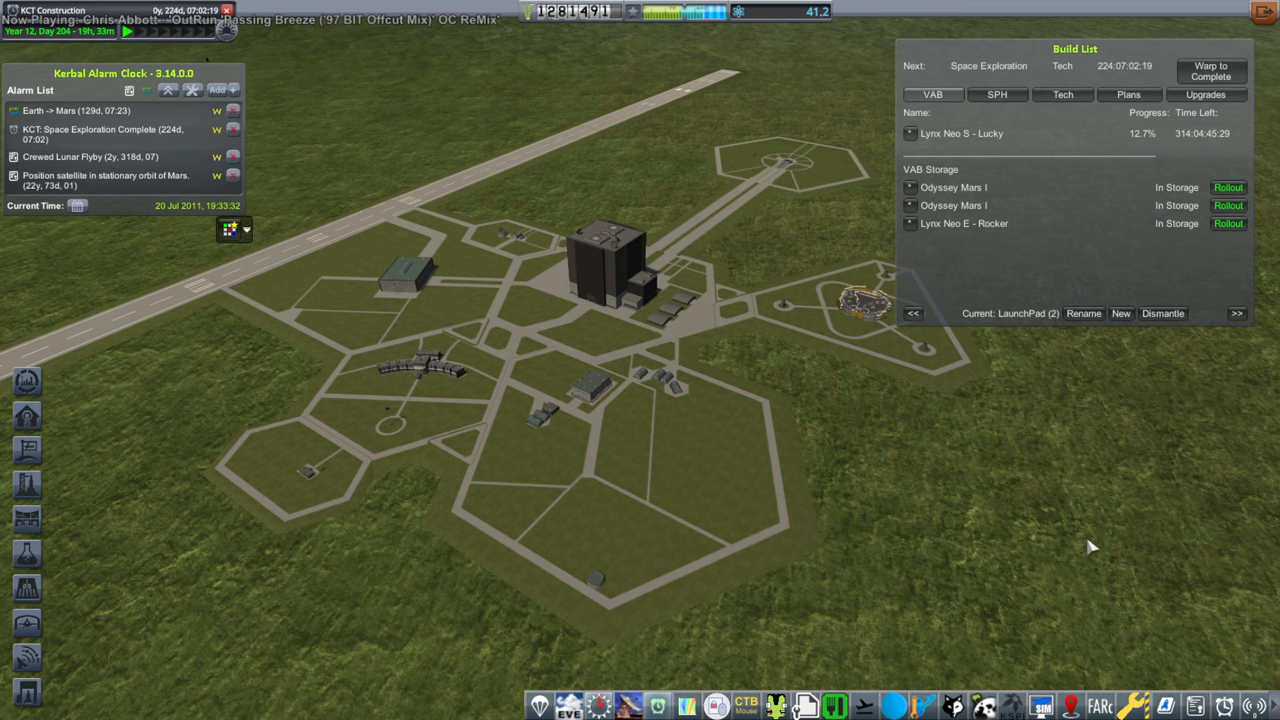
{"action": "mouse_move", "coordinate": [525, 255]}
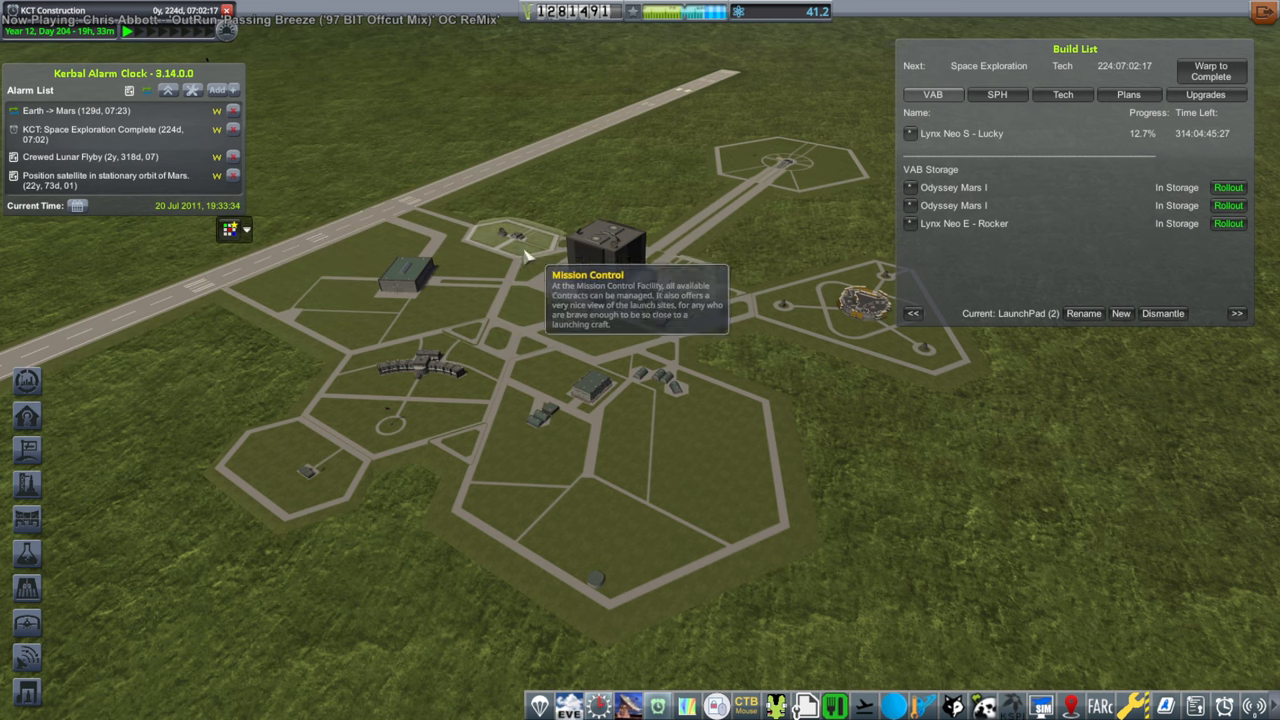
Reopen Mission Control, view Mars Orbit (Uncrewed), and find the Wenkel Mars stationary-satellite contract
{"action": "left_click", "coordinate": [607, 245]}
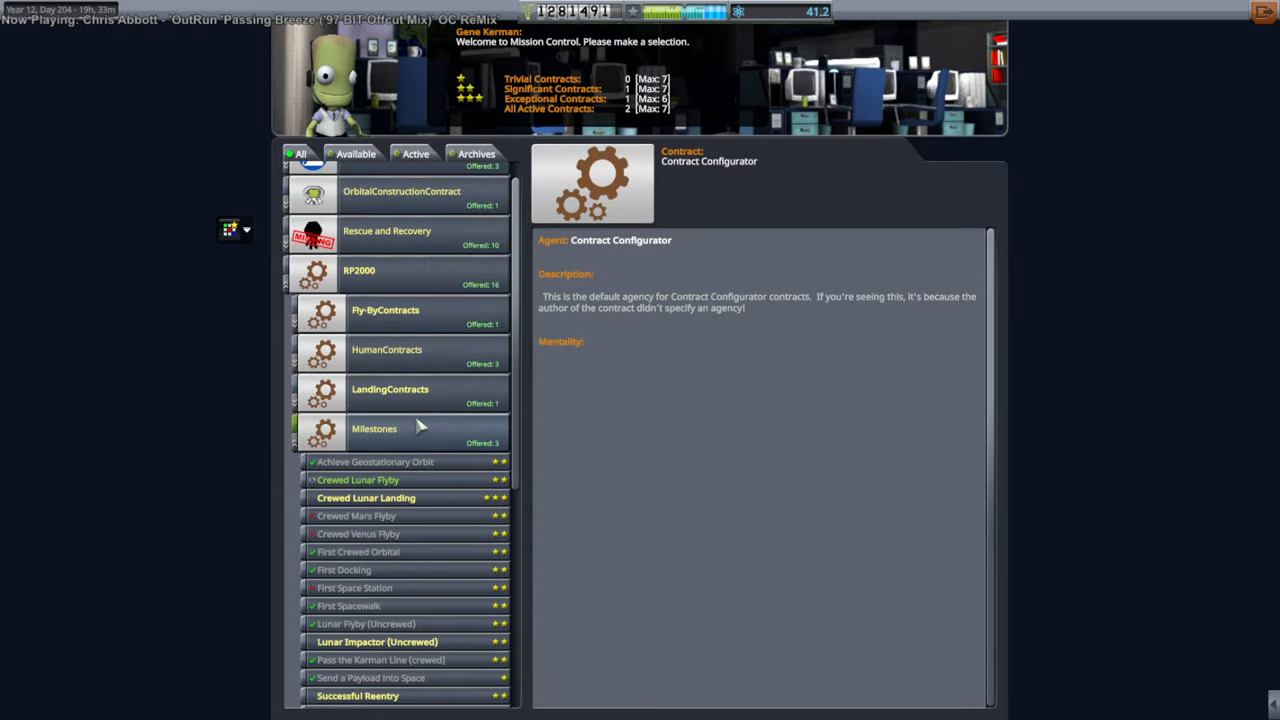
{"action": "scroll", "scroll_direction": "down", "scroll_amount": 3}
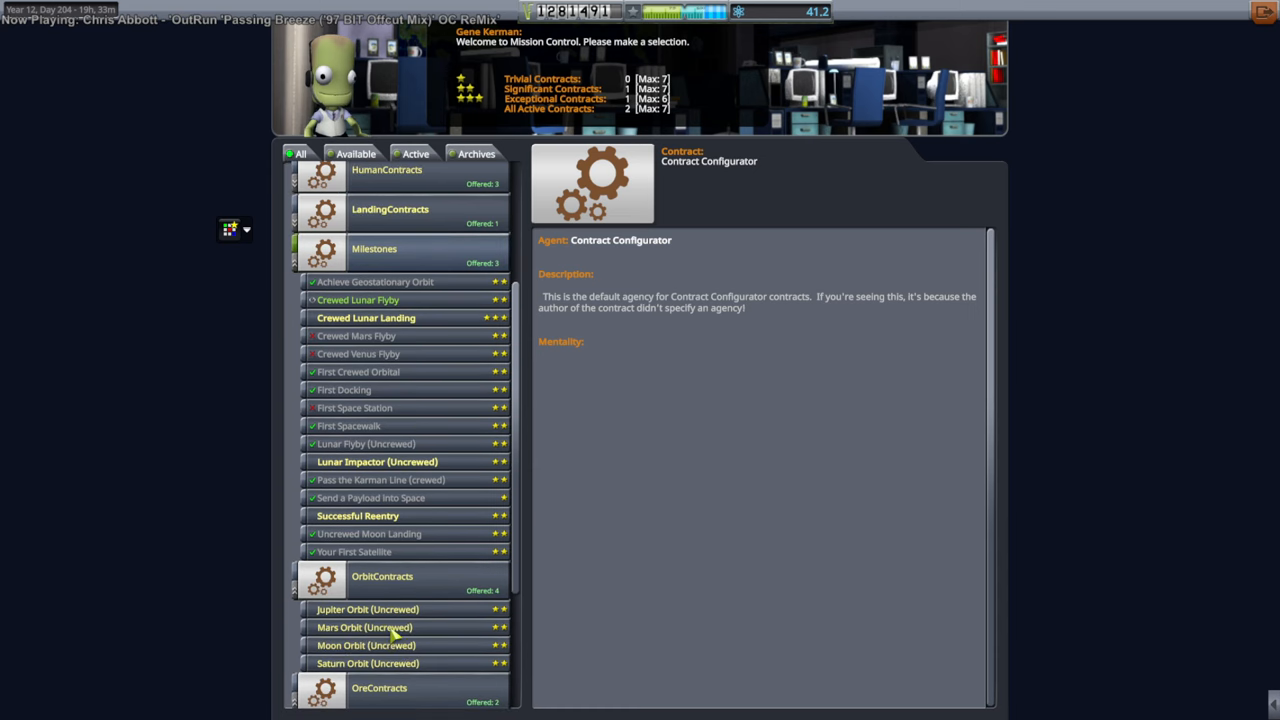
{"action": "left_click", "coordinate": [364, 627]}
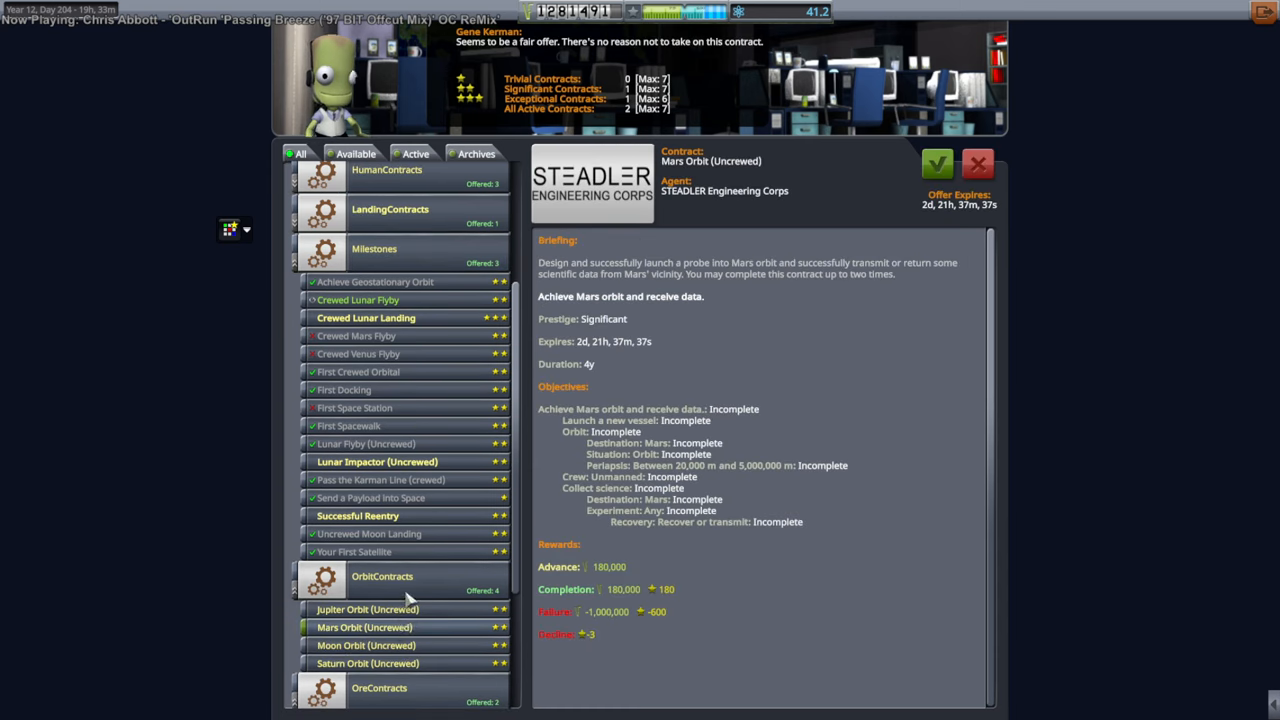
{"action": "mouse_move", "coordinate": [420, 183]}
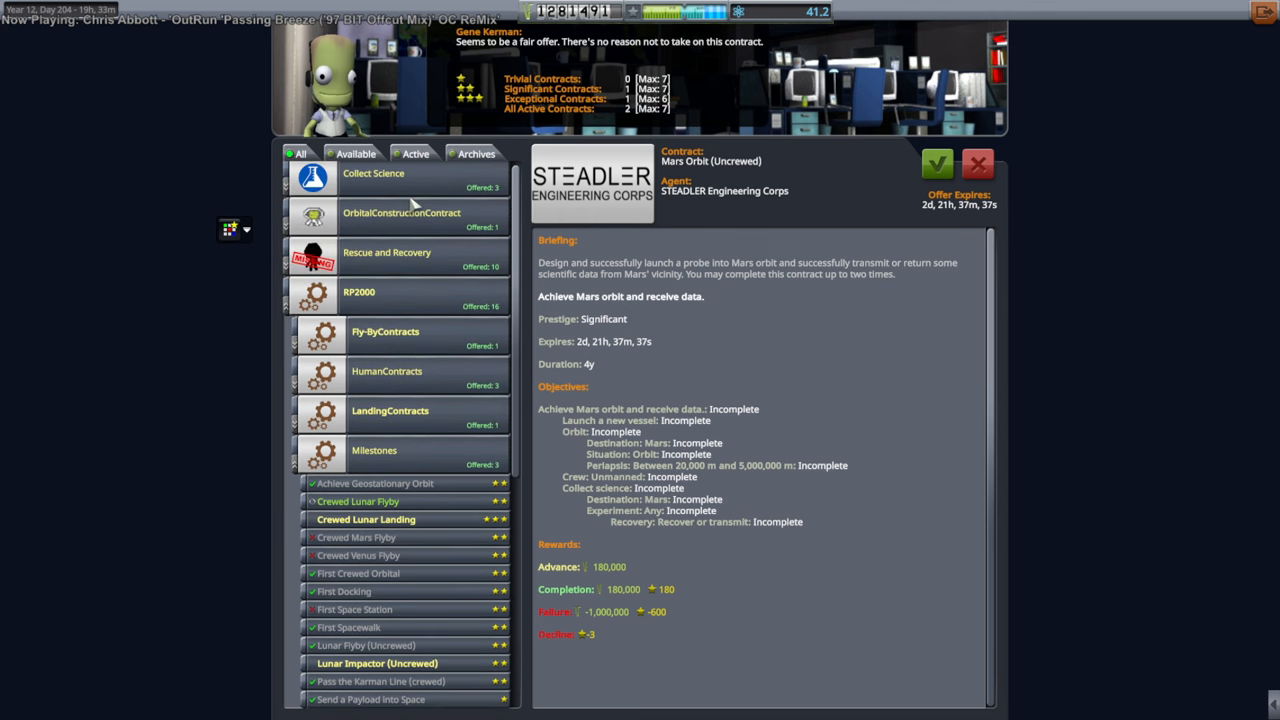
{"action": "left_click", "coordinate": [373, 173]}
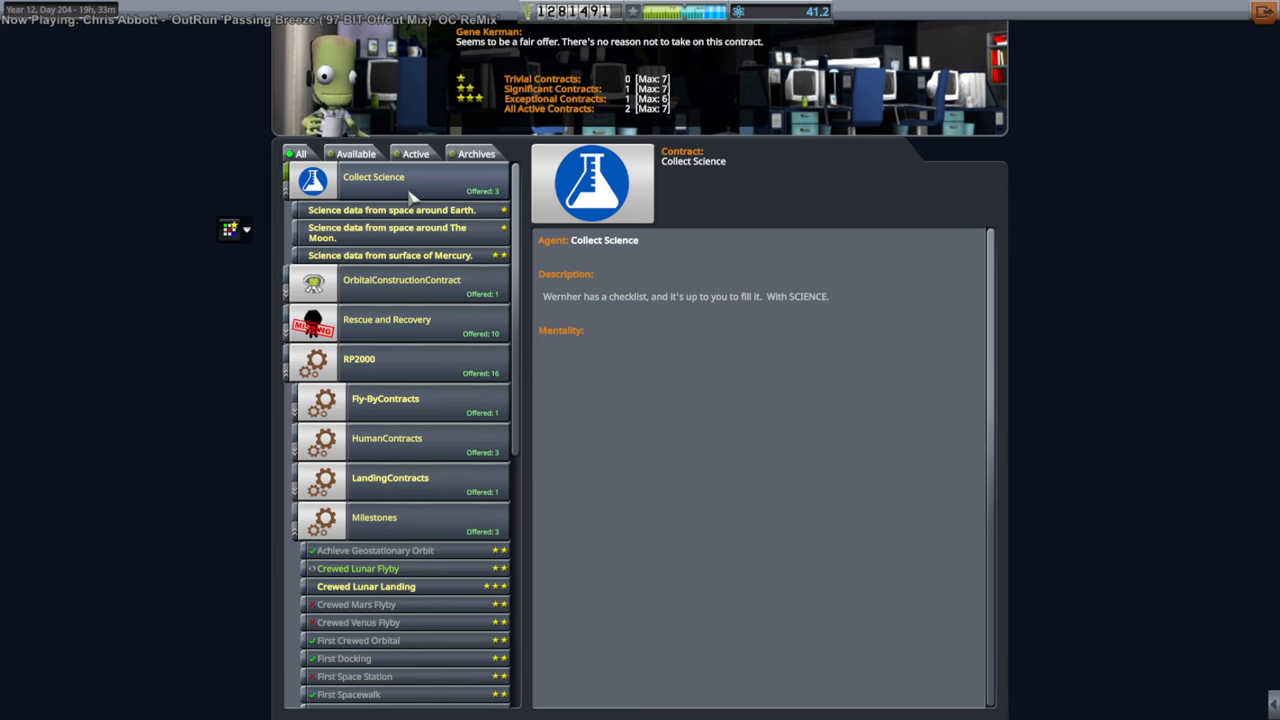
{"action": "scroll", "scroll_direction": "down", "scroll_amount": 3}
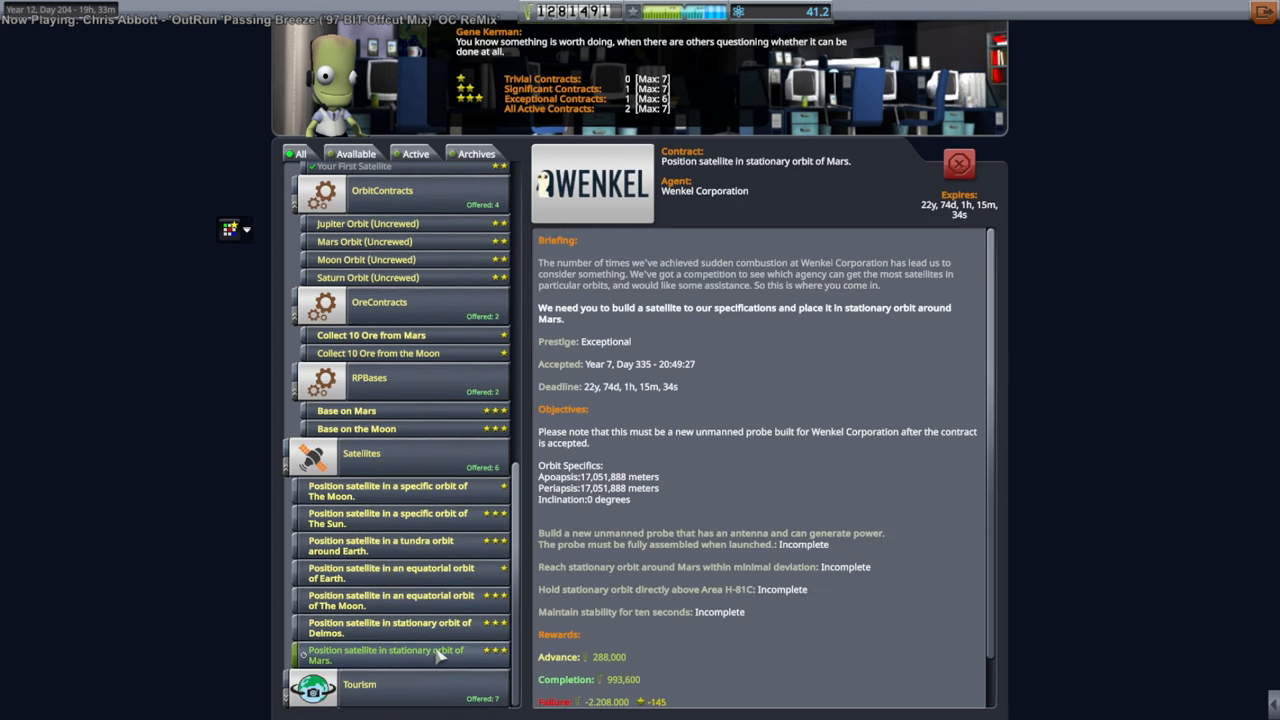
{"action": "scroll", "scroll_direction": "down", "scroll_amount": 3}
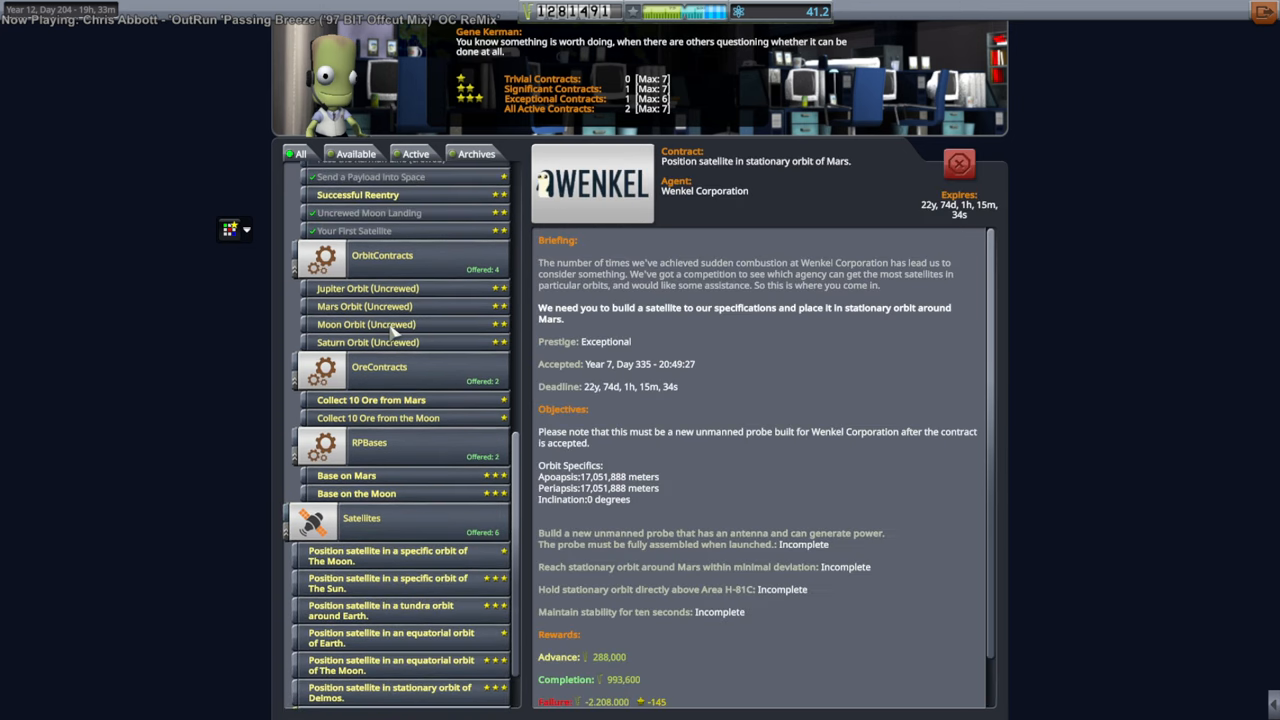
Accept the Mars Orbit (Uncrewed) offer and browse Successful Reentry and Lunar Impactor offers
{"action": "left_click", "coordinate": [364, 306]}
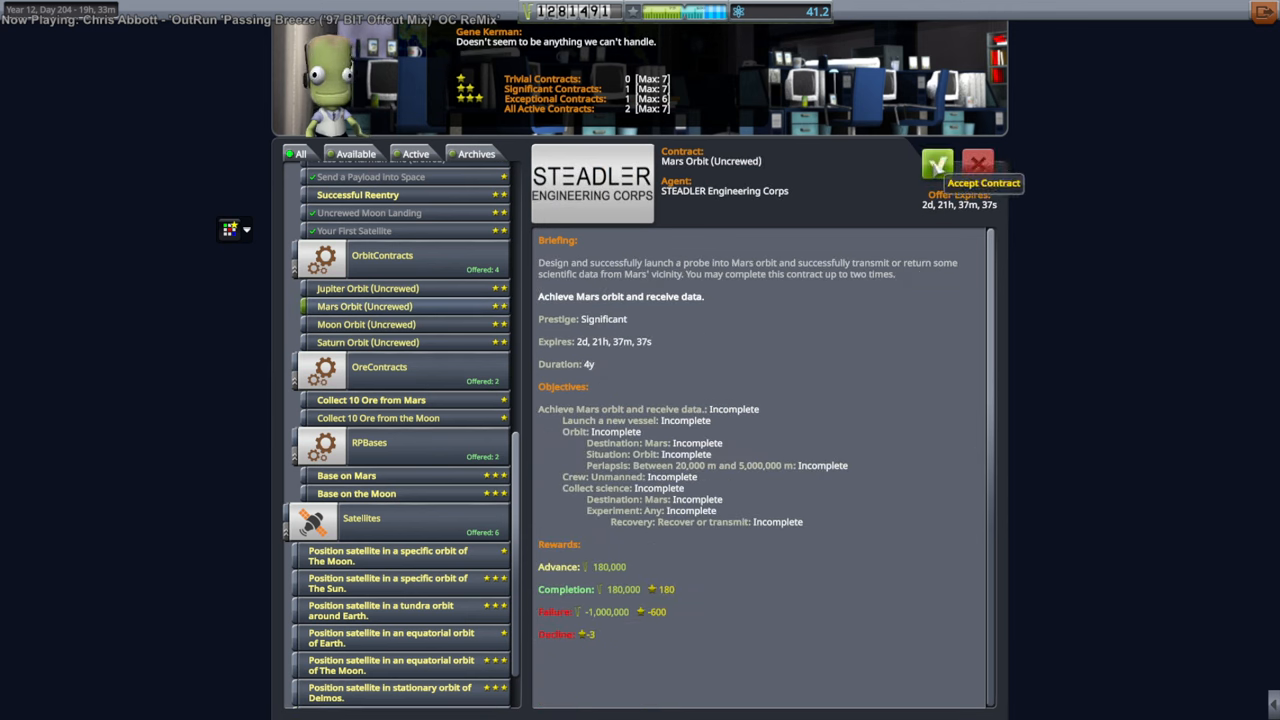
{"action": "left_click", "coordinate": [936, 164]}
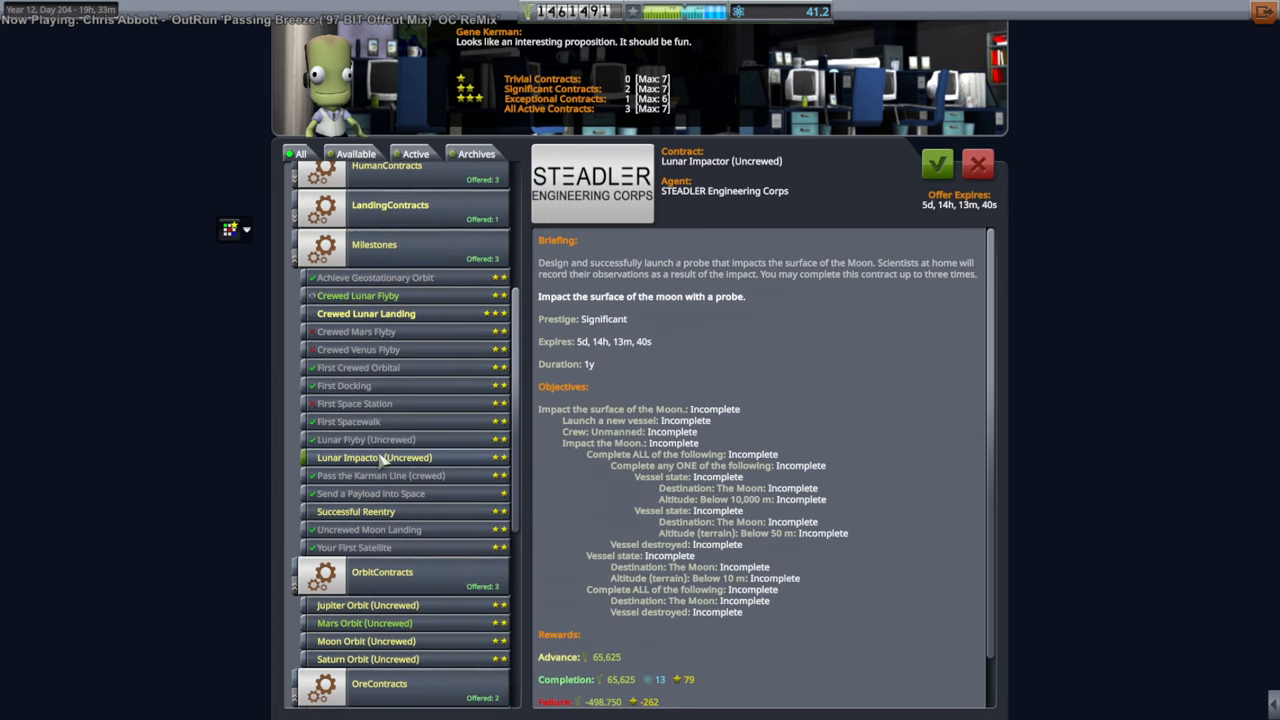
{"action": "left_click", "coordinate": [355, 511]}
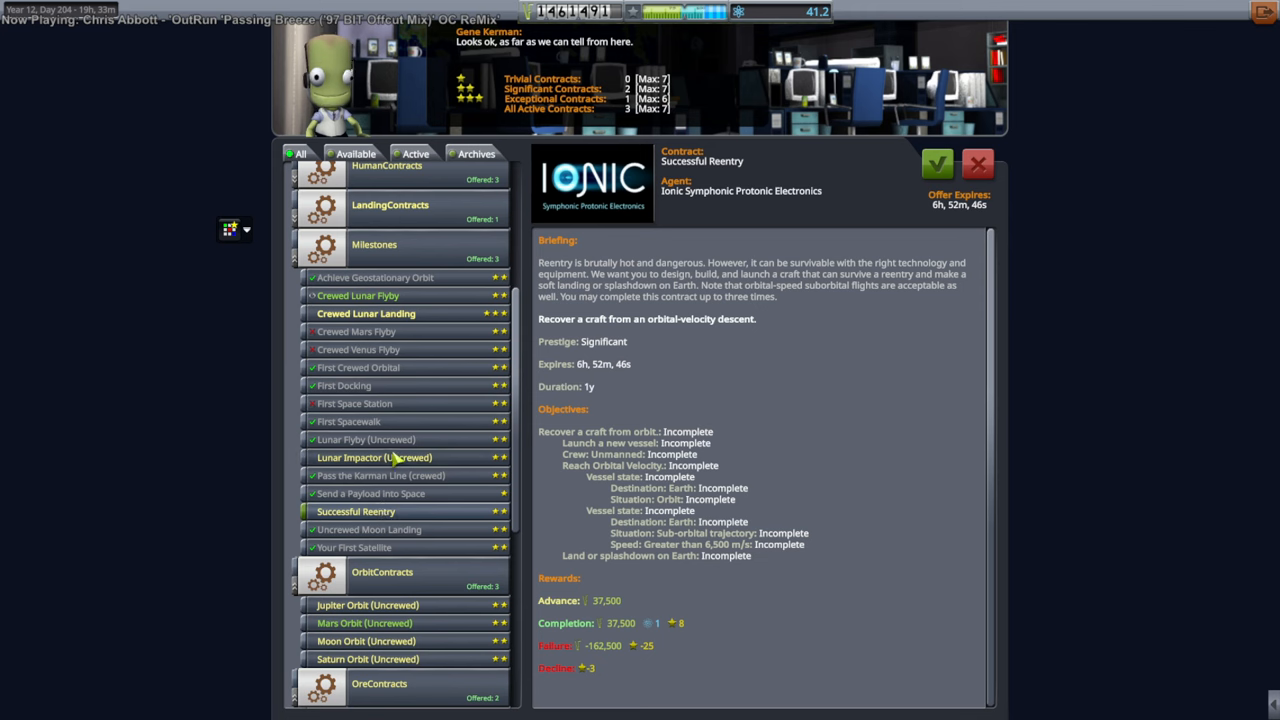
{"action": "left_click", "coordinate": [373, 457]}
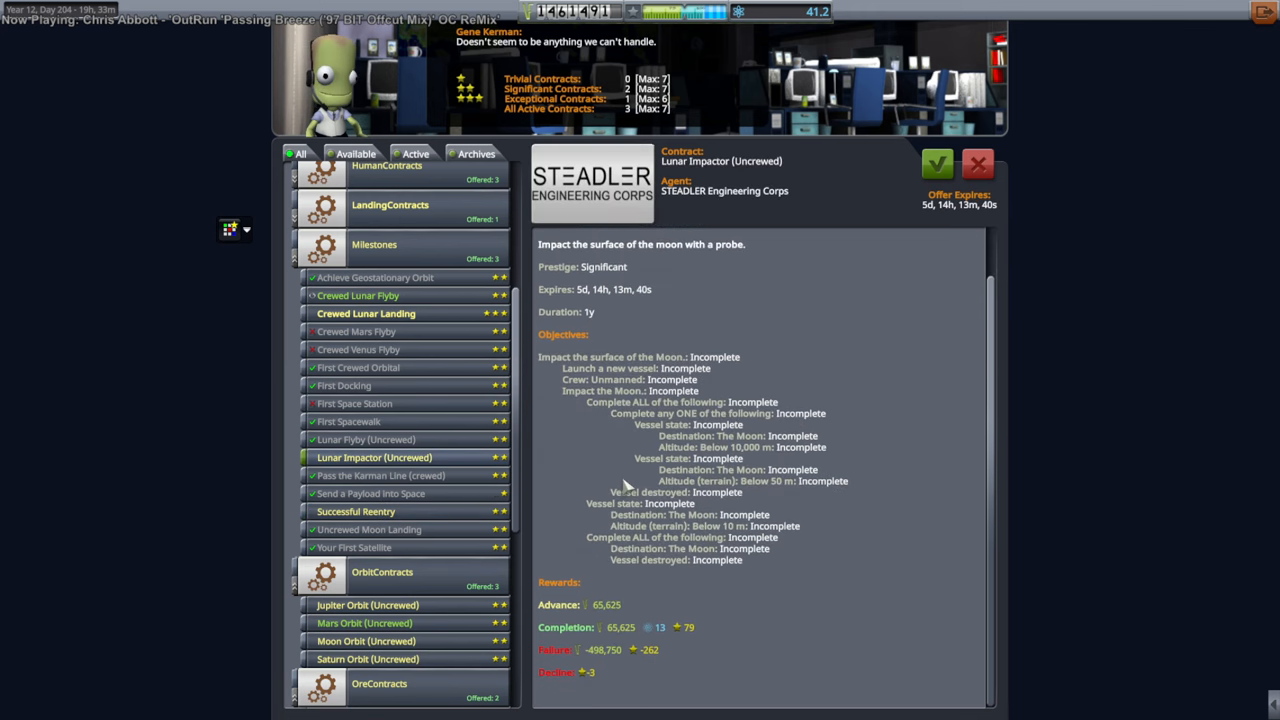
{"action": "mouse_move", "coordinate": [628, 444]}
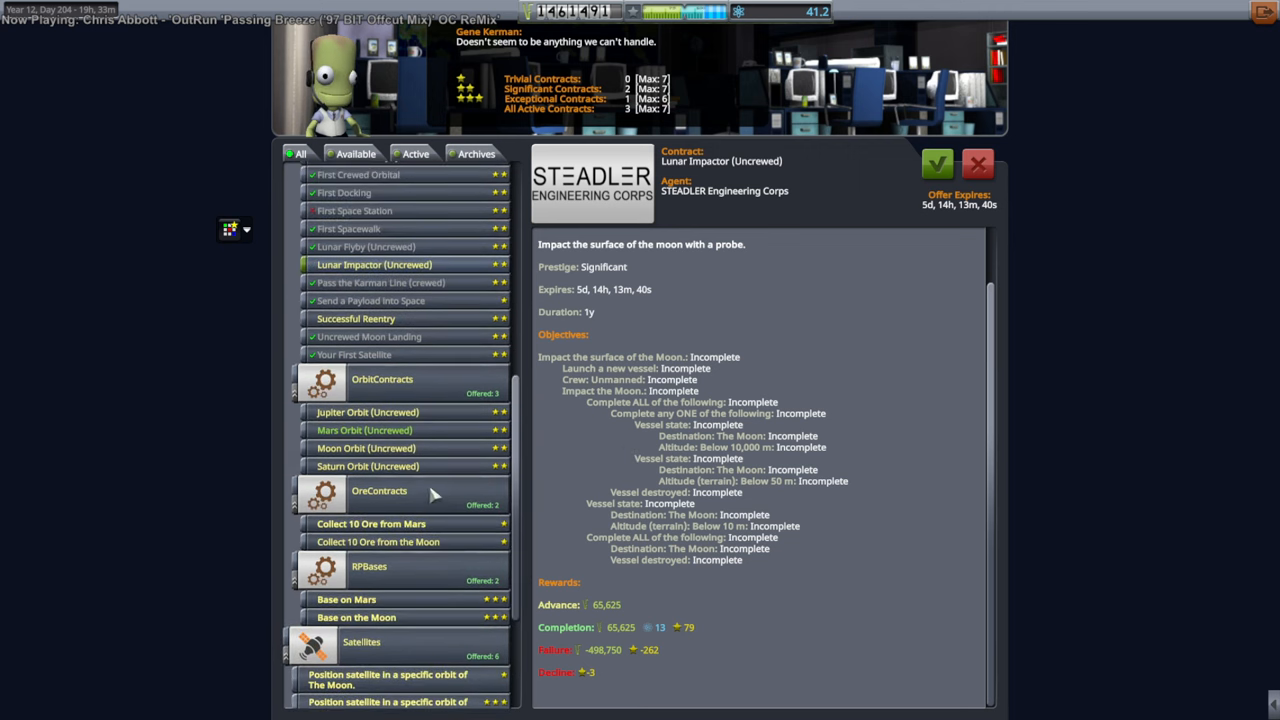
Accept the Moon Orbit (Uncrewed) and Lunar Impactor (Uncrewed) contracts
{"action": "left_click", "coordinate": [365, 448]}
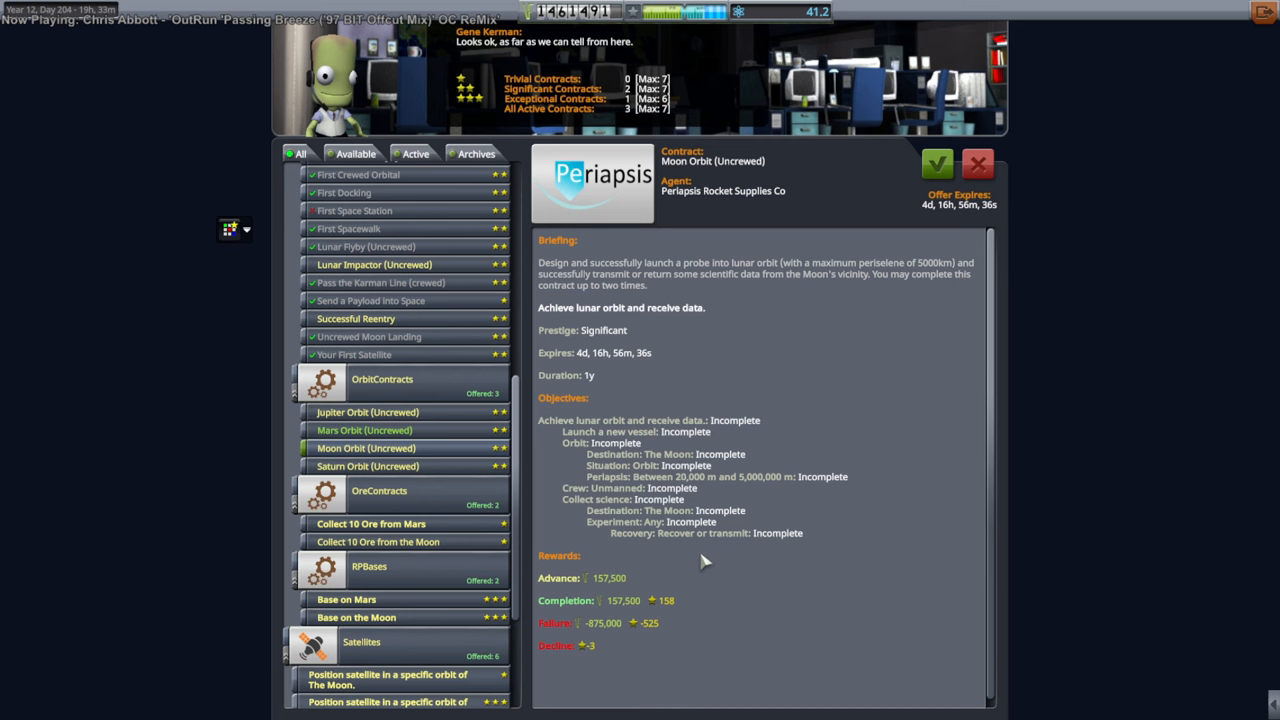
{"action": "mouse_move", "coordinate": [937, 163]}
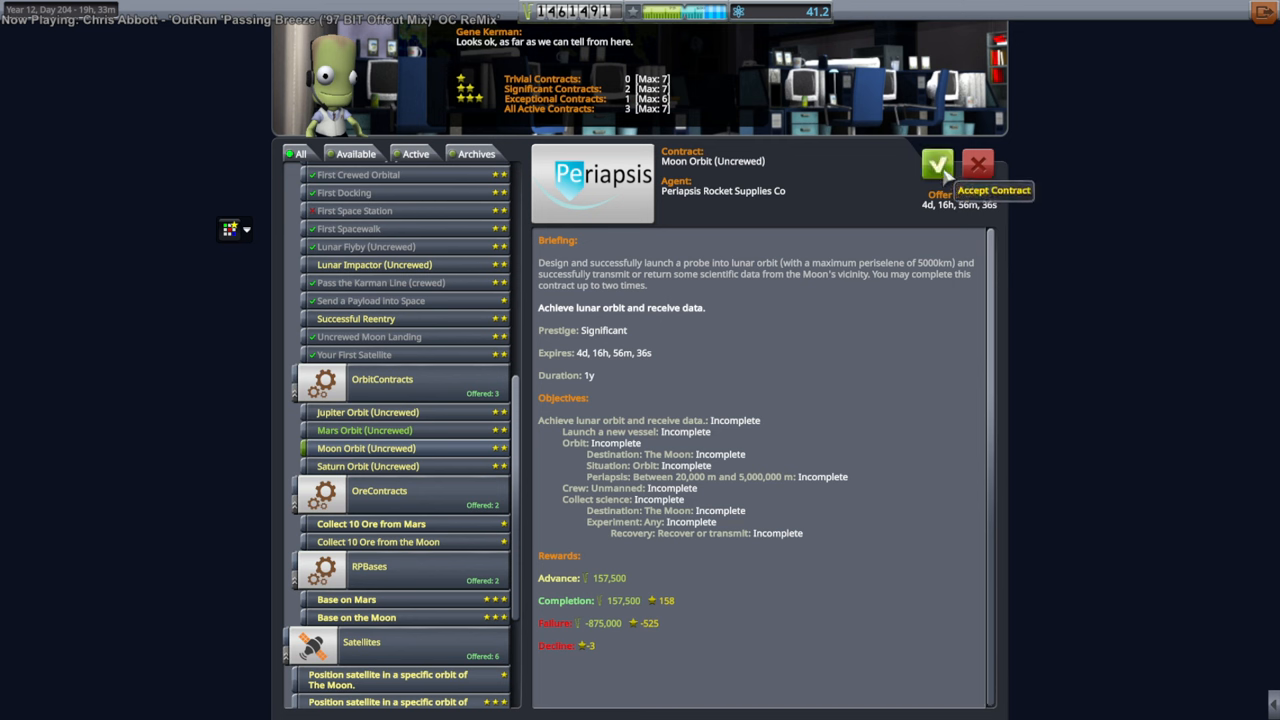
{"action": "left_click", "coordinate": [937, 164]}
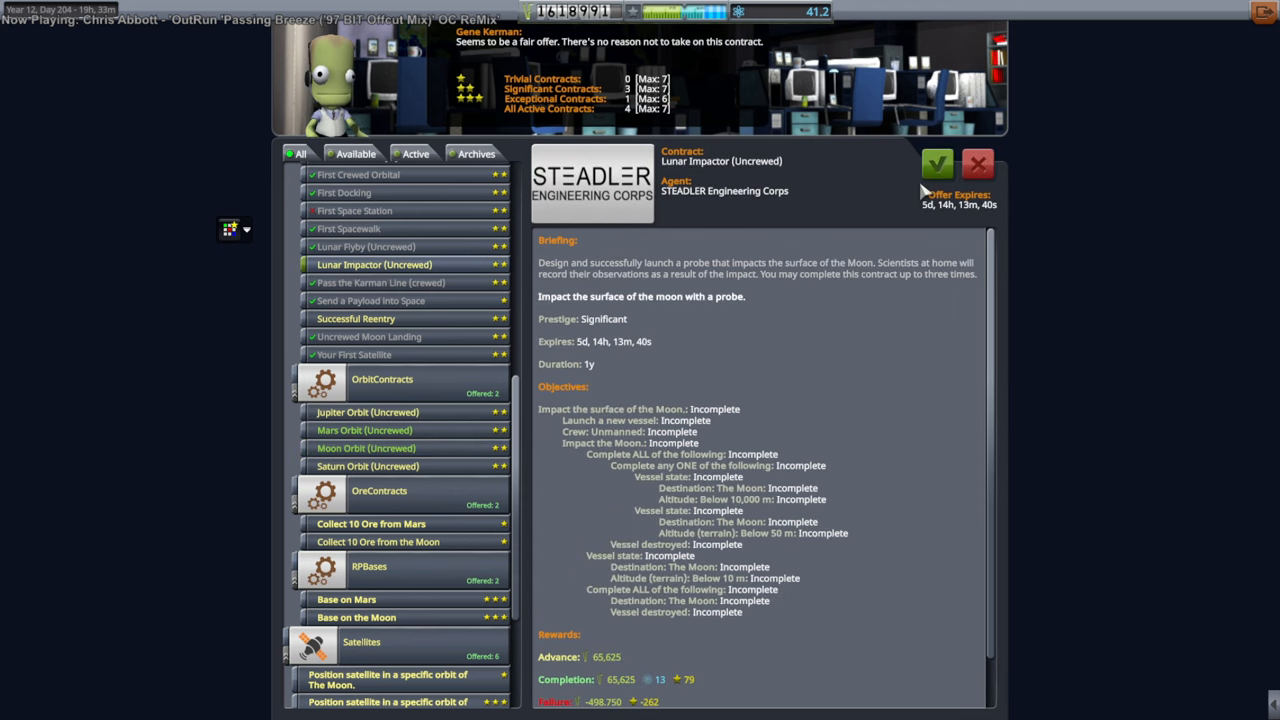
{"action": "left_click", "coordinate": [937, 163]}
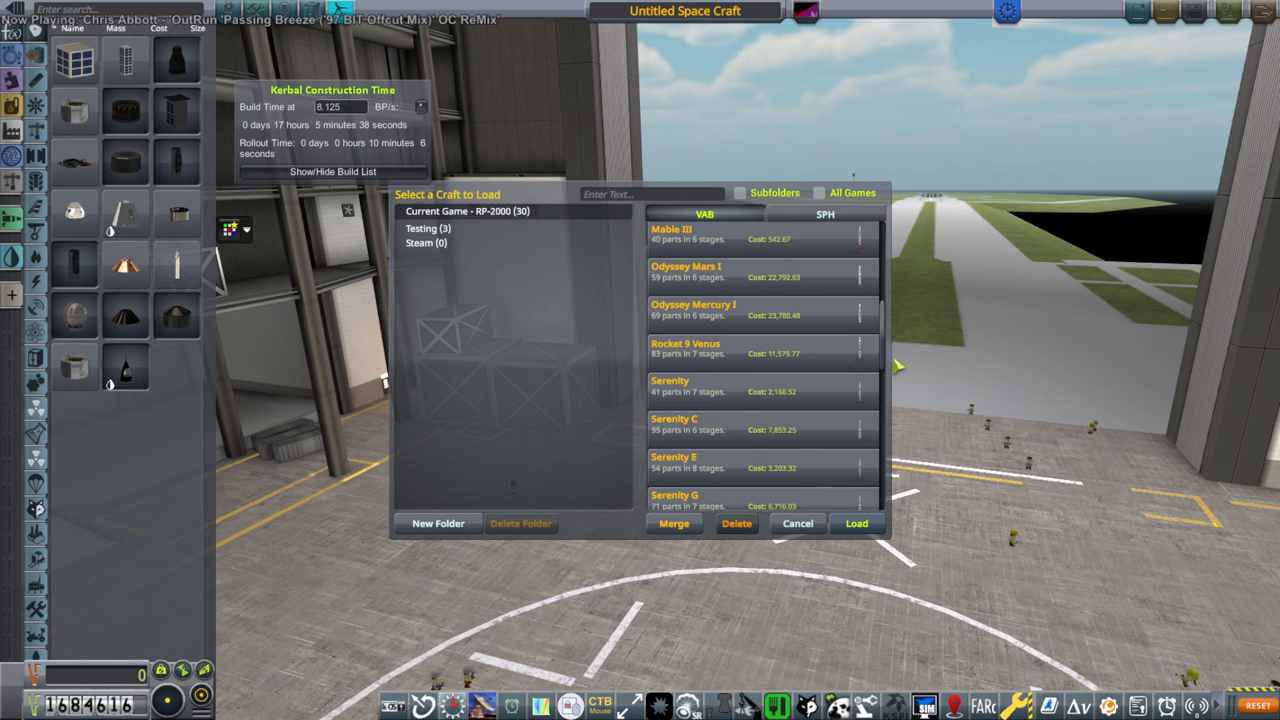
Scroll the VAB saved-craft list past the Serenity designs to Alpha and Lynx Neo
{"action": "scroll", "scroll_direction": "down", "scroll_amount": 3}
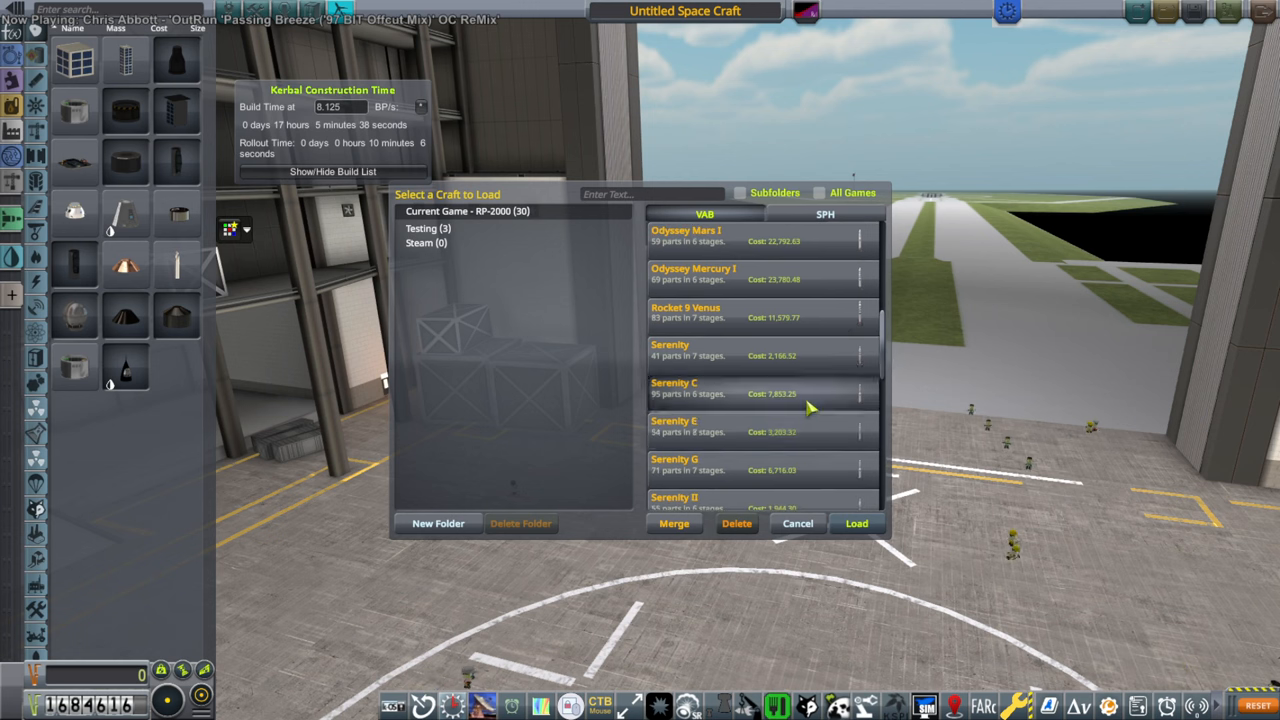
{"action": "scroll", "scroll_direction": "down", "scroll_amount": 3}
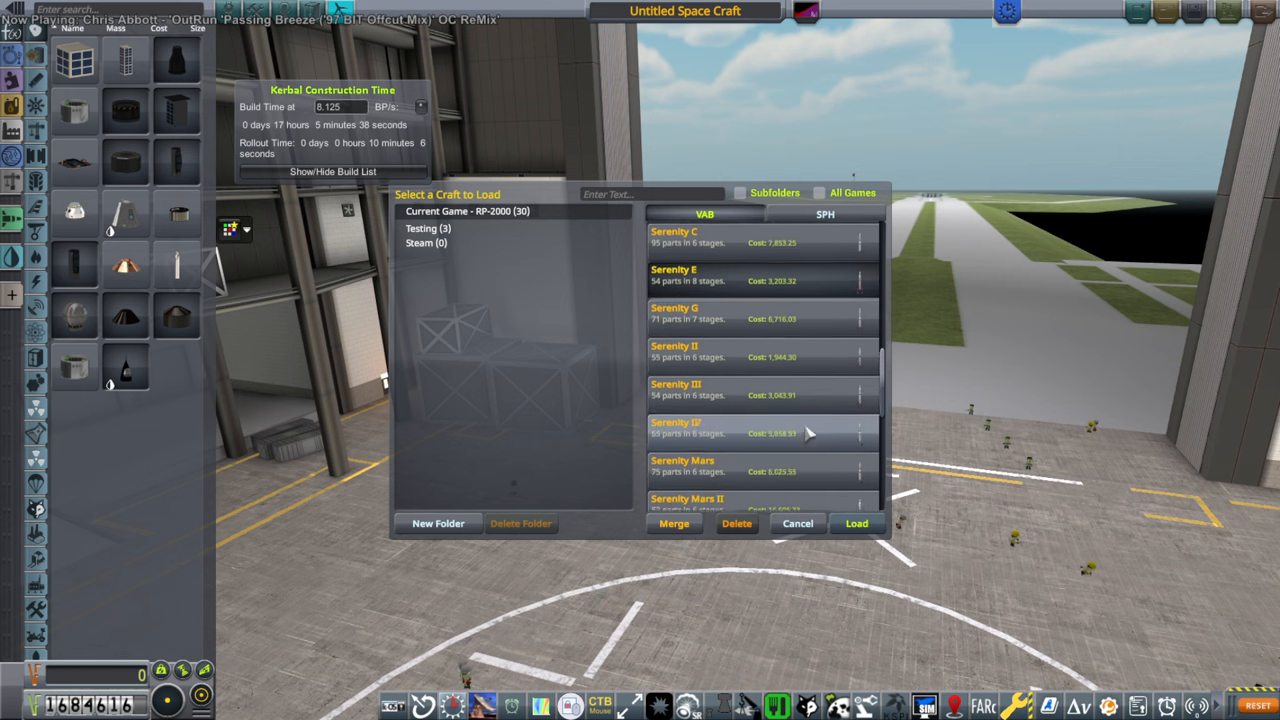
{"action": "scroll", "scroll_direction": "down", "scroll_amount": 3}
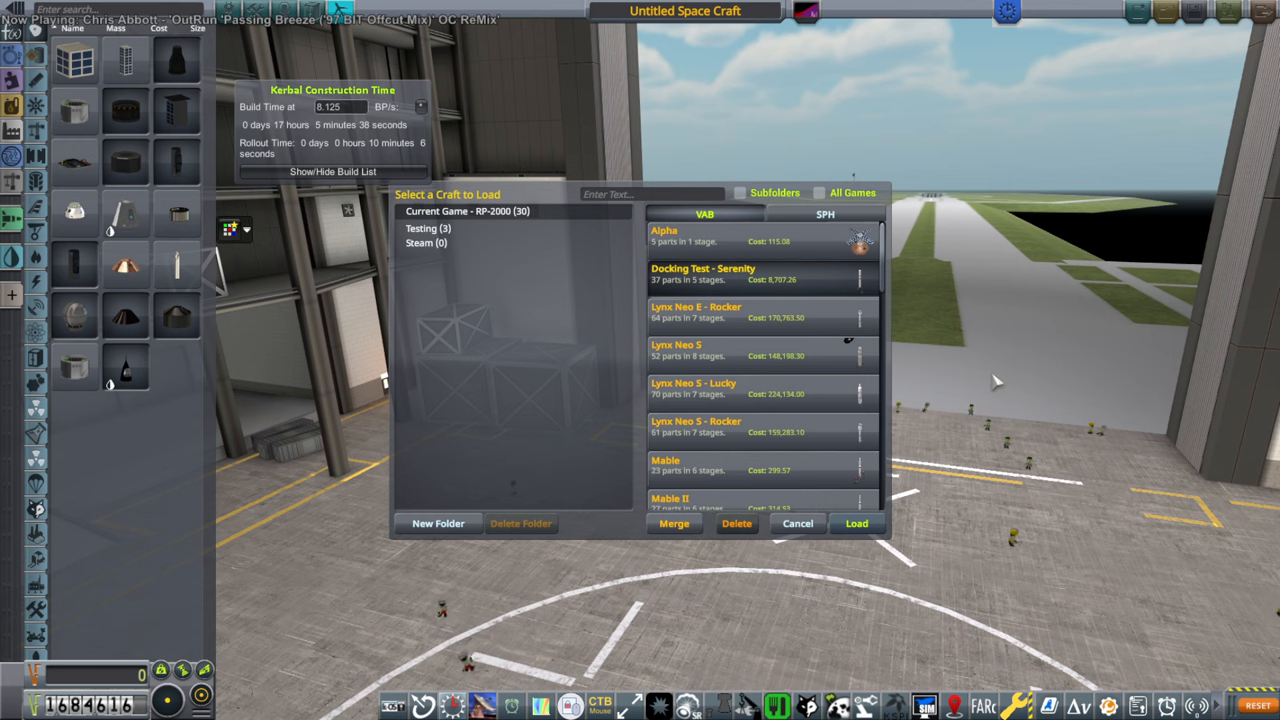
Load Docking Test - Serenity, lengthen its procedural tank, and send it for construction
{"action": "left_click", "coordinate": [856, 523]}
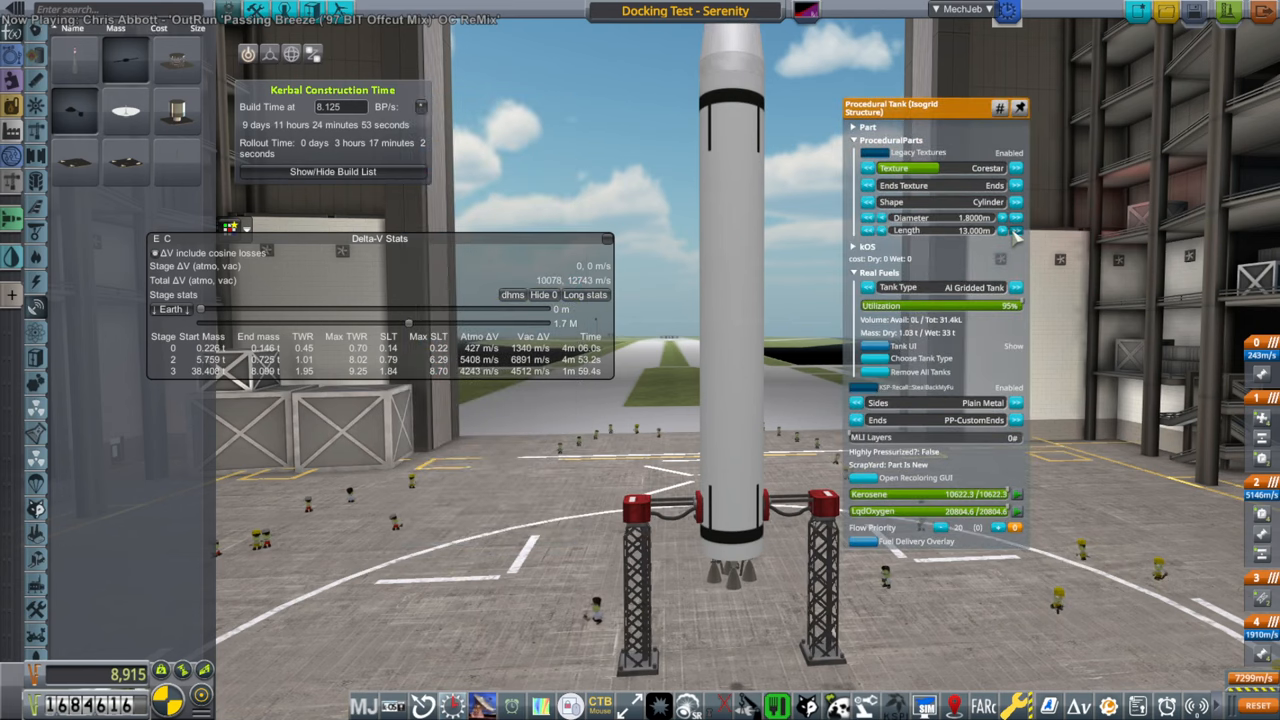
{"action": "left_click", "coordinate": [1016, 230]}
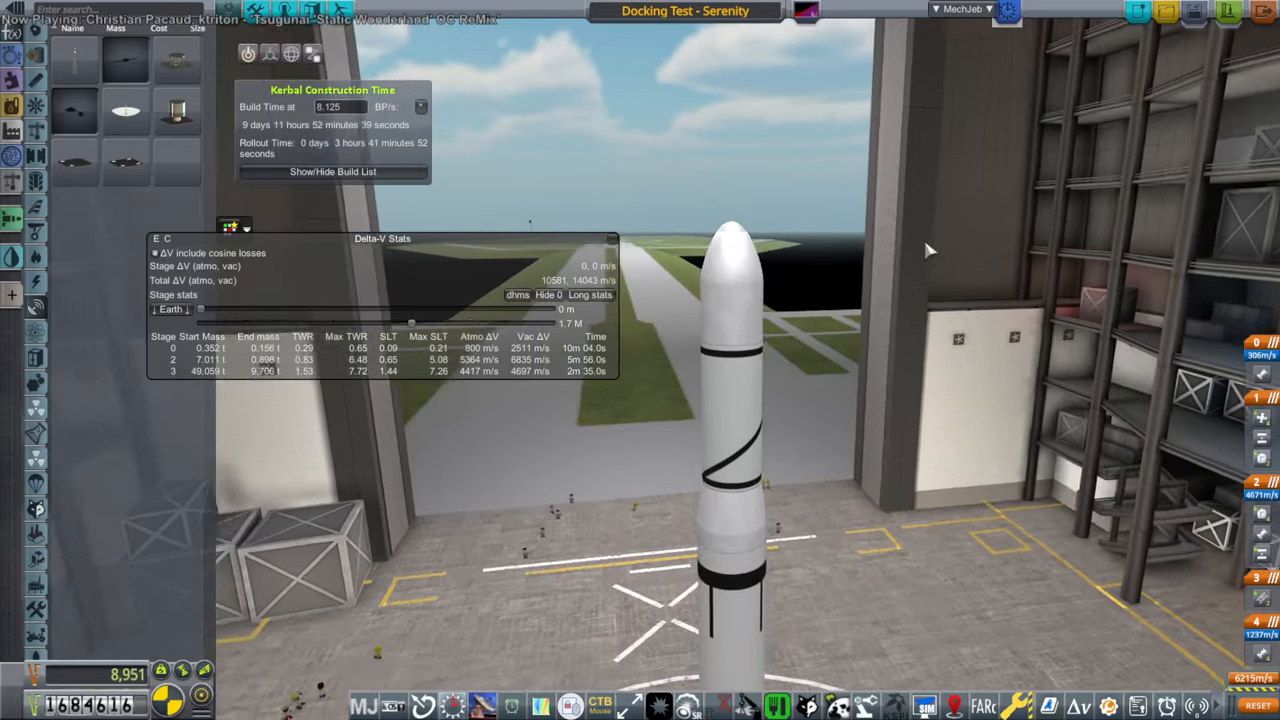
{"action": "left_click", "coordinate": [686, 11]}
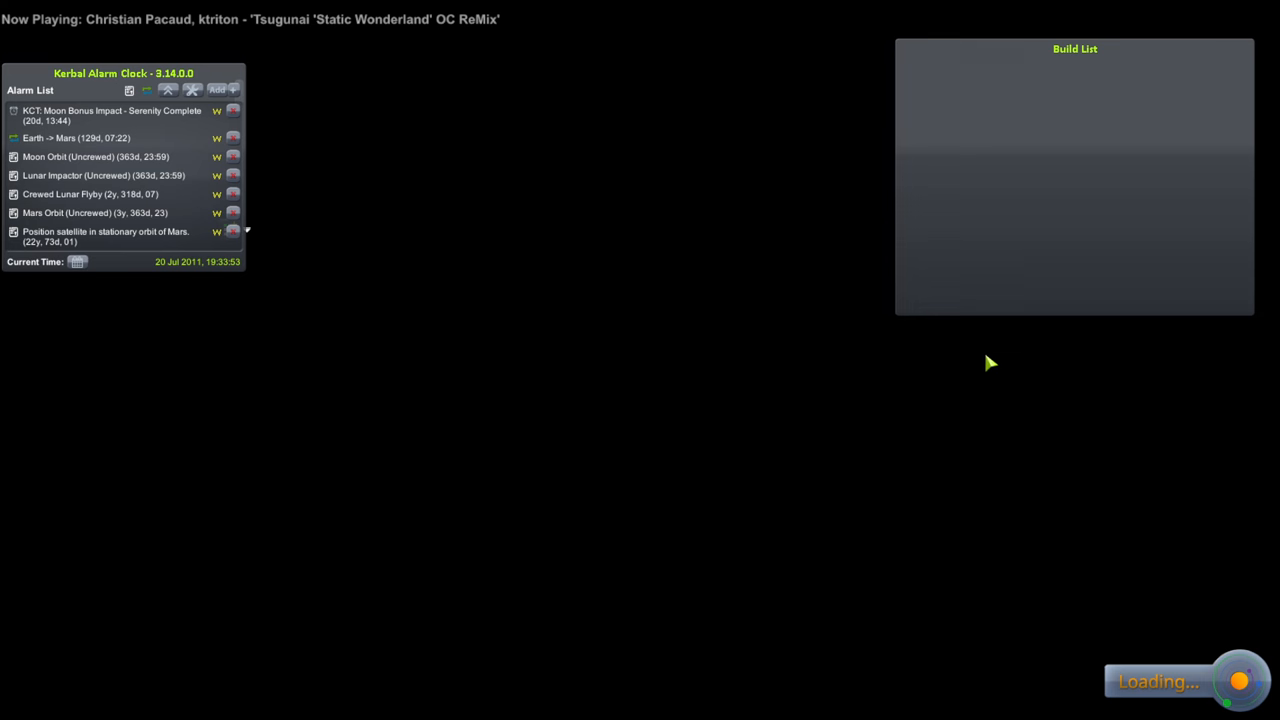
{"action": "mouse_move", "coordinate": [958, 377]}
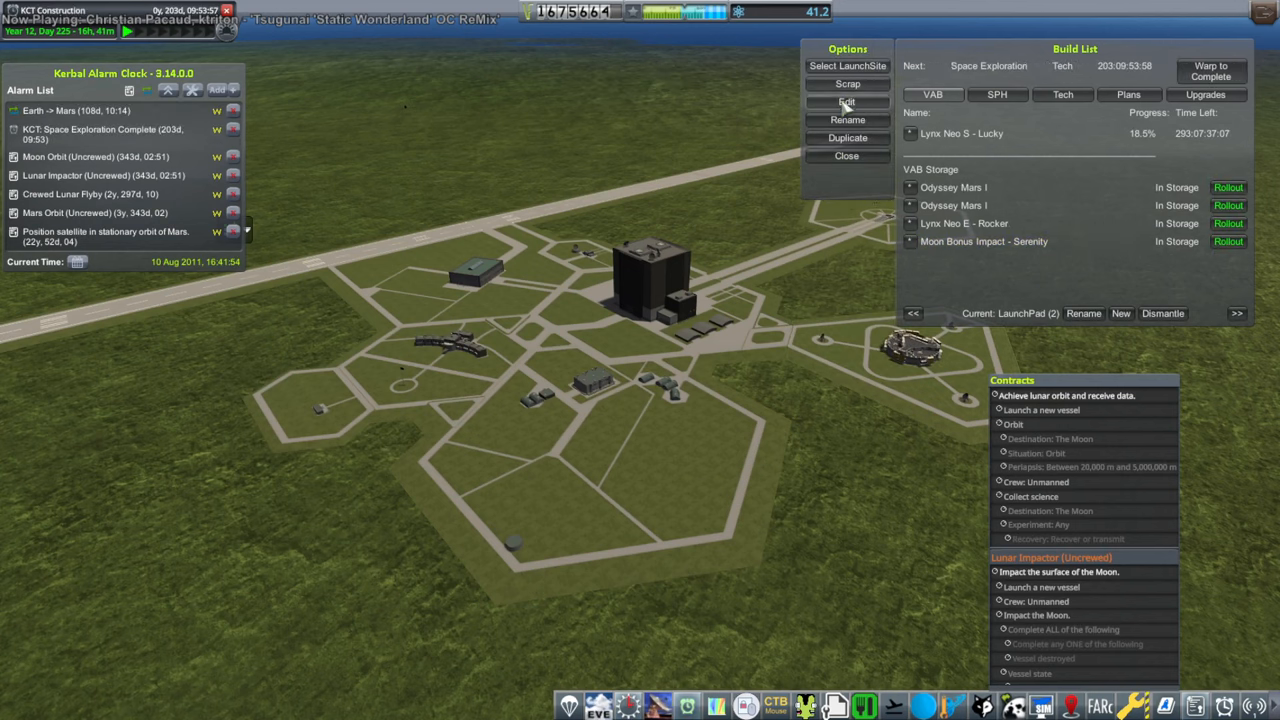
Edit the stored Moon Bonus Impact - Serenity from the KCT Build List
{"action": "left_click", "coordinate": [846, 101]}
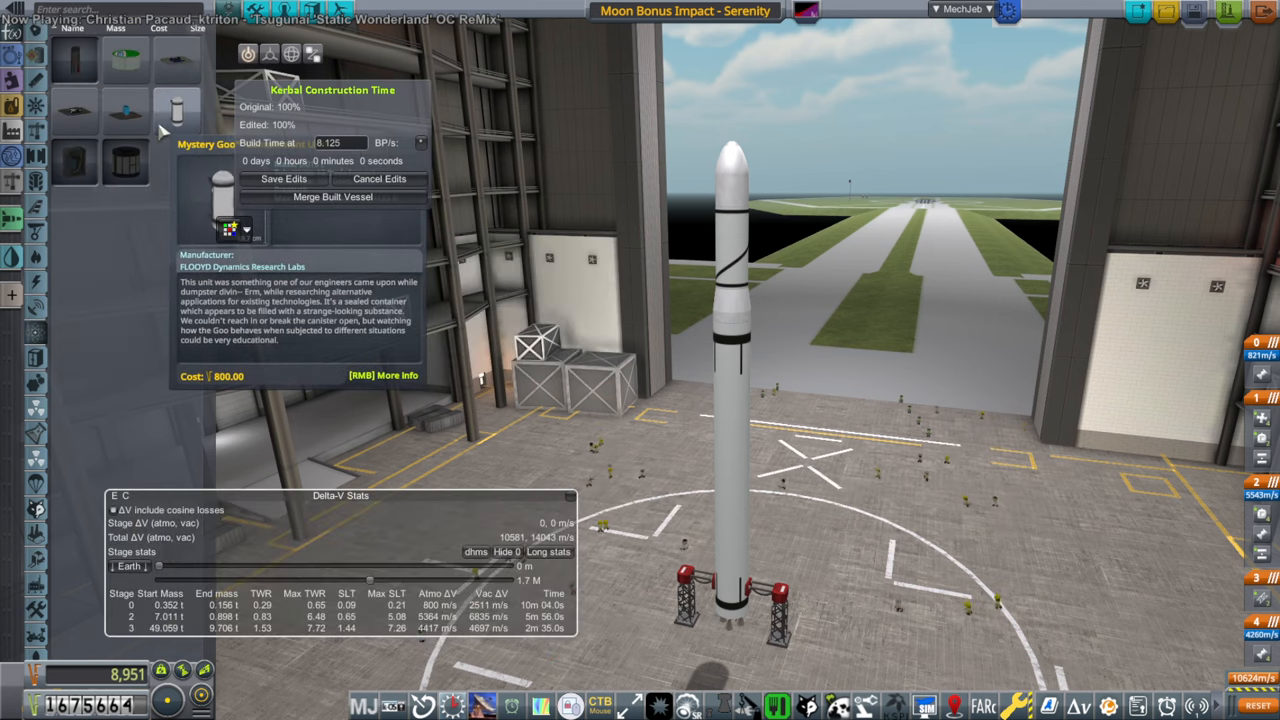
{"action": "mouse_move", "coordinate": [75, 60]}
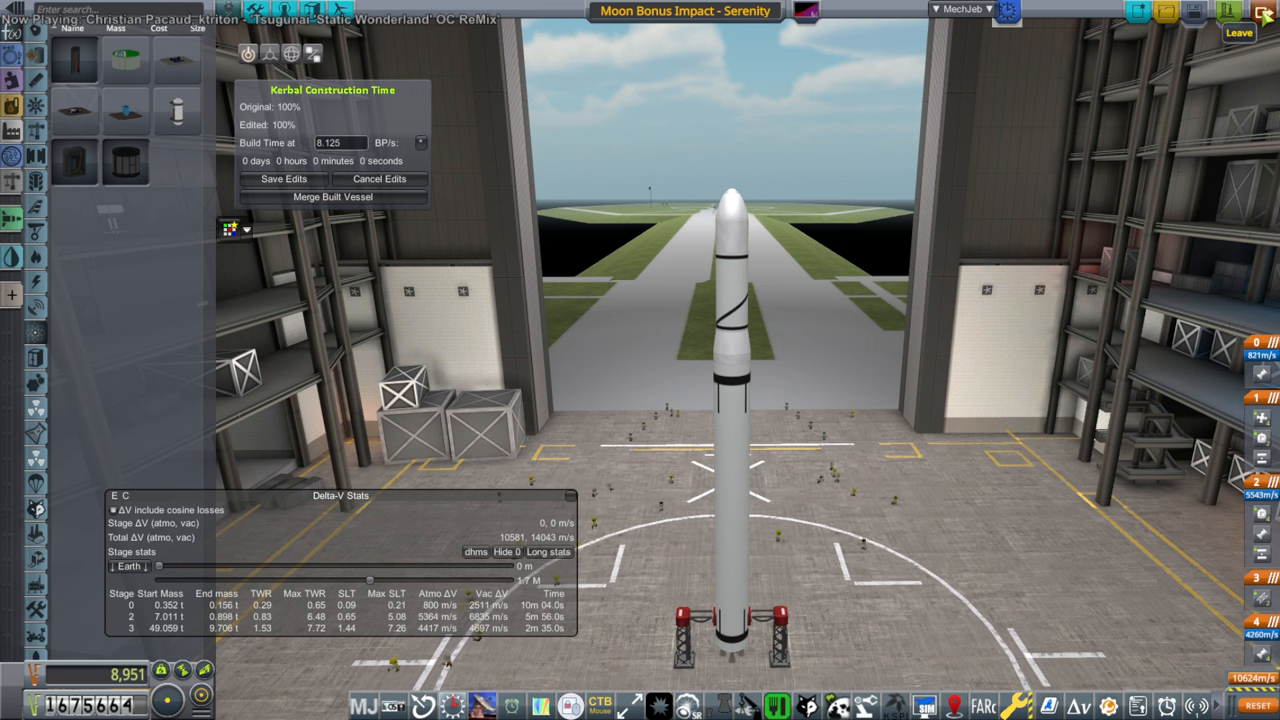
{"action": "mouse_move", "coordinate": [865, 233]}
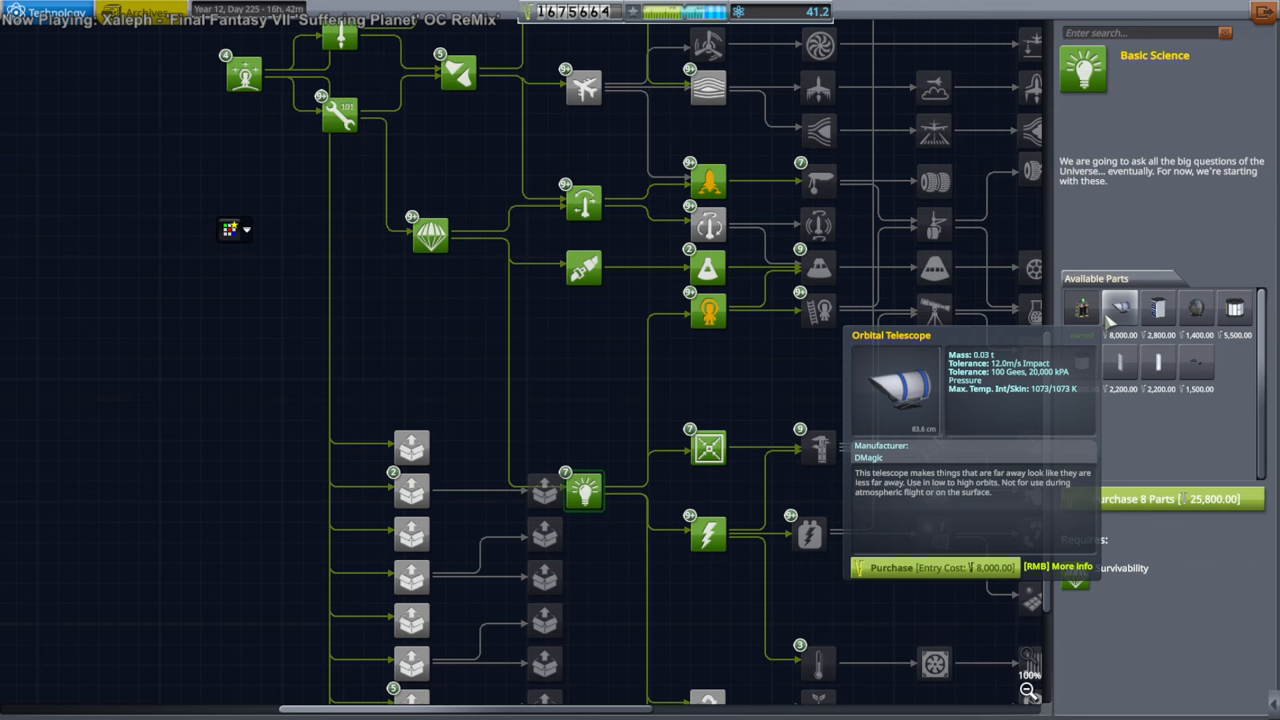
View the parts in the Electrics and Basic Science tech tree nodes
{"action": "left_click", "coordinate": [710, 533]}
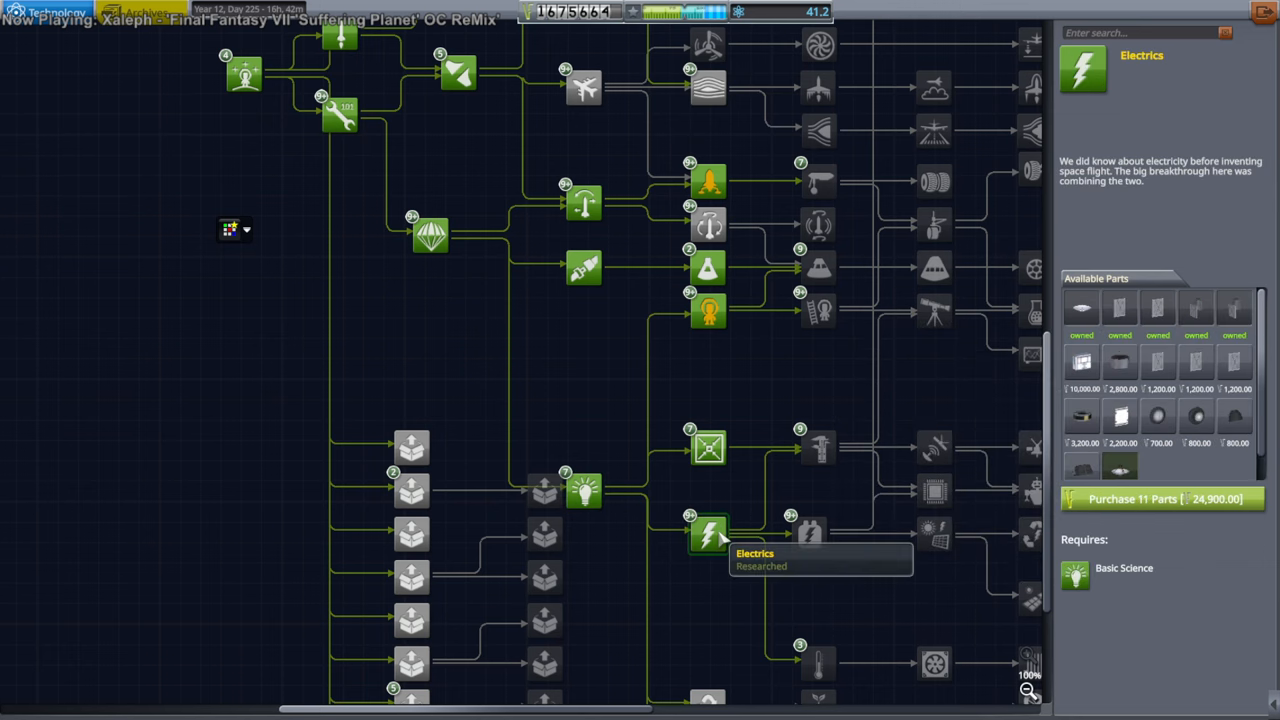
{"action": "left_click", "coordinate": [708, 448]}
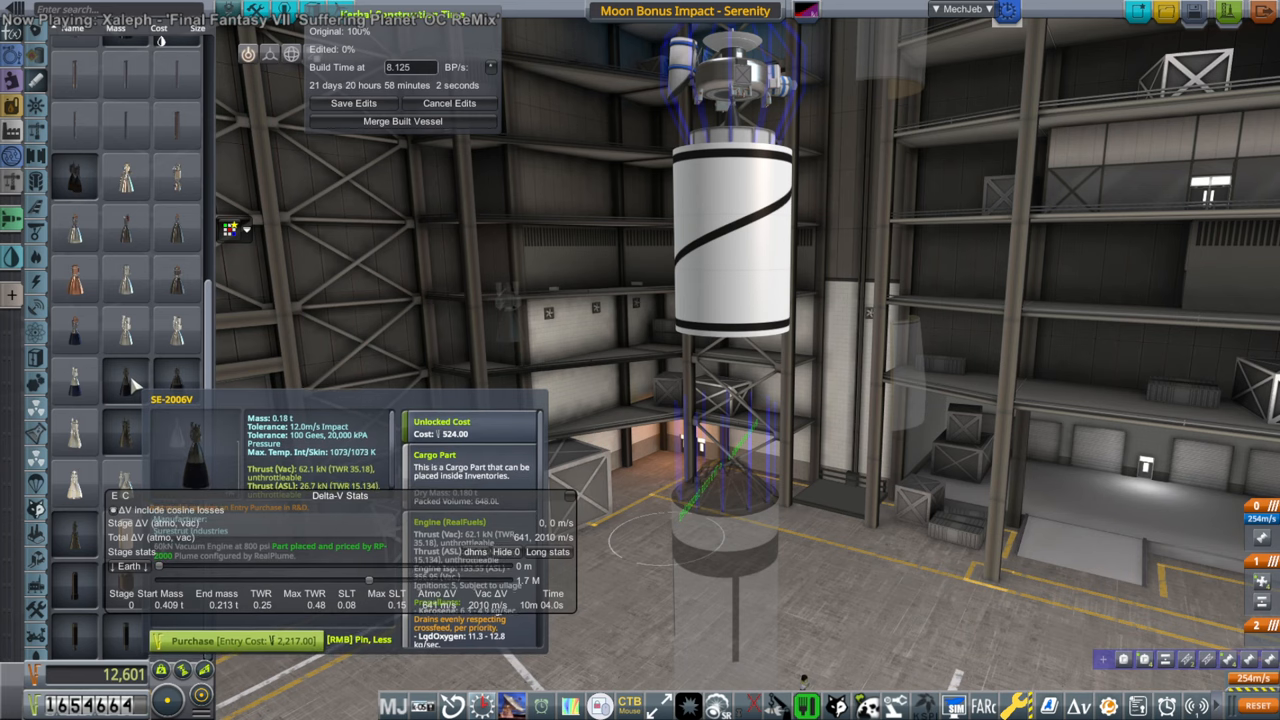
{"action": "mouse_move", "coordinate": [133, 382]}
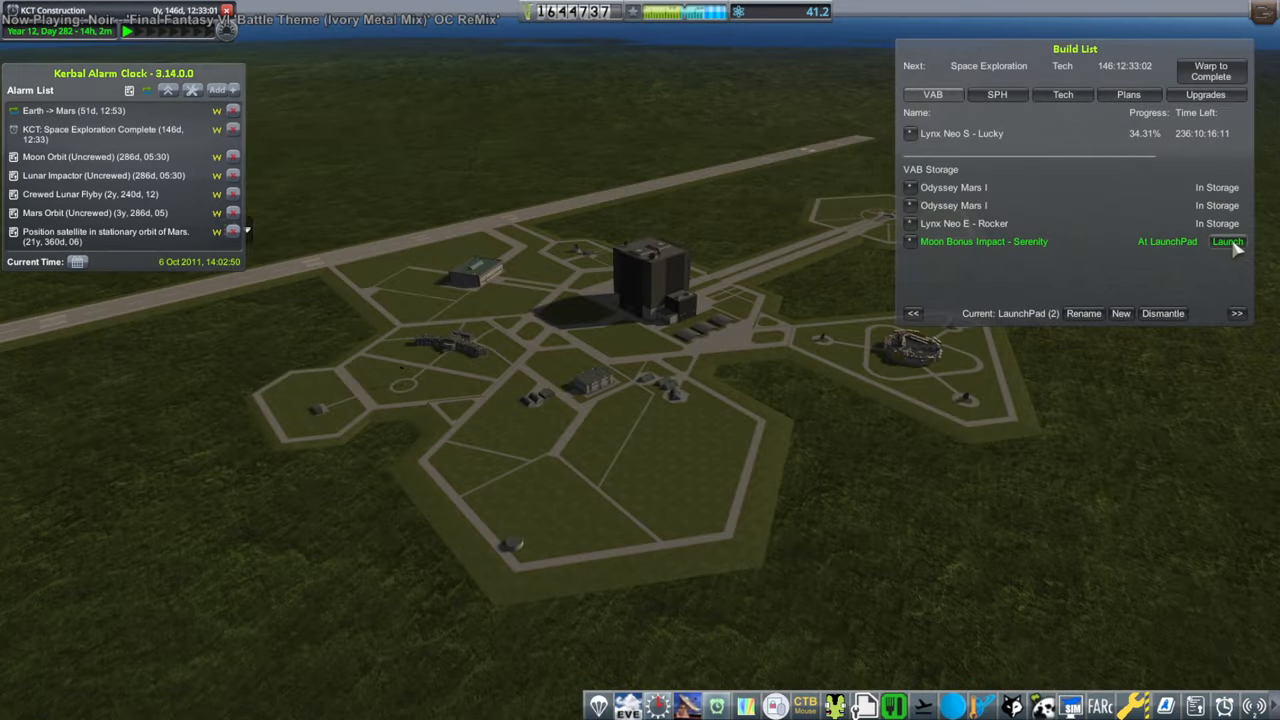
Launch Moon Bonus Impact - Serenity from the KCT Build List
{"action": "left_click", "coordinate": [1228, 241]}
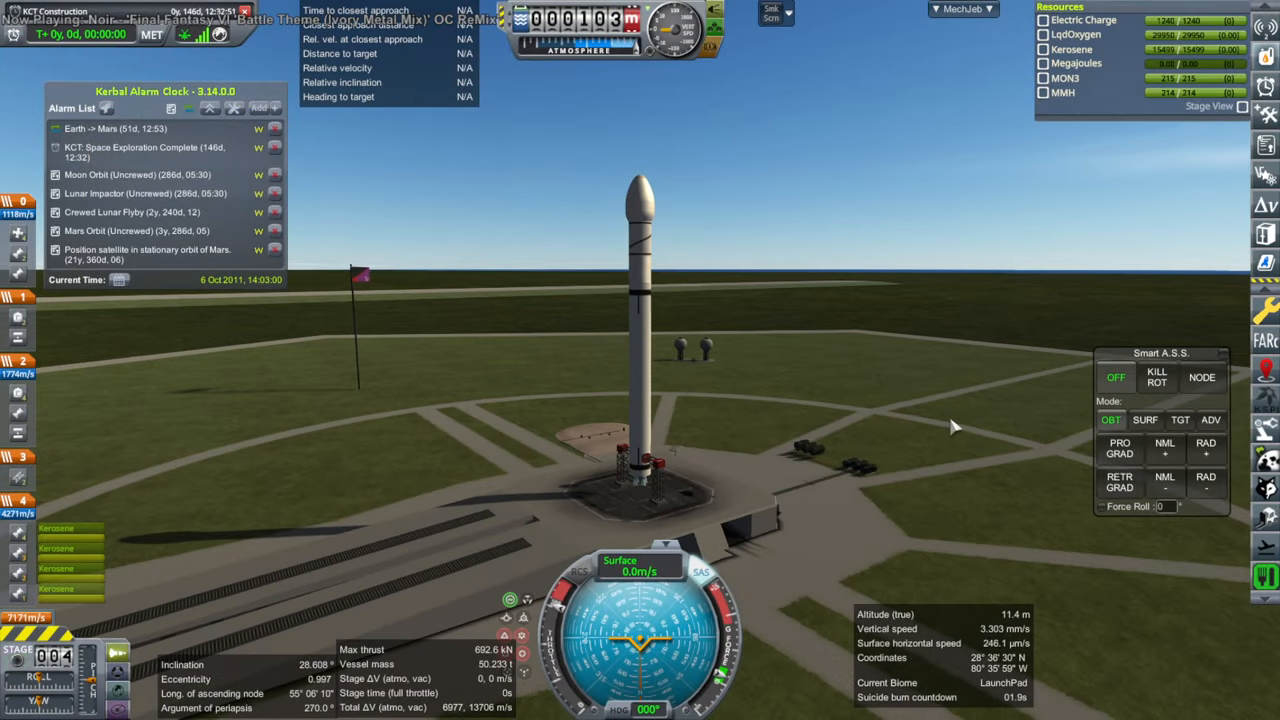
{"action": "mouse_move", "coordinate": [950, 424]}
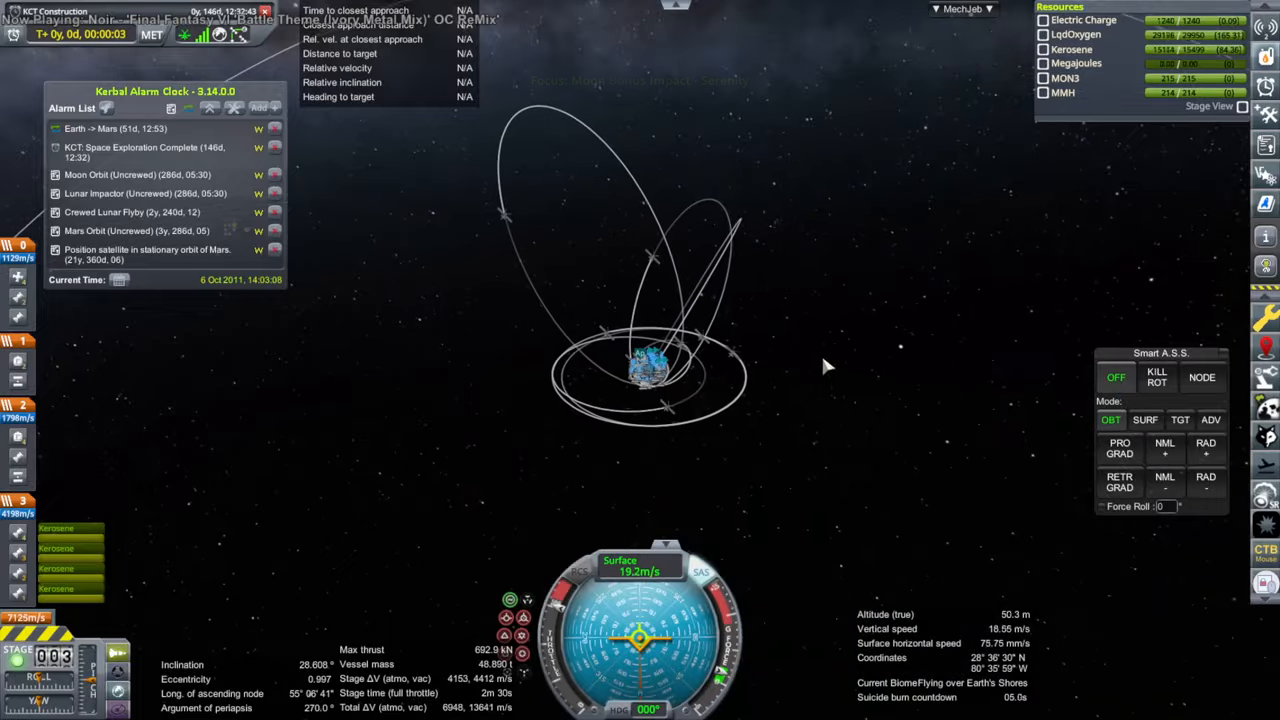
Set the Moon as target from its orbit line in map view
{"action": "left_click", "coordinate": [730, 180]}
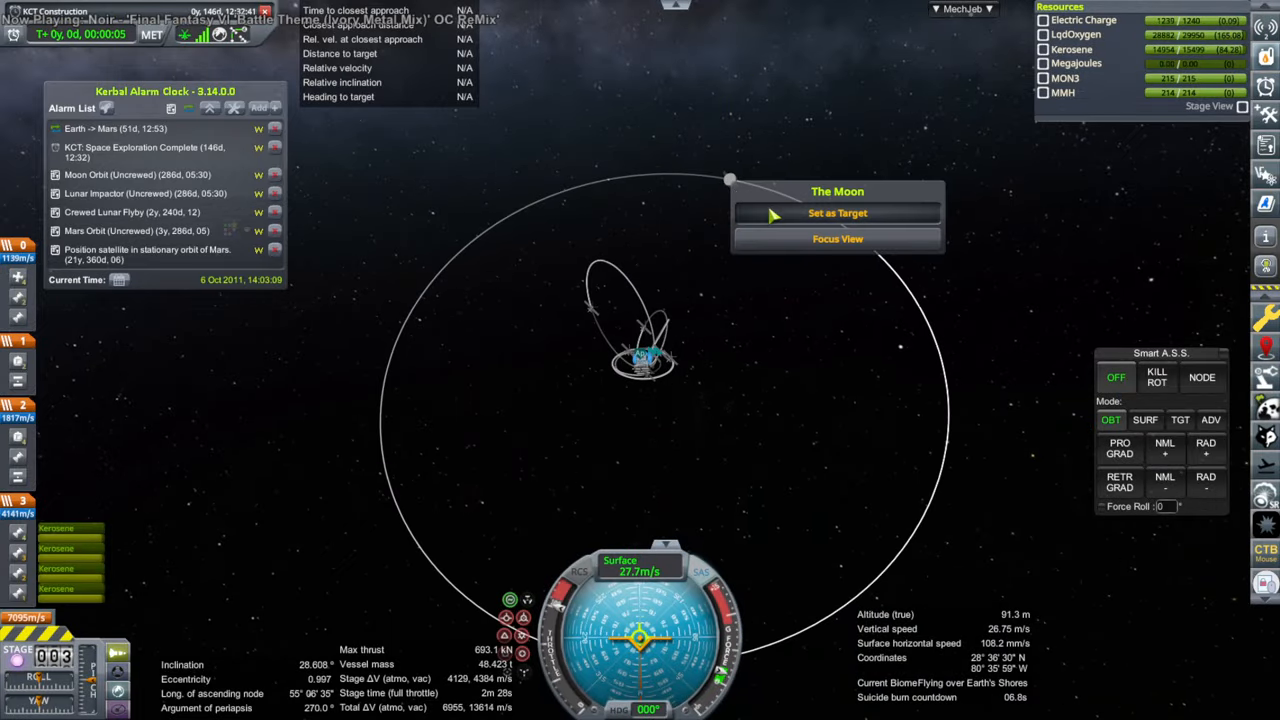
{"action": "left_click", "coordinate": [837, 213]}
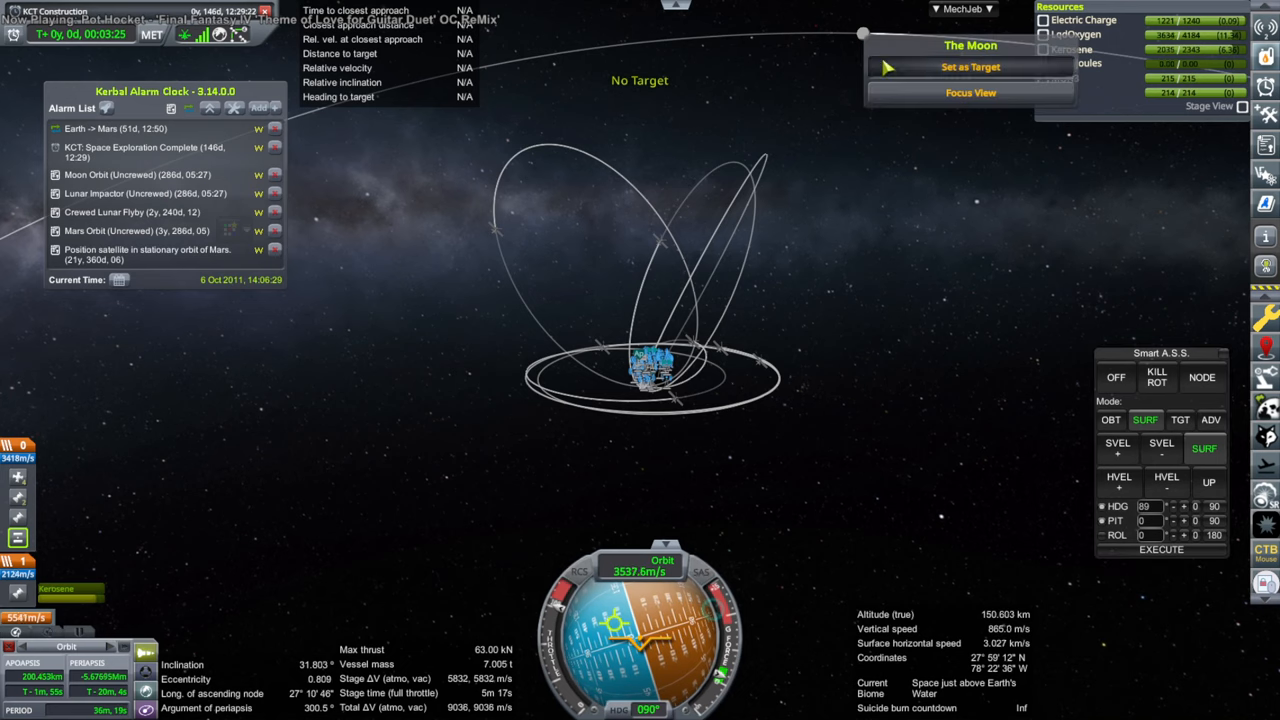
Make the Moon Serenity's navigation target, showing 392.8 Mm distance
{"action": "left_click", "coordinate": [969, 66]}
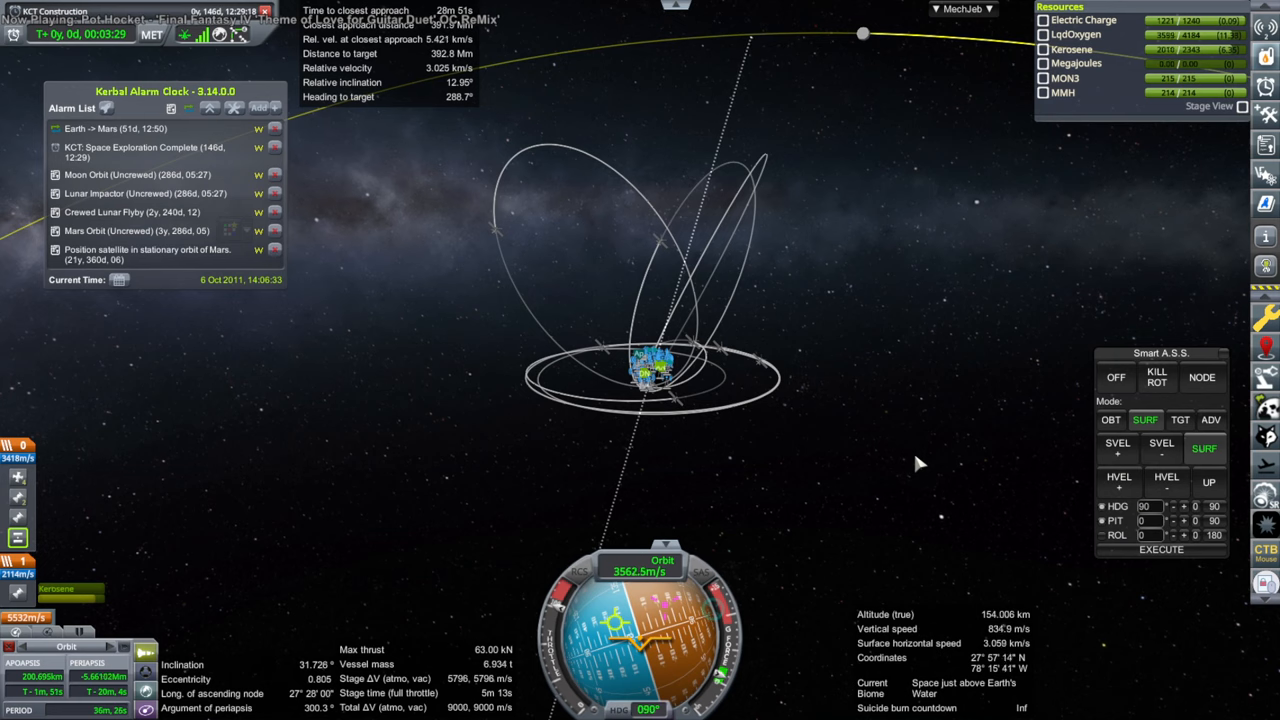
{"action": "mouse_move", "coordinate": [910, 452]}
{"action": "type", "text": "4"}
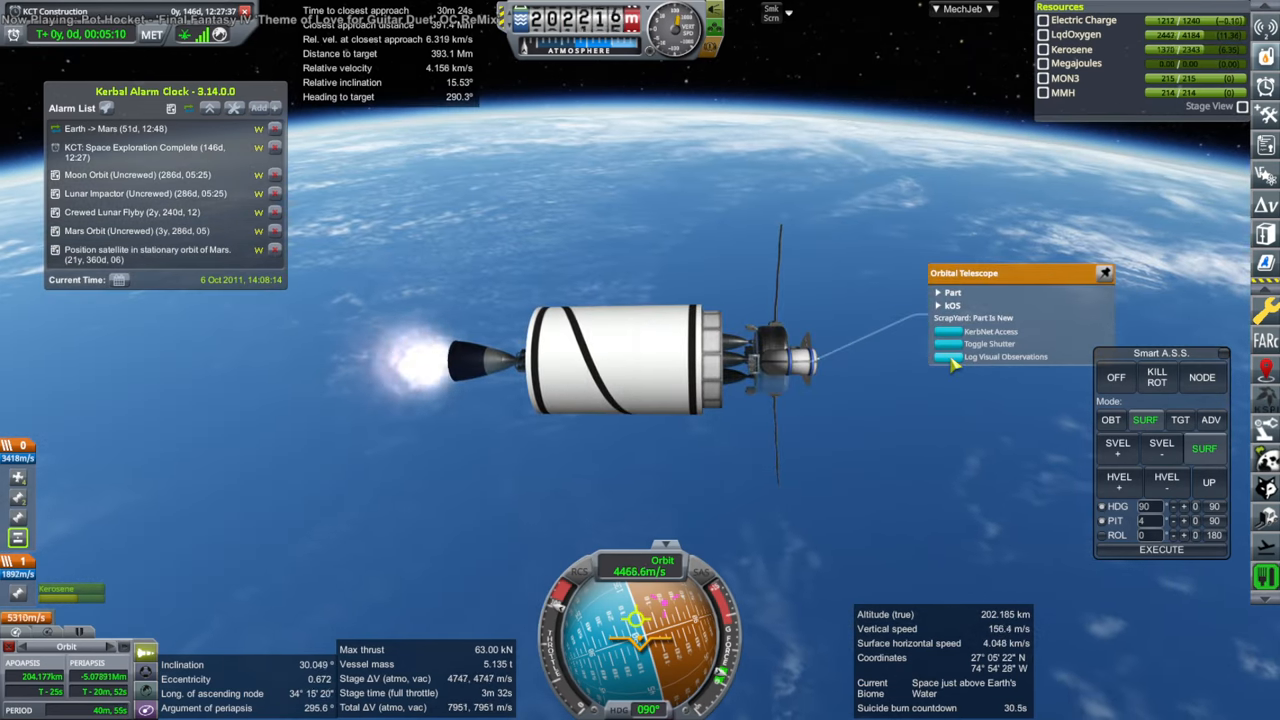
Log visual observations with the Orbital Telescope during the burn
{"action": "left_click", "coordinate": [1005, 357]}
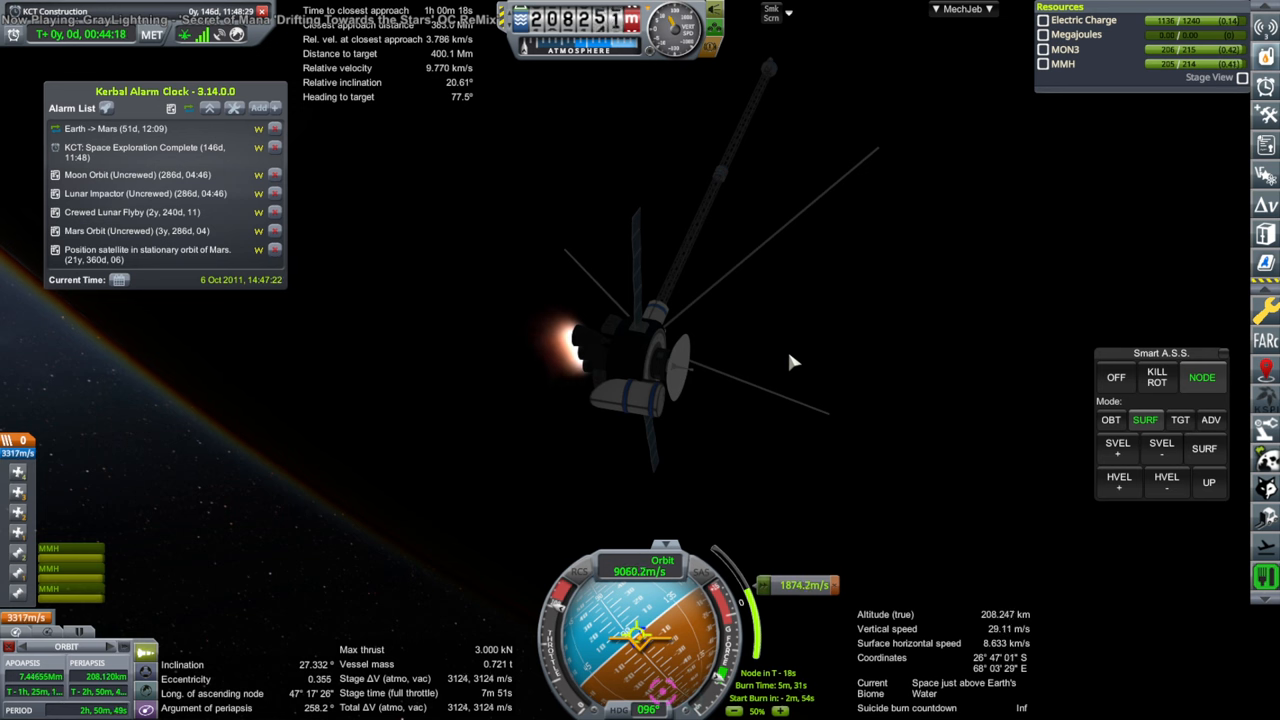
{"action": "mouse_move", "coordinate": [827, 362]}
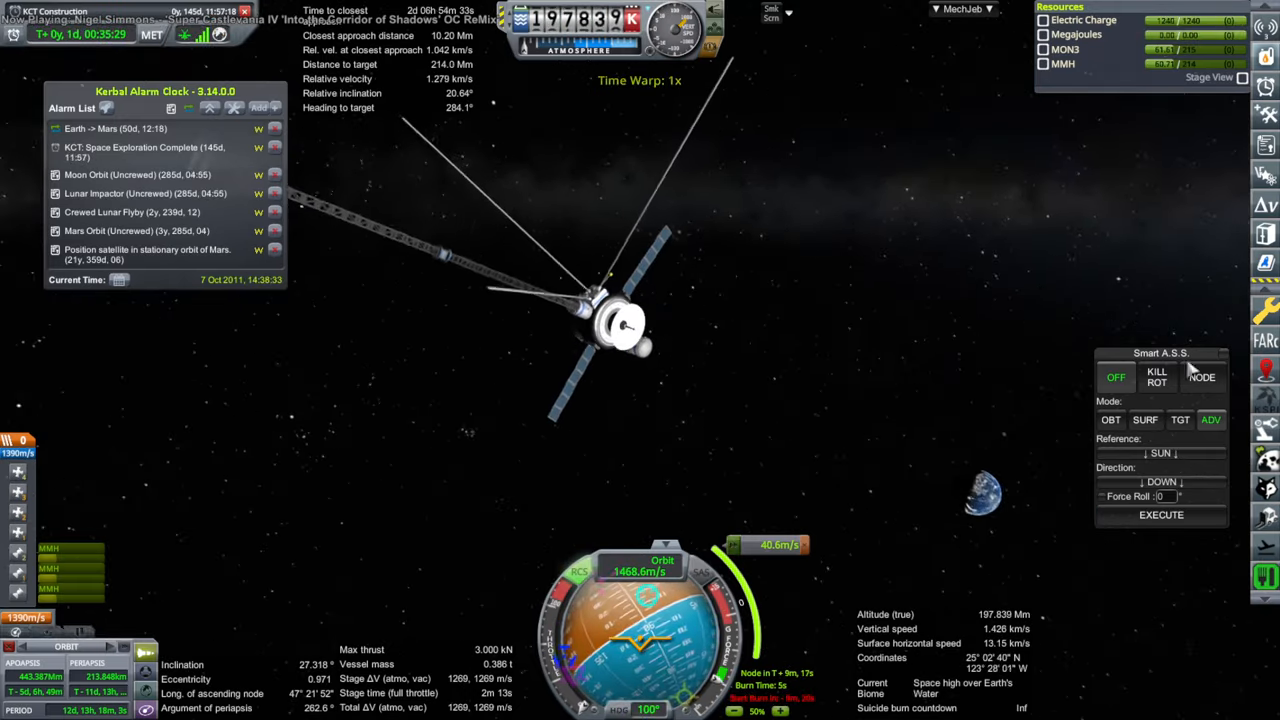
Hold the probe pointed at the maneuver node with Smart A.S.S. NODE
{"action": "left_click", "coordinate": [1156, 377]}
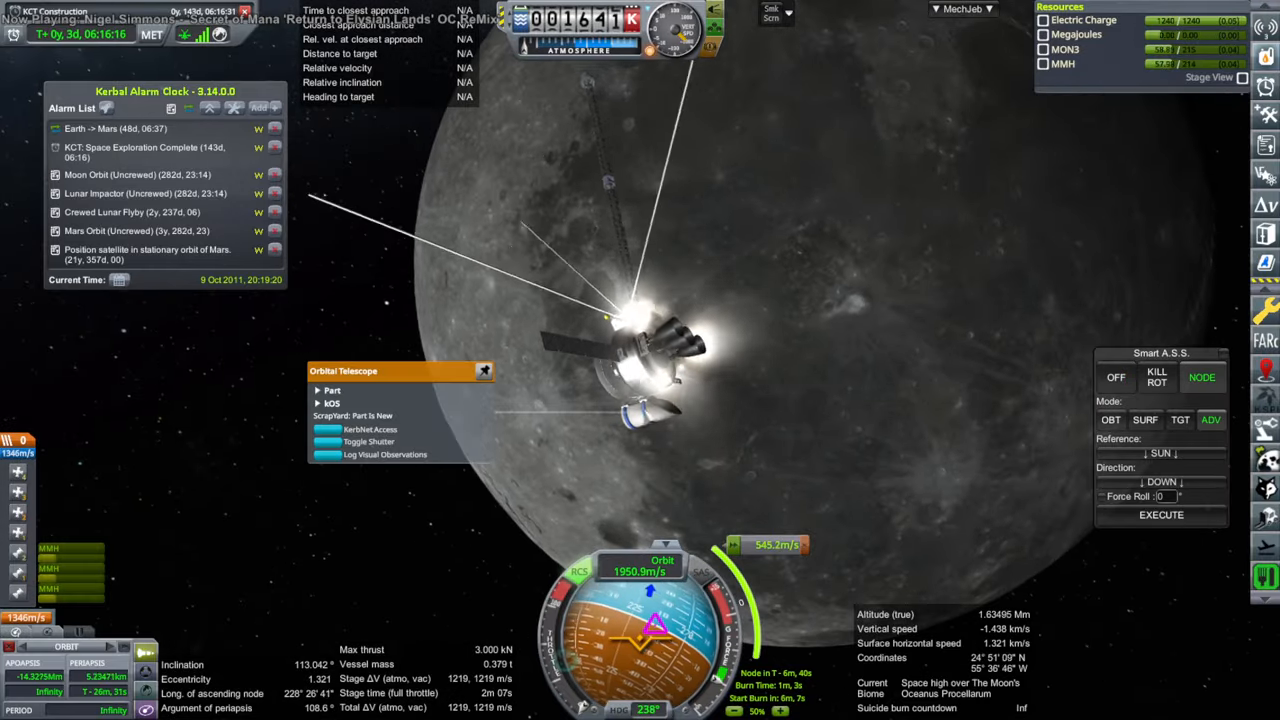
Log telescope, radio plasma wave and magnetometer data at the Moon; transmit the magnetometer scan
{"action": "left_click", "coordinate": [385, 454]}
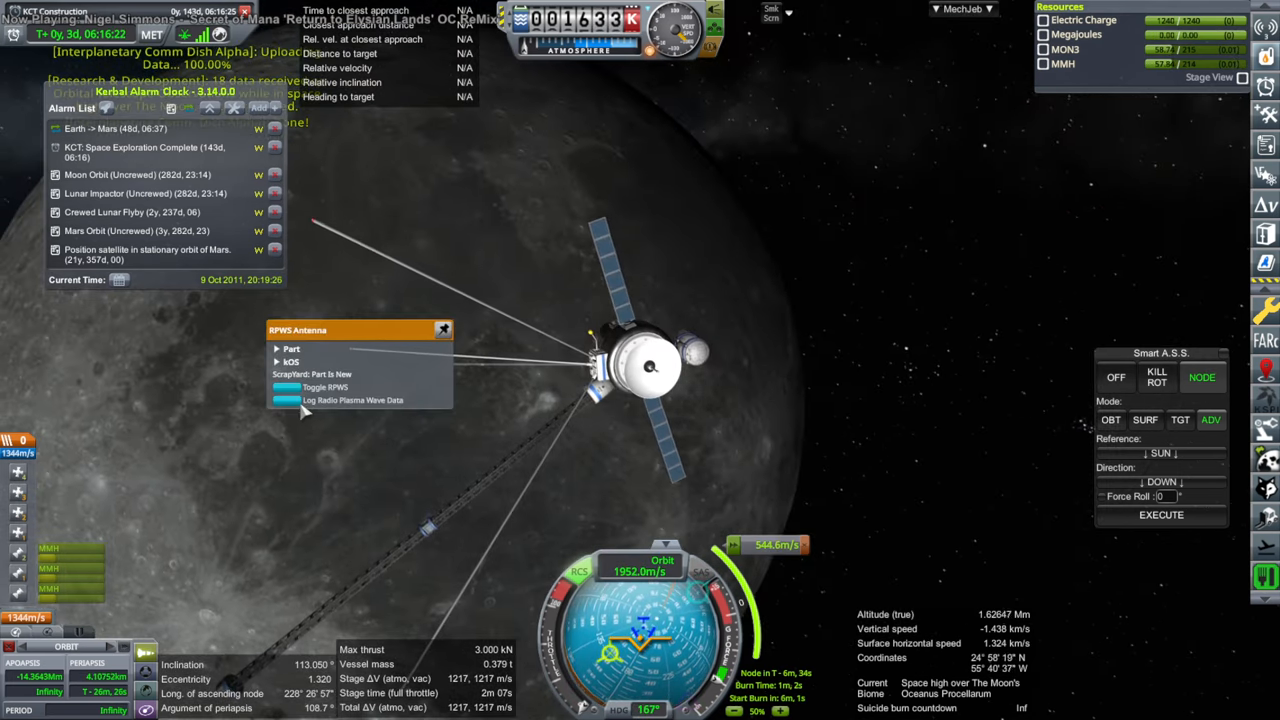
{"action": "left_click", "coordinate": [352, 400]}
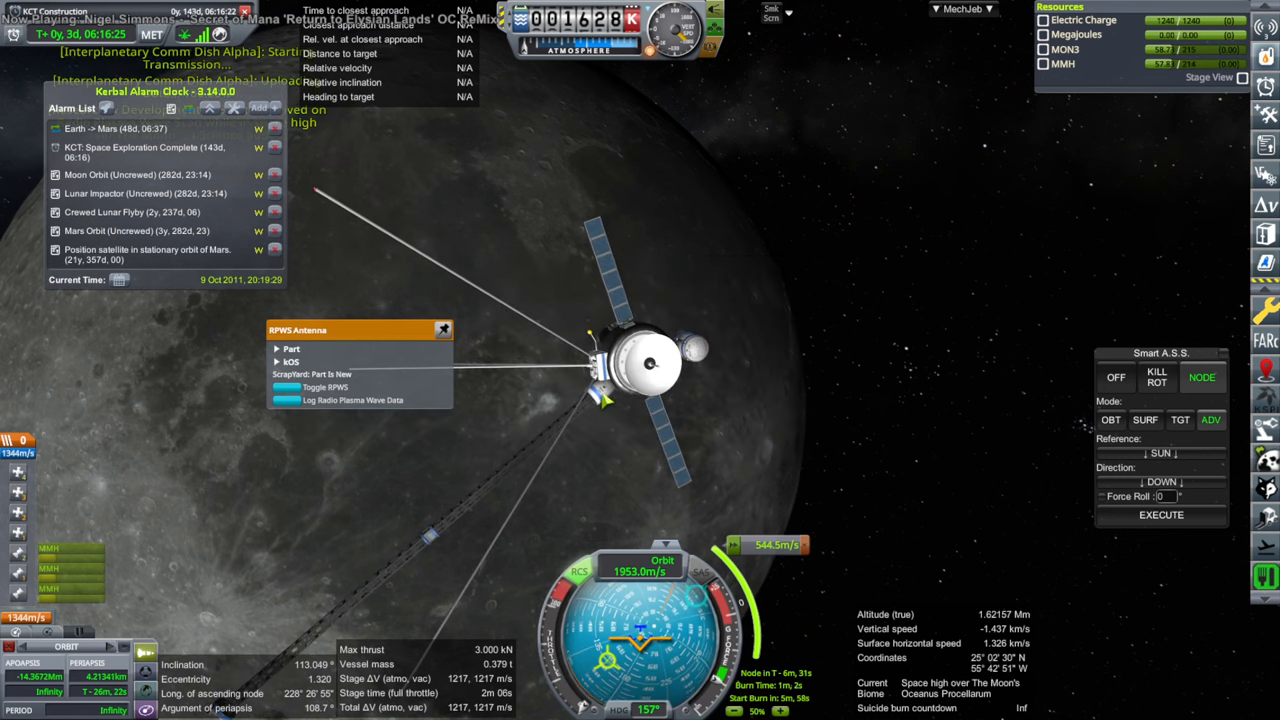
{"action": "mouse_move", "coordinate": [603, 400]}
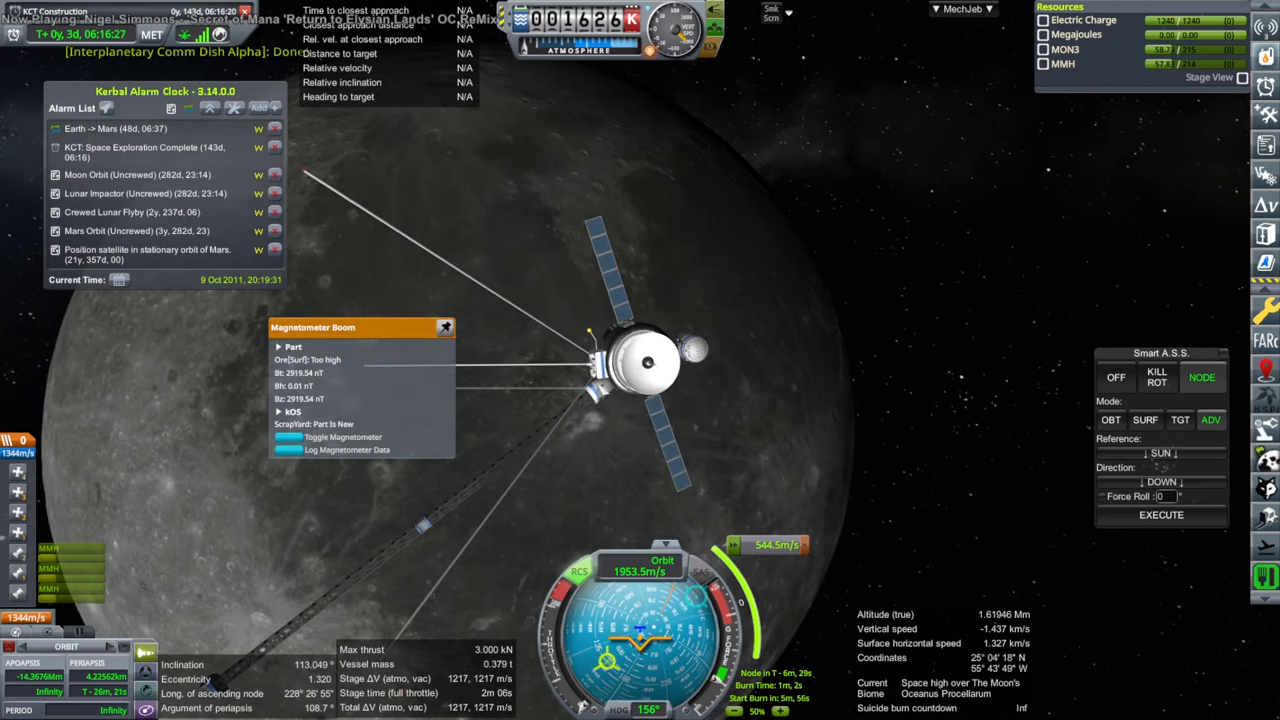
{"action": "left_click", "coordinate": [325, 463]}
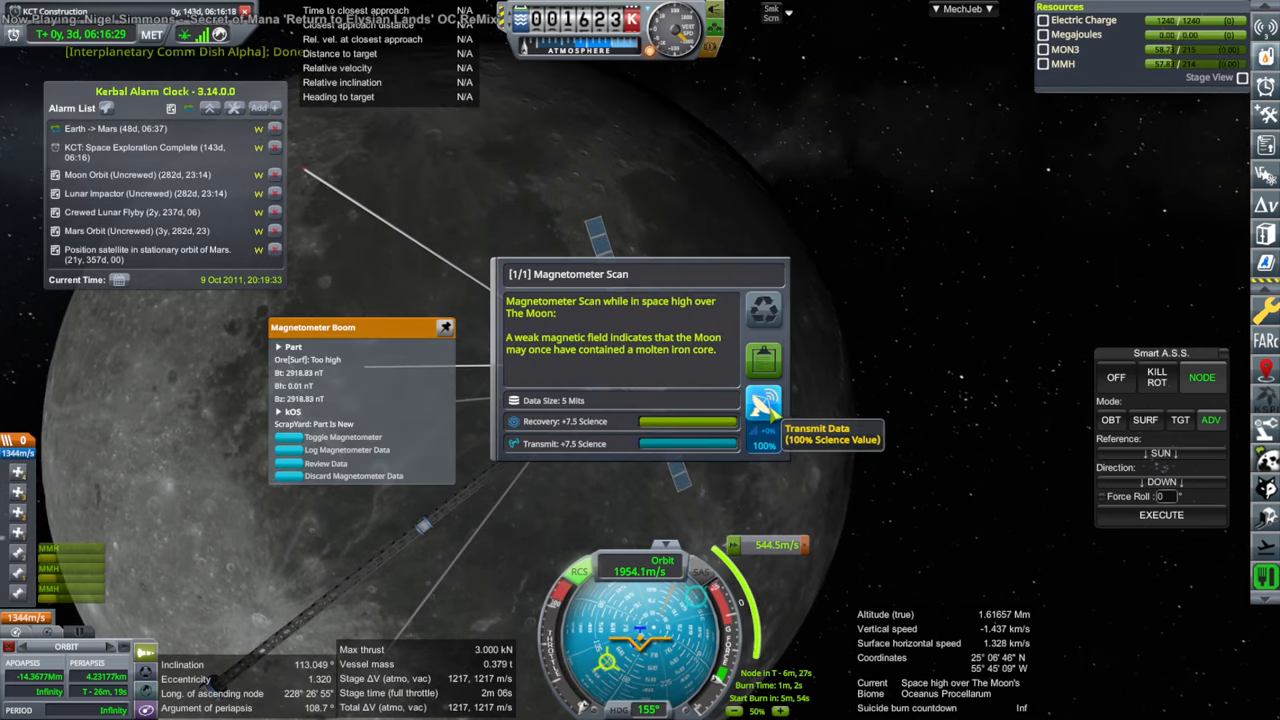
{"action": "left_click", "coordinate": [762, 407]}
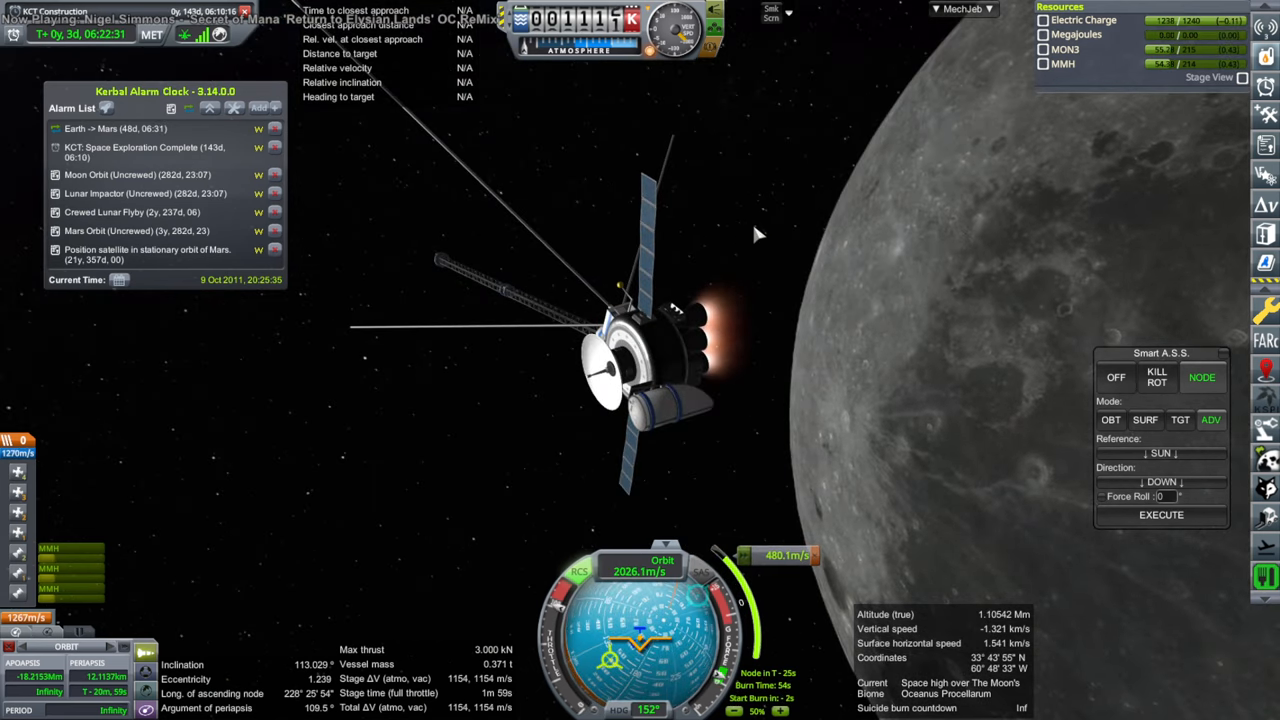
Switch Smart A.S.S. to orbital retrograde once the braking burn completes
{"action": "left_click", "coordinate": [1156, 377]}
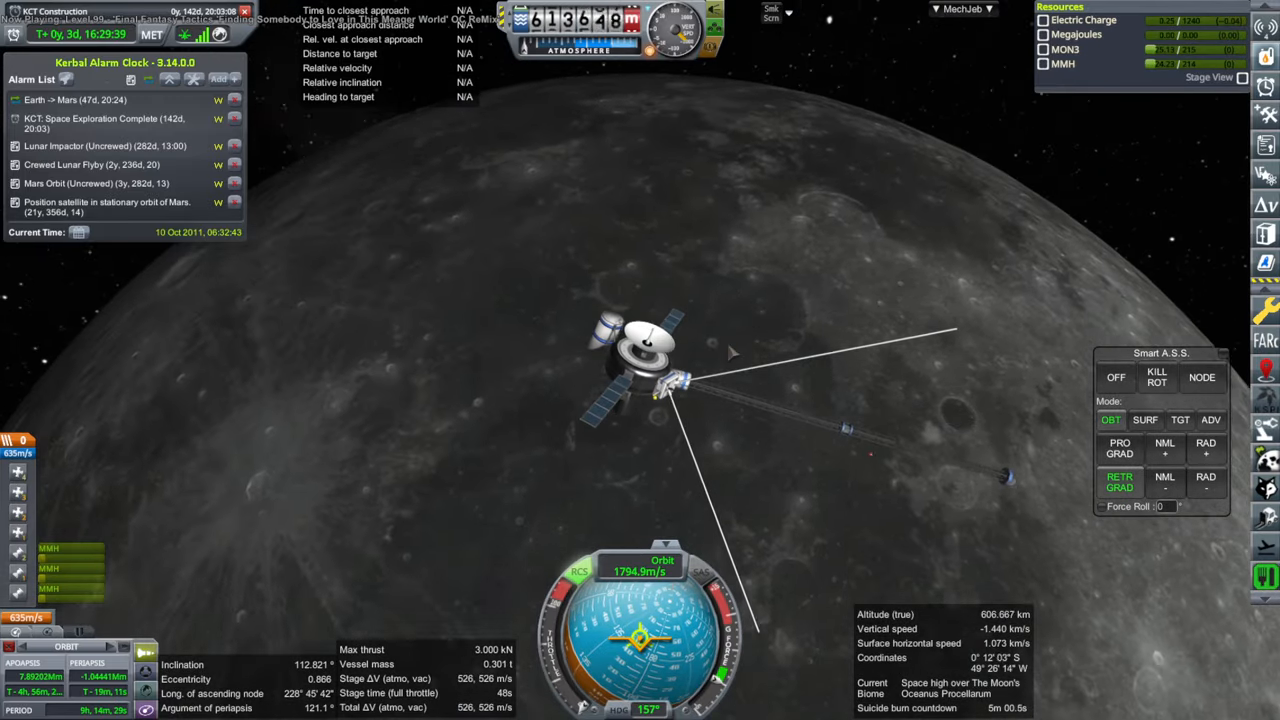
Set Smart A.S.S. to the ADV Sun orientation before logging radio data
{"action": "left_click", "coordinate": [1210, 419]}
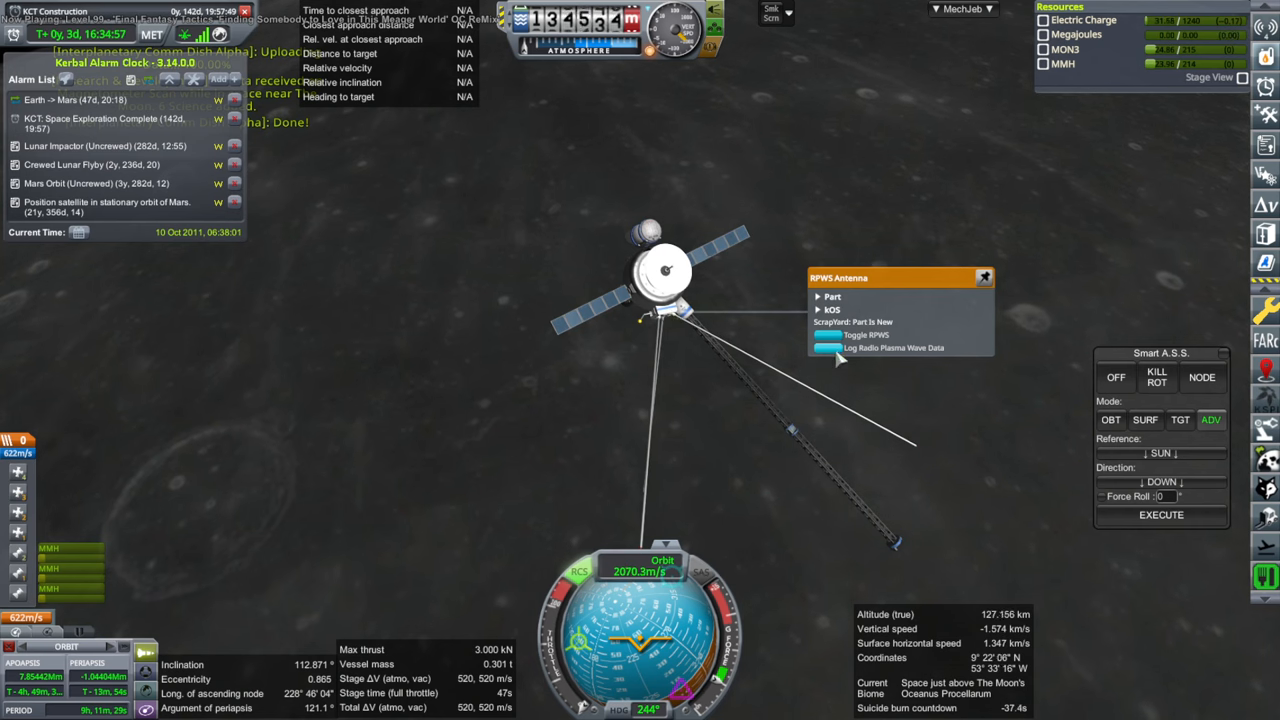
Log radio plasma wave data near the Moon, then close the Flight Results dialog
{"action": "left_click", "coordinate": [893, 347]}
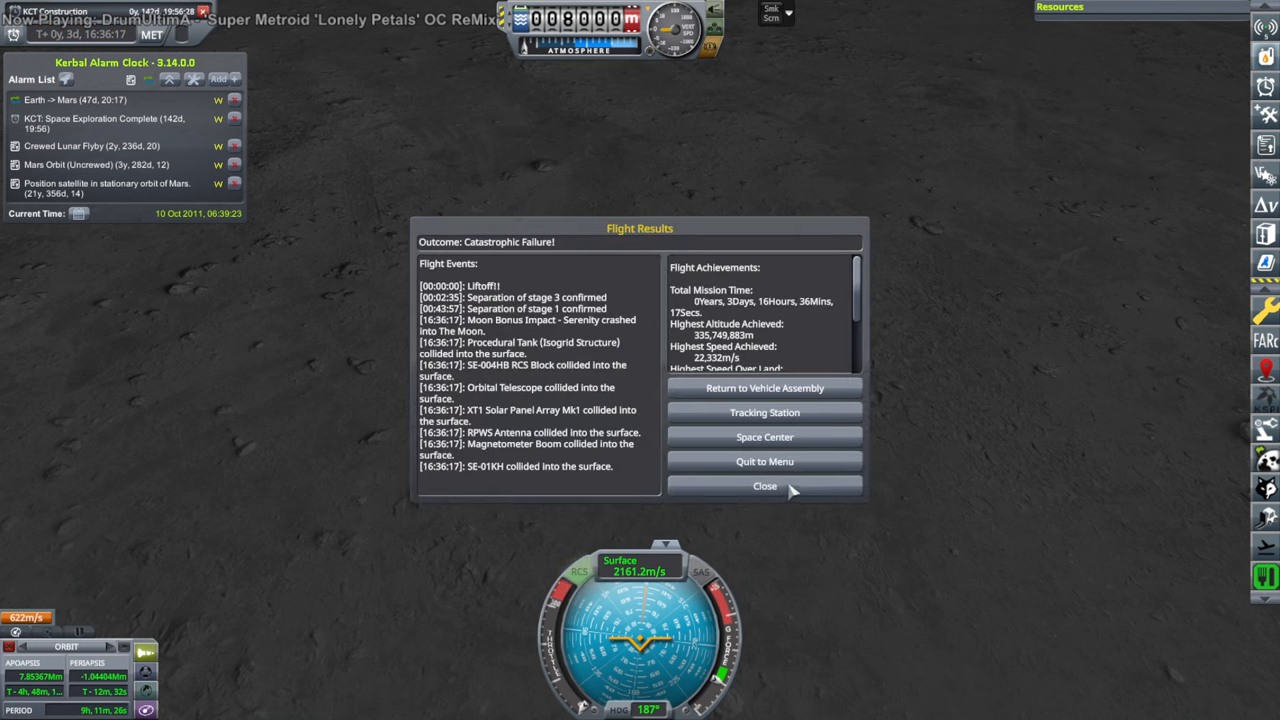
{"action": "left_click", "coordinate": [764, 485]}
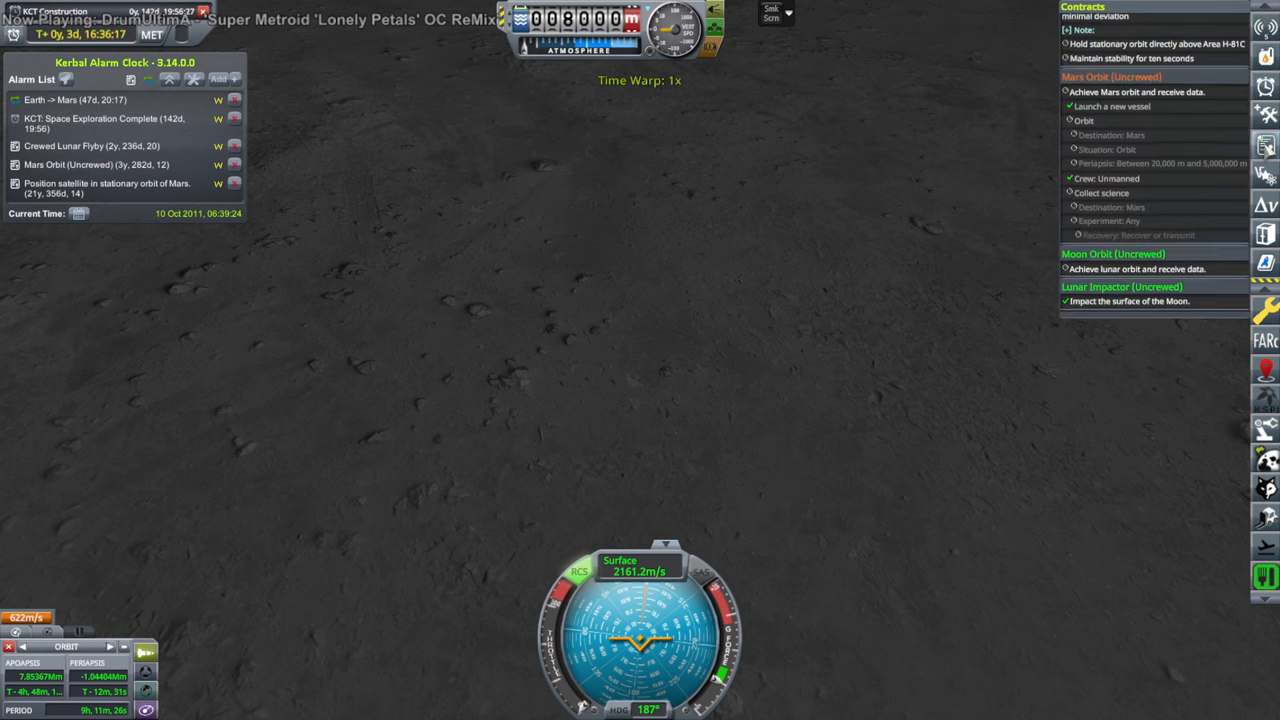
{"action": "mouse_move", "coordinate": [1110, 301]}
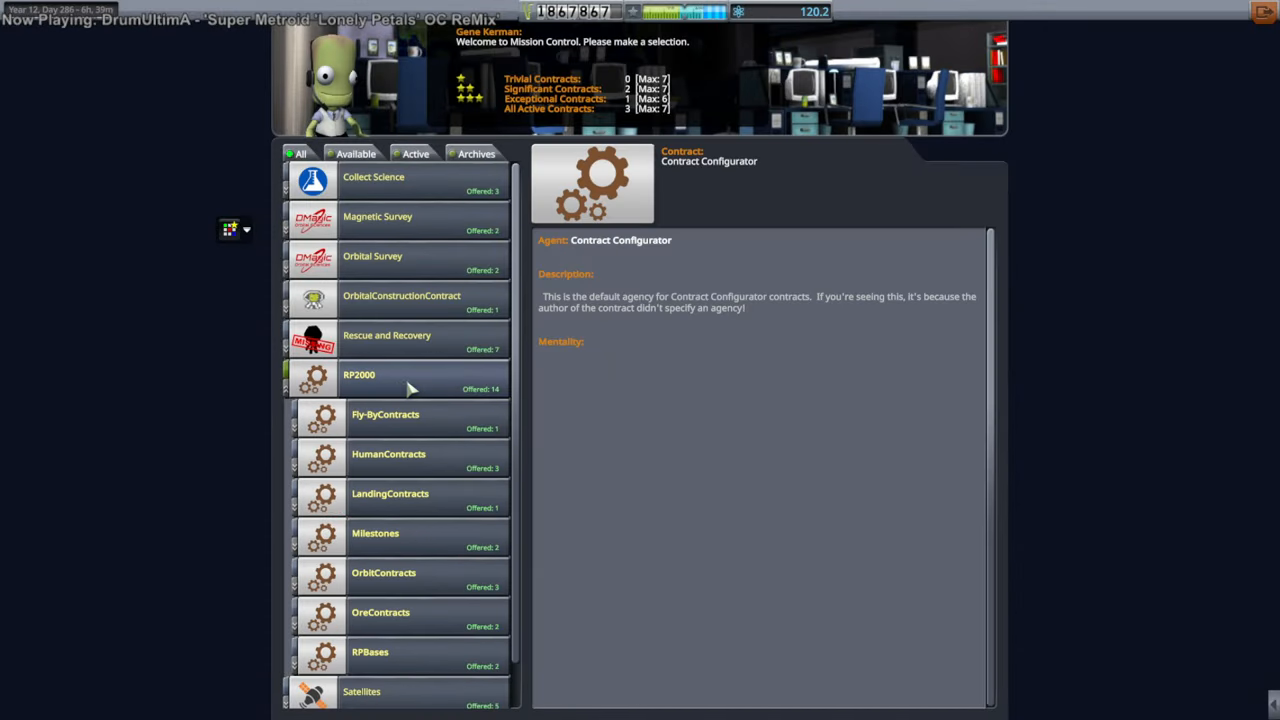
Expand the RP2000 contracts, view Moon Orbit (Uncrewed), then Mars Orbit (Uncrewed) details
{"action": "left_click", "coordinate": [389, 493]}
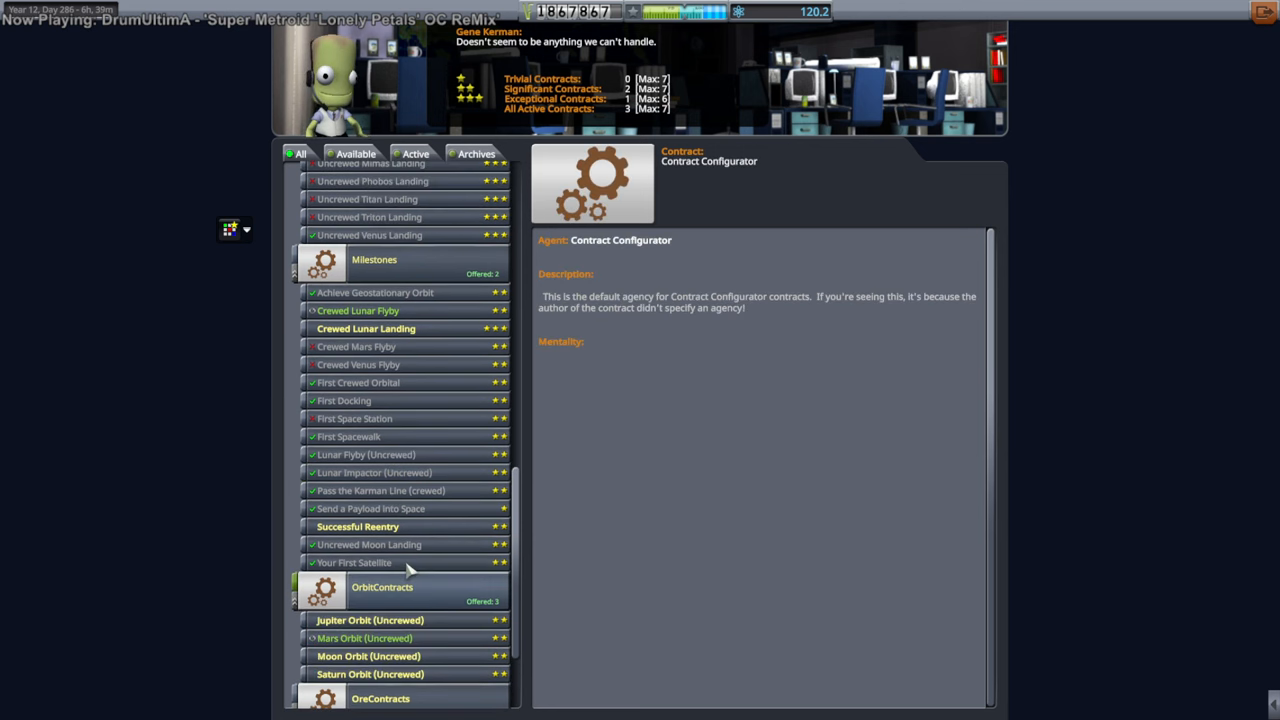
{"action": "left_click", "coordinate": [369, 613]}
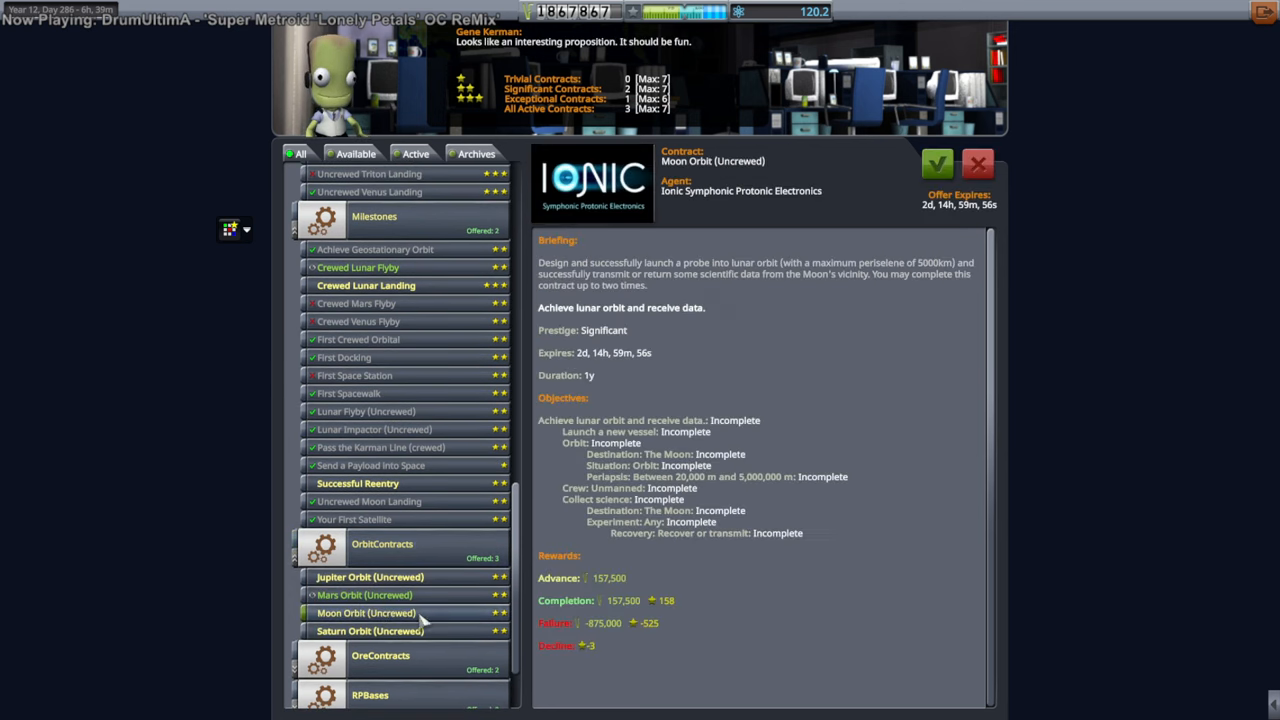
{"action": "mouse_move", "coordinate": [690, 292]}
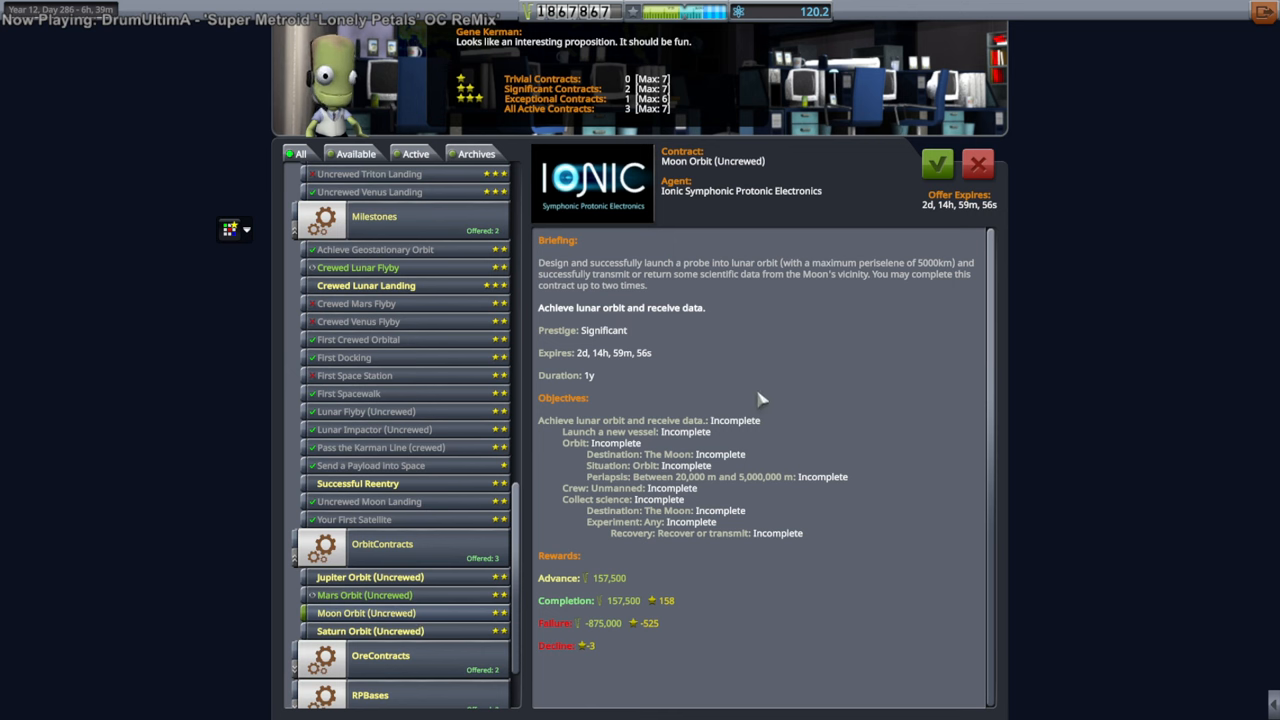
{"action": "mouse_move", "coordinate": [720, 400]}
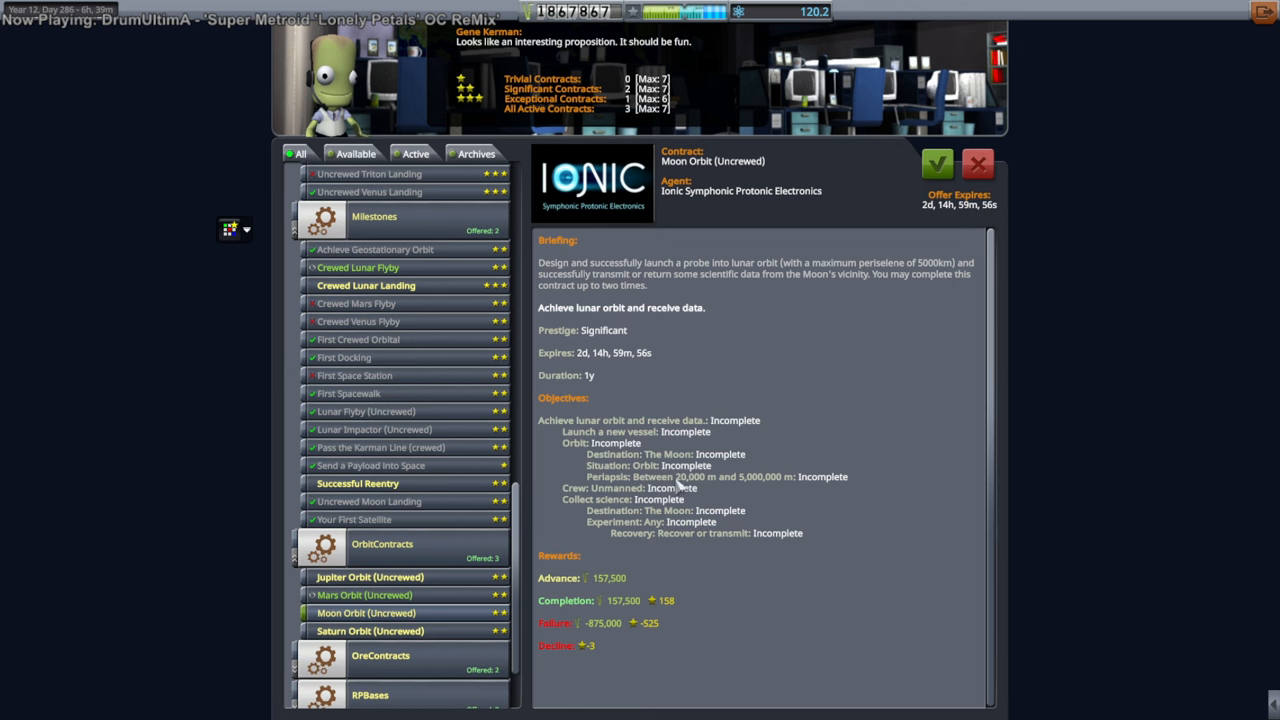
{"action": "left_click", "coordinate": [363, 594]}
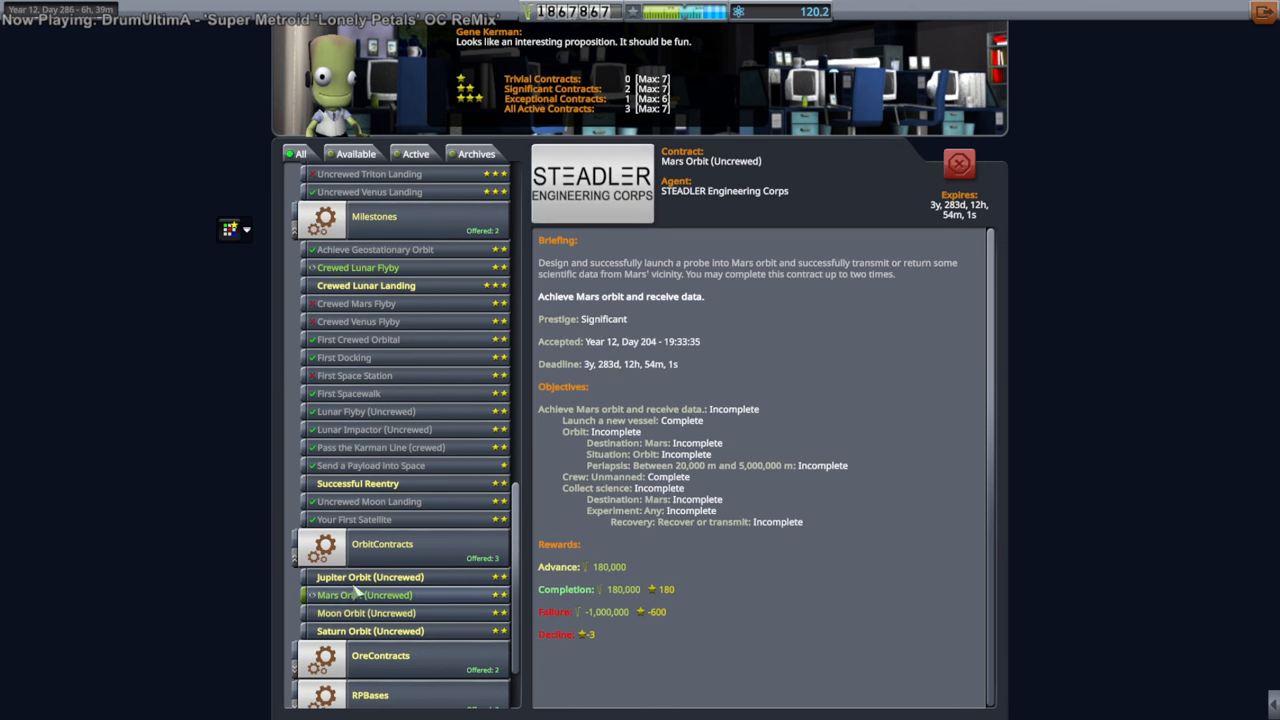
{"action": "left_click", "coordinate": [369, 577]}
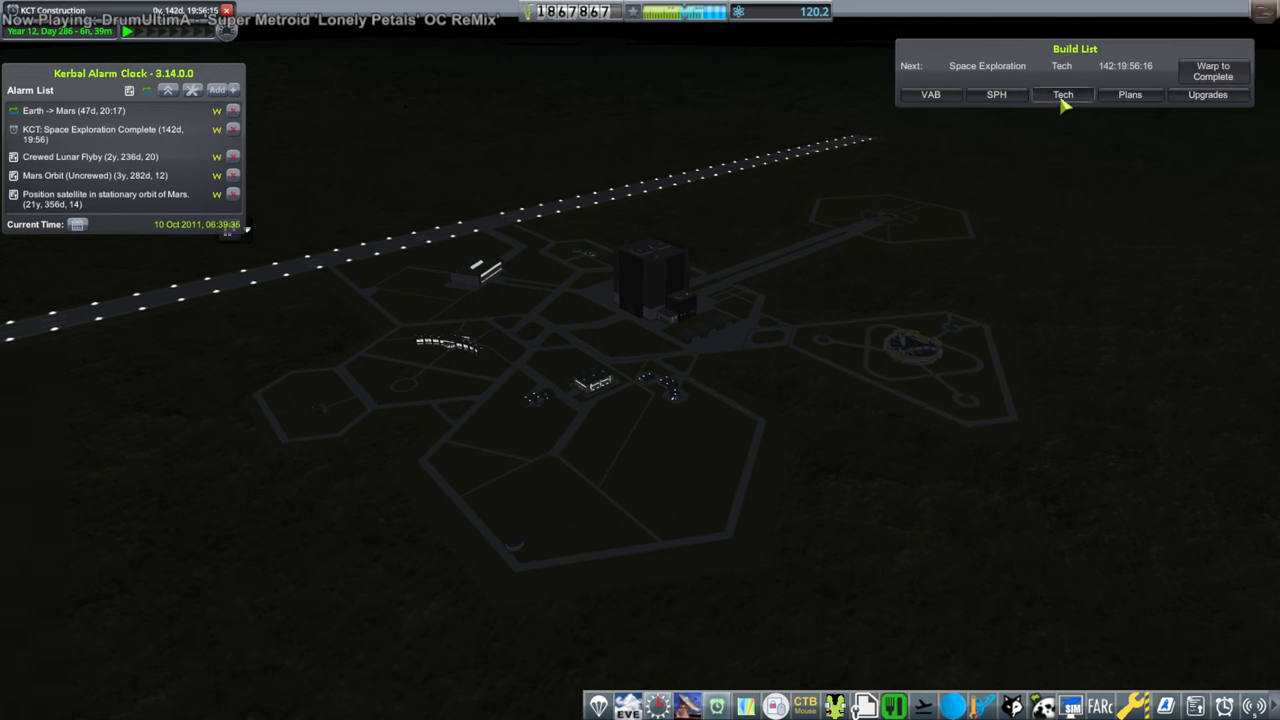
Check space center upgrades, then roll Odyssey Mars I out to the pad and warp
{"action": "left_click", "coordinate": [1062, 94]}
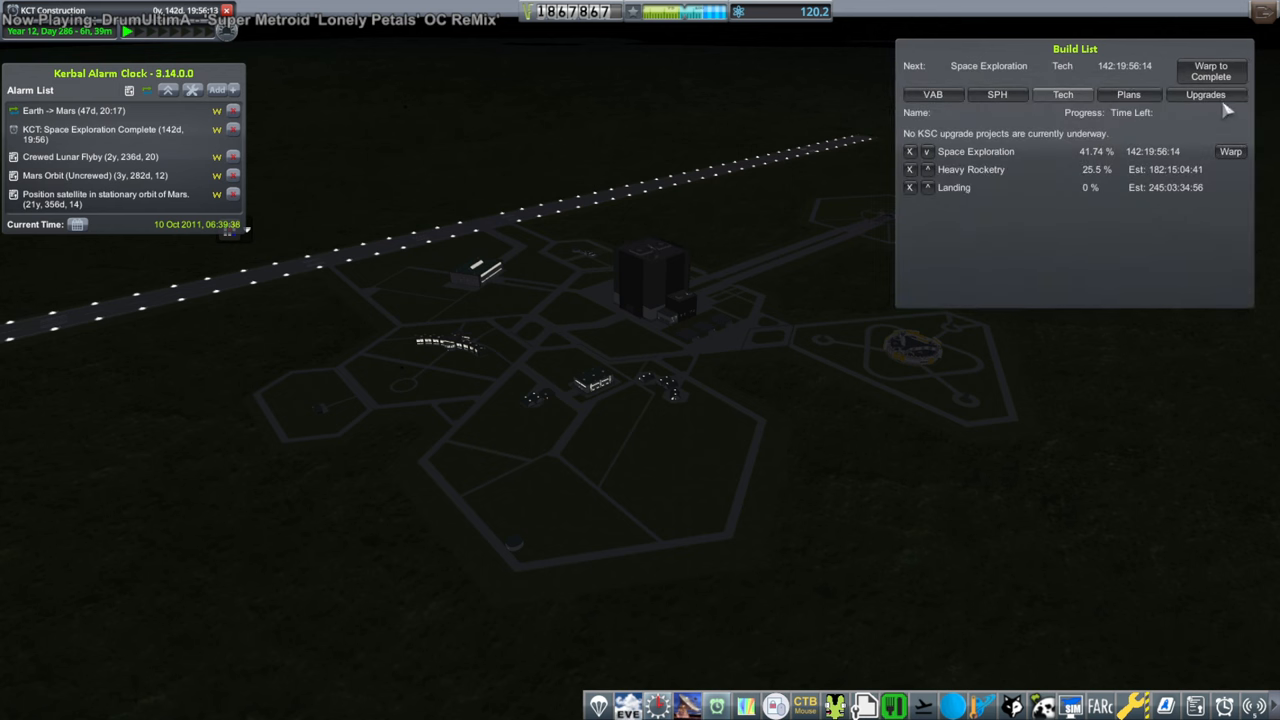
{"action": "left_click", "coordinate": [1206, 94]}
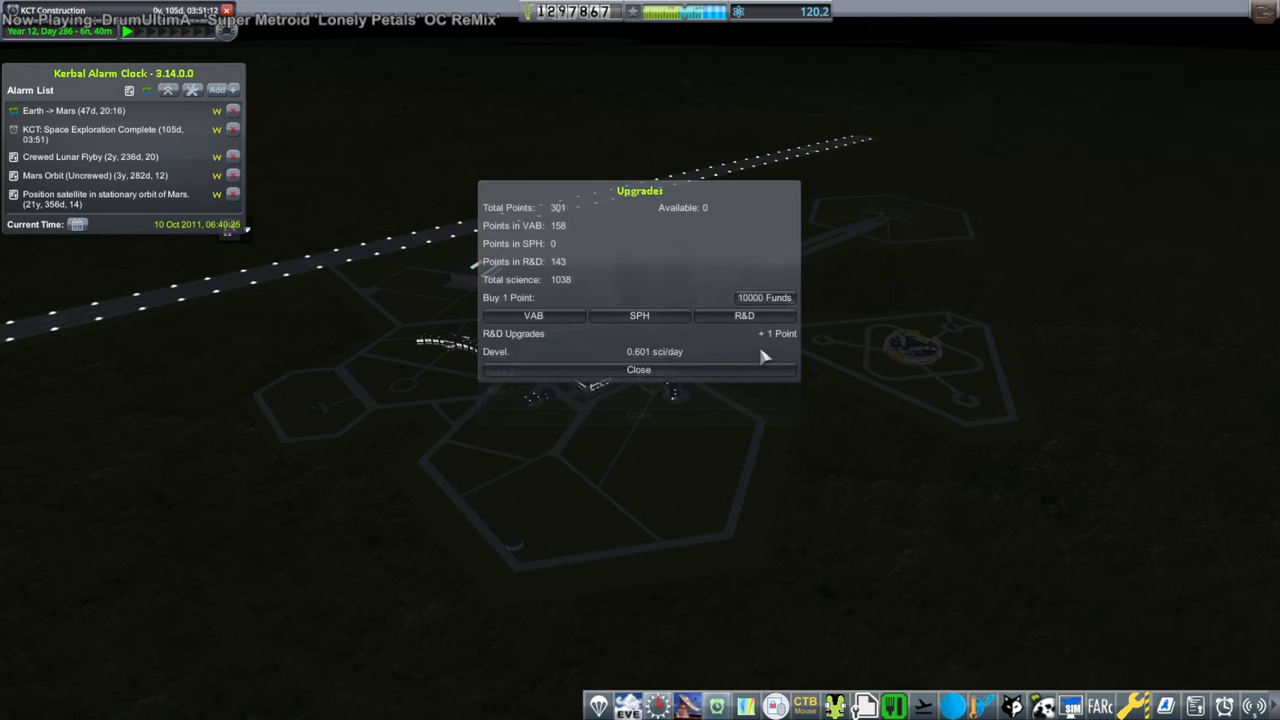
{"action": "left_click", "coordinate": [638, 369]}
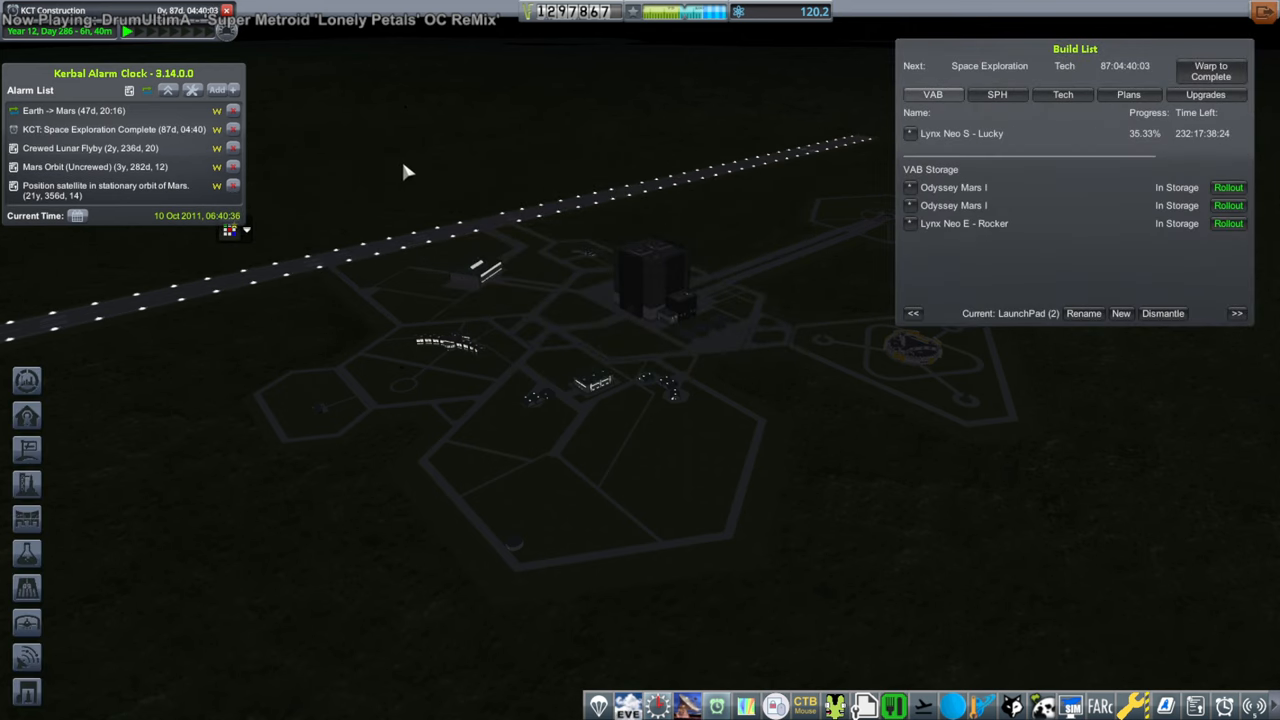
{"action": "left_click", "coordinate": [1228, 187]}
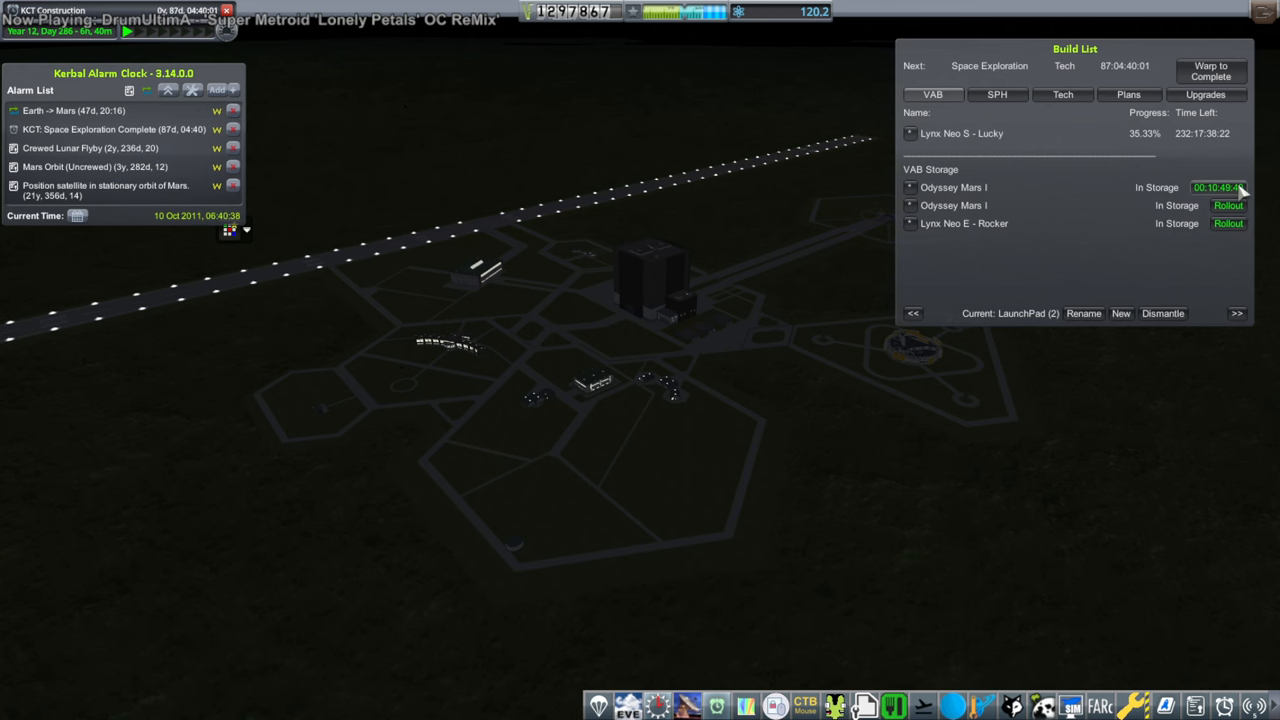
{"action": "left_click", "coordinate": [1228, 187]}
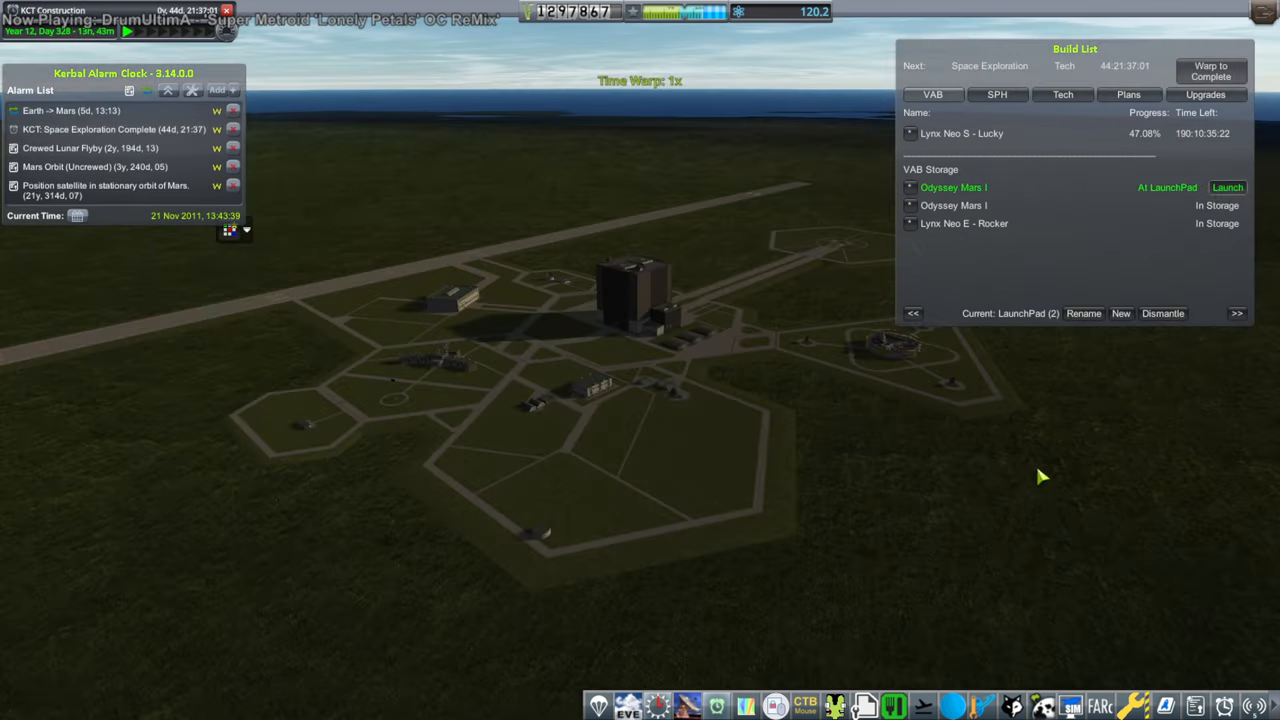
Launch Odyssey Mars I from the pad and stage it into Earth orbit
{"action": "left_click", "coordinate": [1227, 187]}
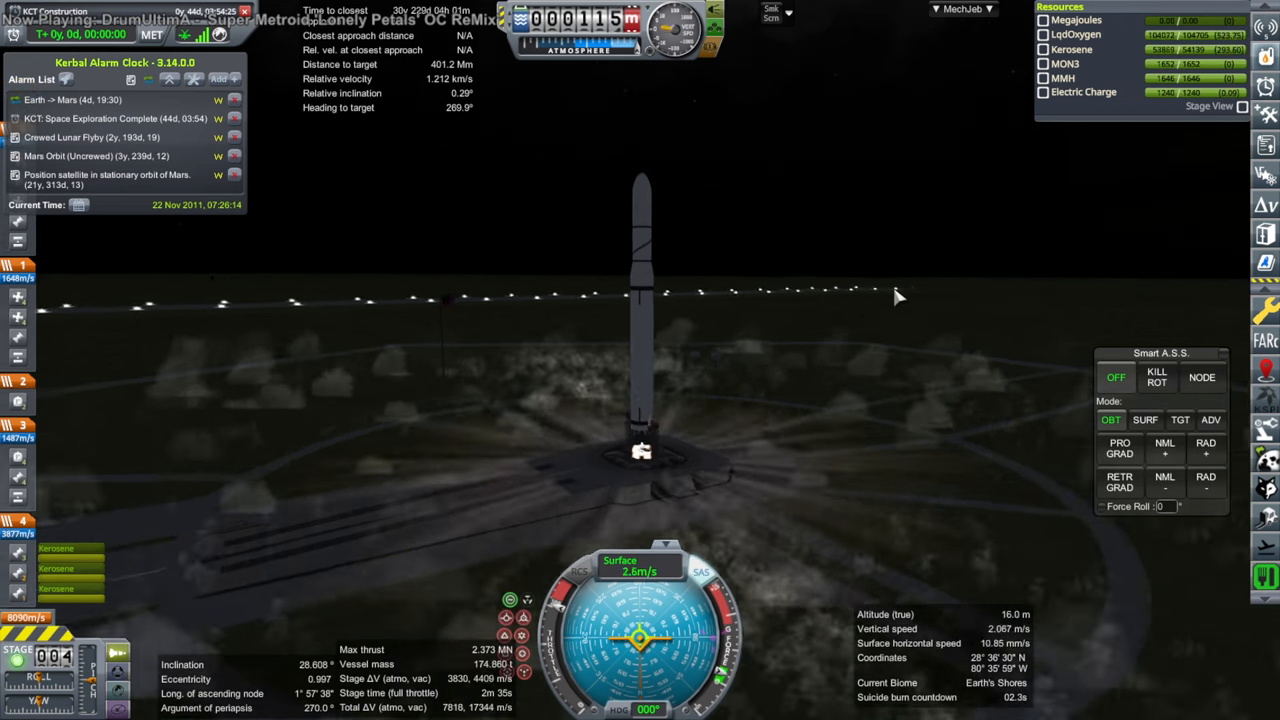
{"action": "left_click", "coordinate": [1145, 419]}
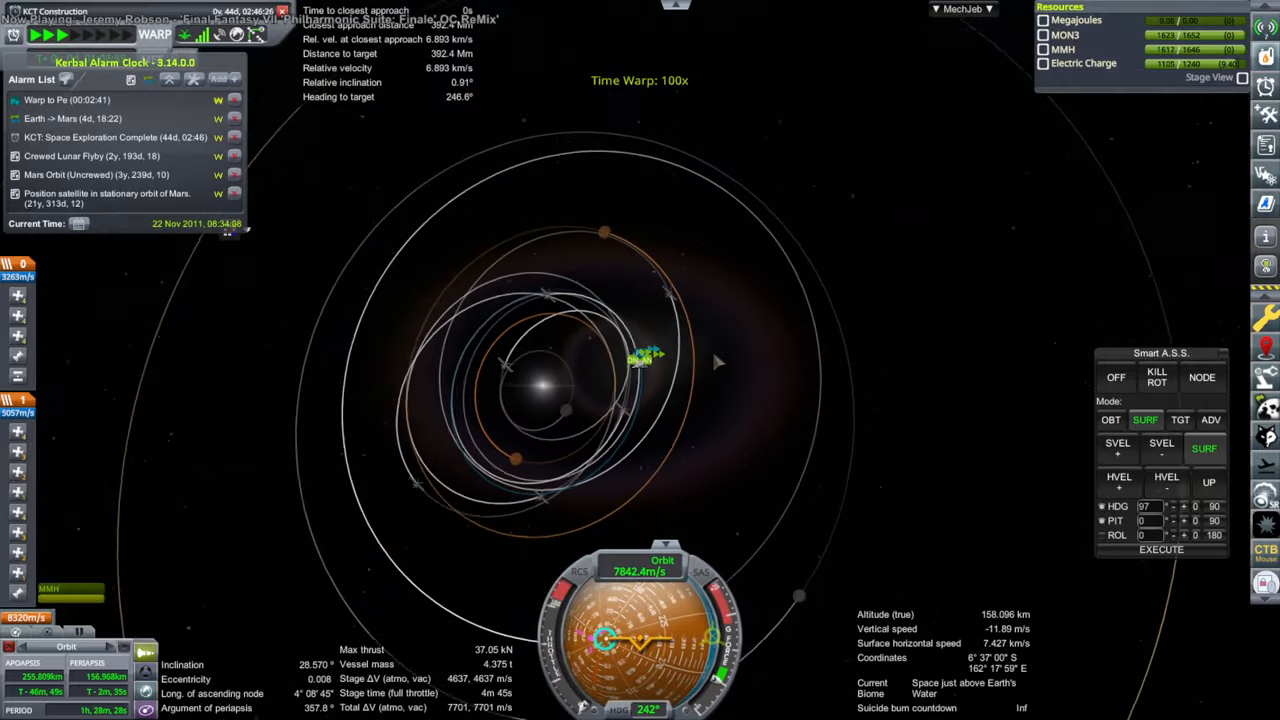
In MechJeb's Maneuver Planner, target Mars with Porkchop selection and create the transfer node
{"action": "left_click", "coordinate": [962, 9]}
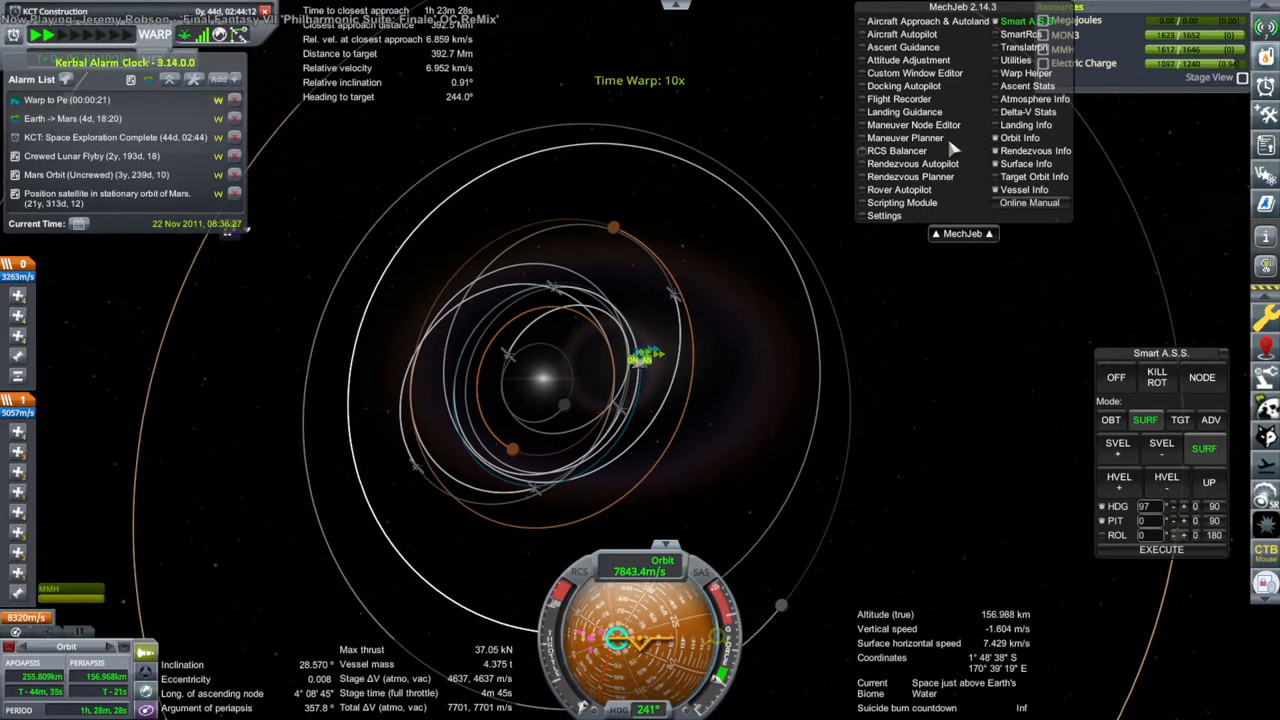
{"action": "left_click", "coordinate": [905, 137]}
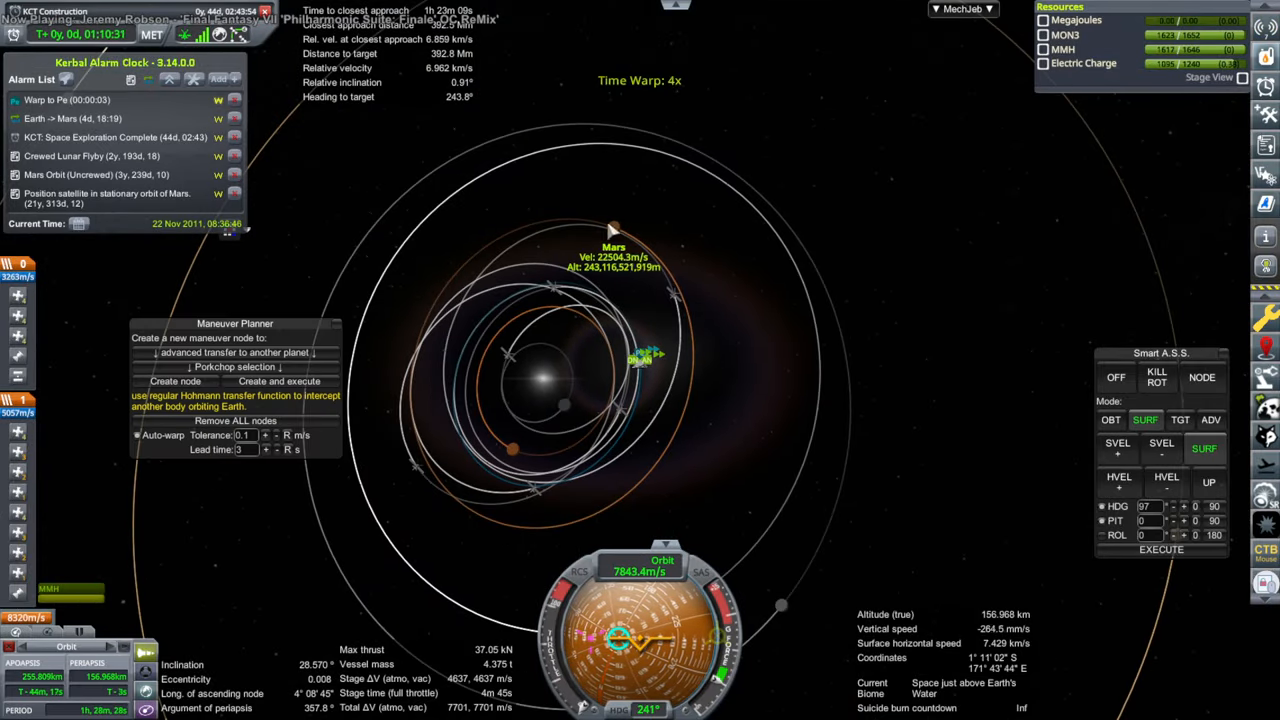
{"action": "left_click", "coordinate": [234, 366]}
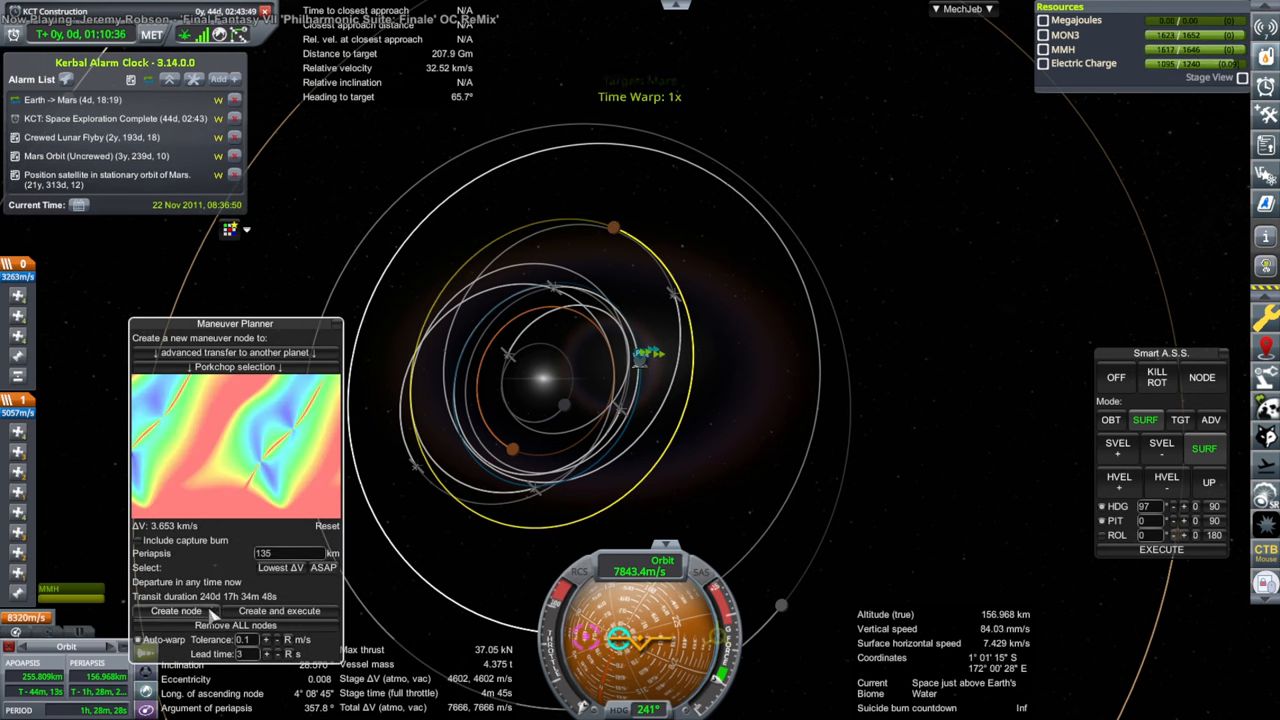
{"action": "left_click", "coordinate": [176, 611]}
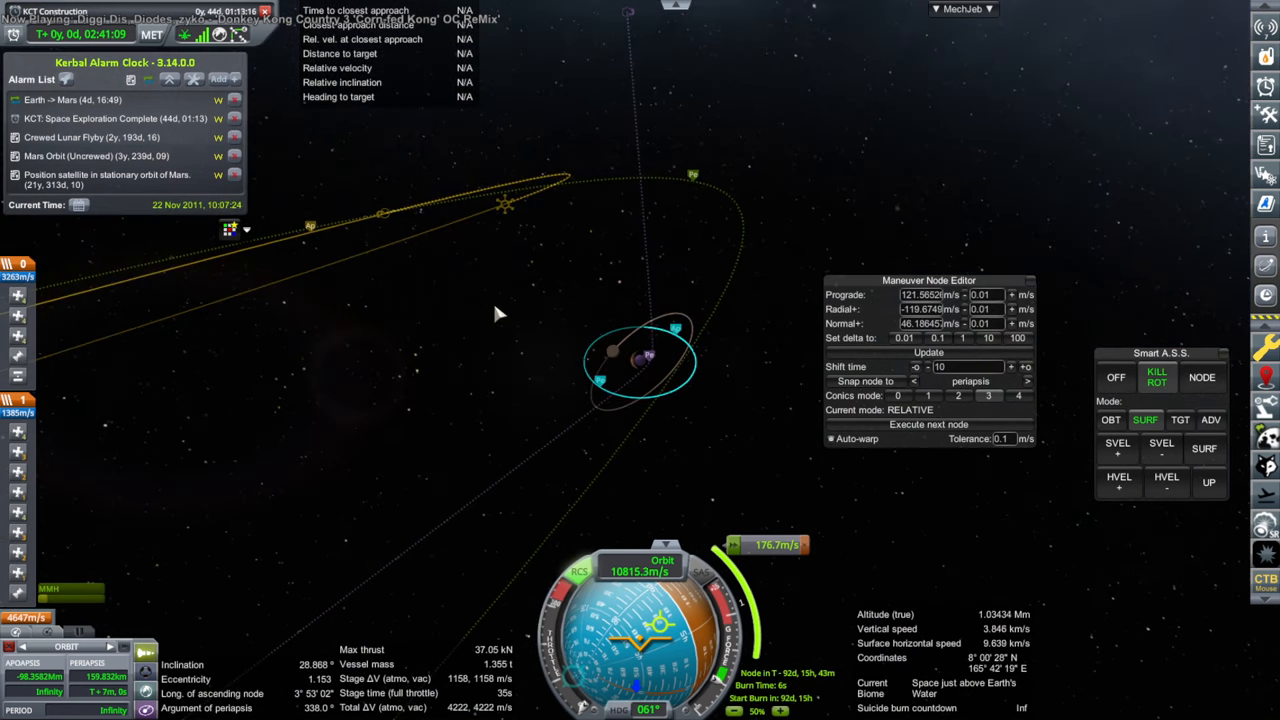
{"action": "mouse_move", "coordinate": [795, 315]}
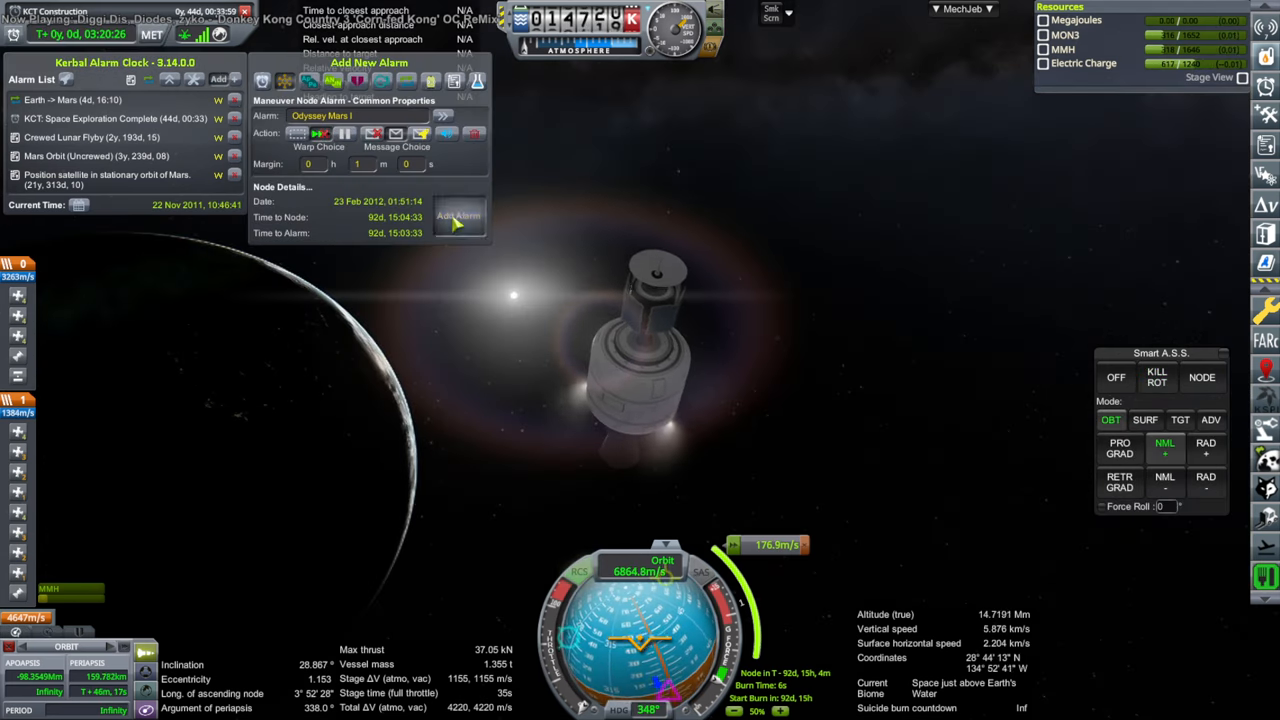
Add a Kerbal Alarm Clock alarm for the maneuver node 92 days ahead
{"action": "left_click", "coordinate": [458, 217]}
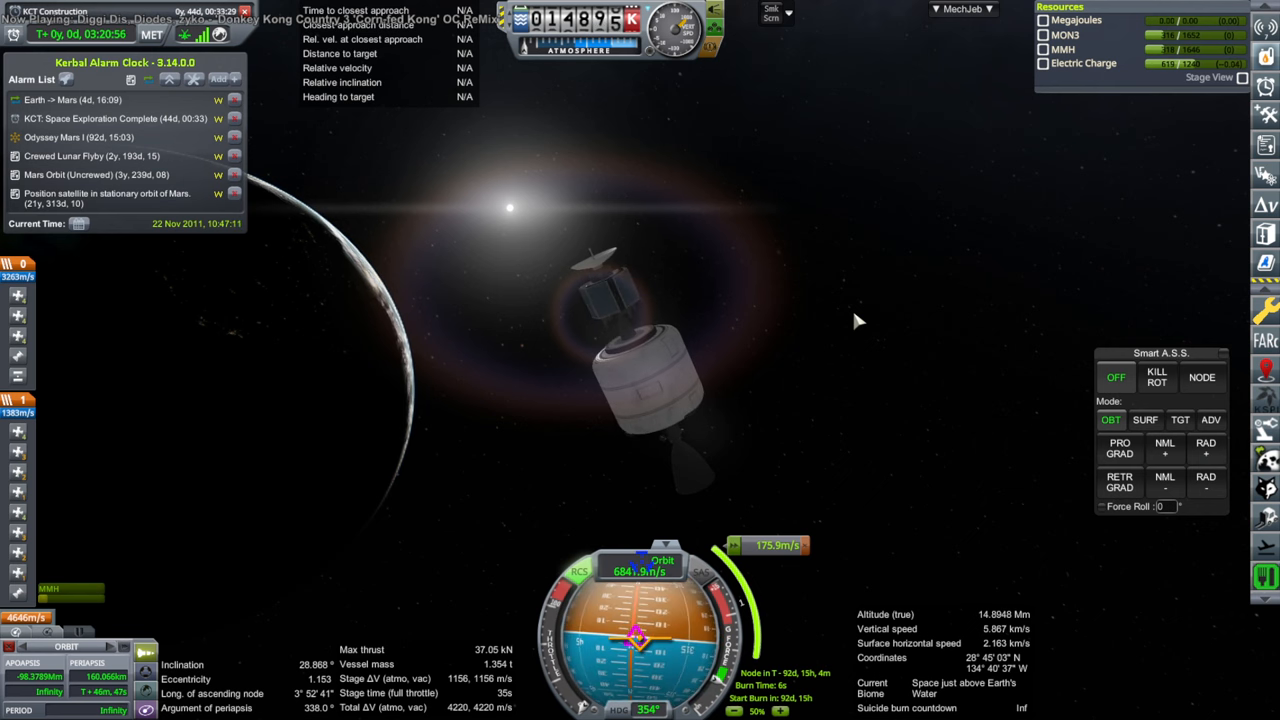
Pause the flight with Escape to reach the game menu
{"action": "key", "text": "Escape"}
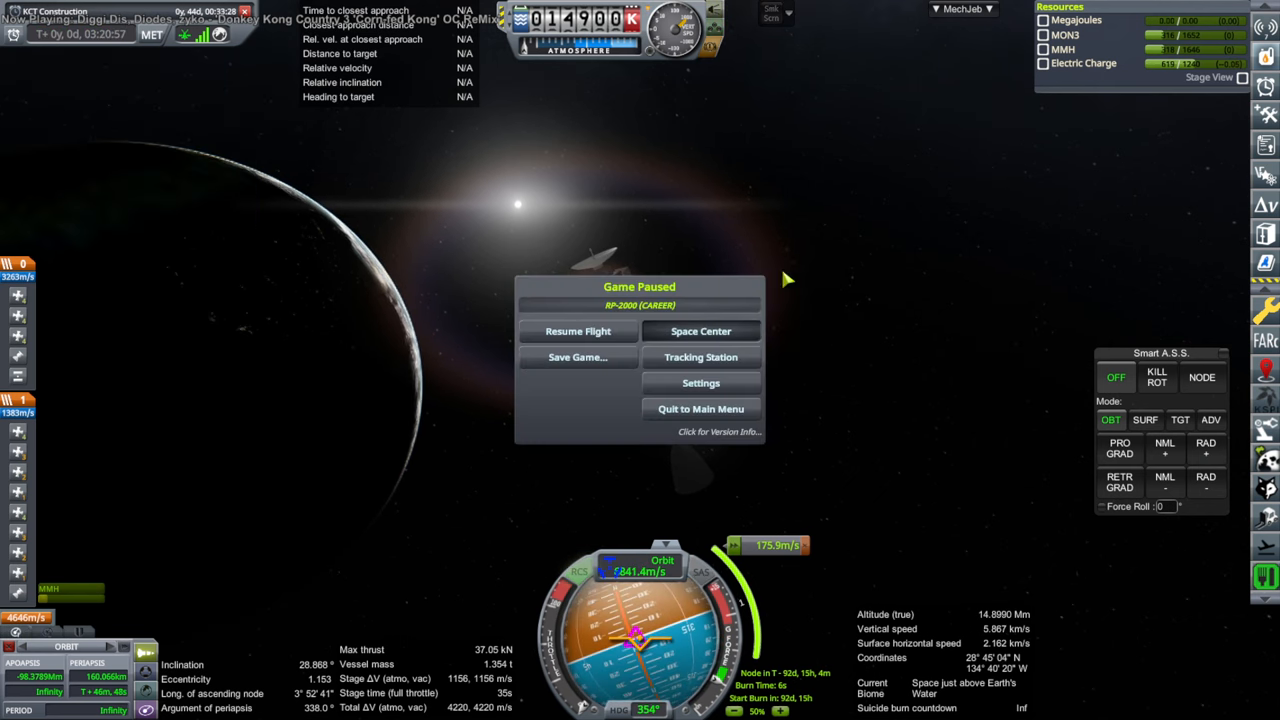
{"action": "mouse_move", "coordinate": [862, 228]}
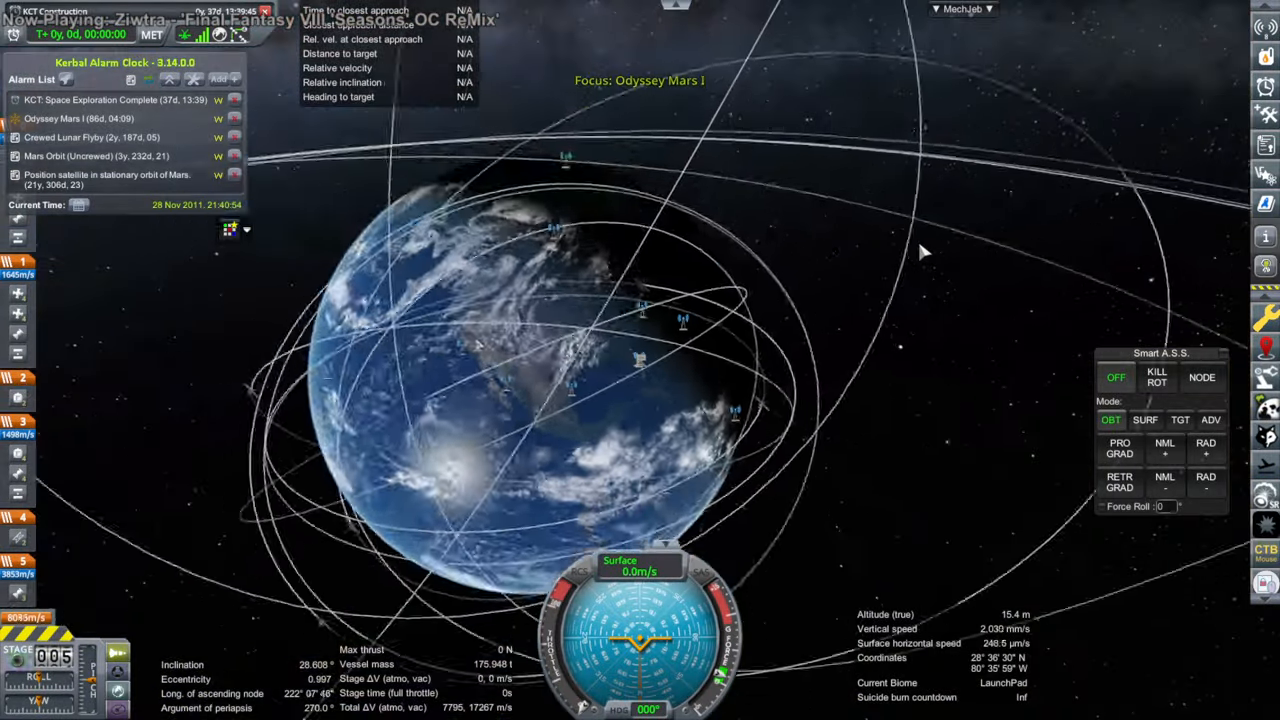
Fly the second Odyssey Mars I's ascent past 178 km toward a 367 km apoapsis
{"action": "scroll", "scroll_direction": "down", "scroll_amount": 3}
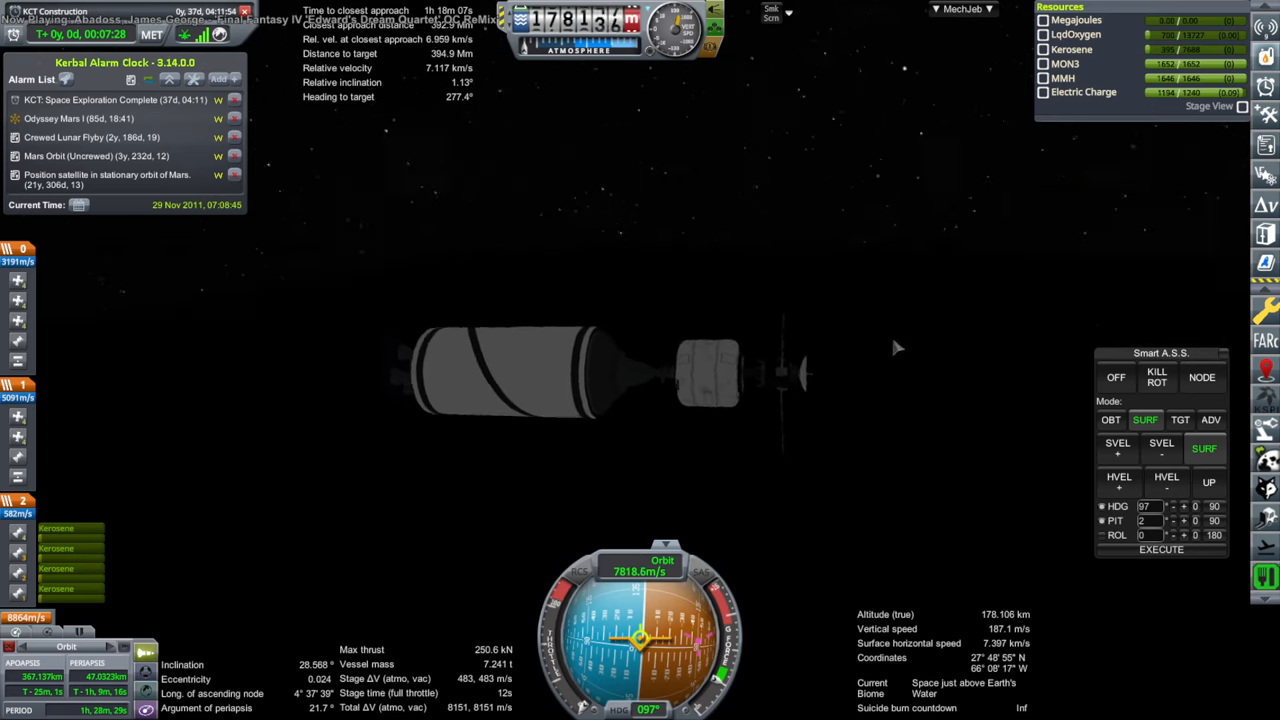
{"action": "mouse_move", "coordinate": [808, 297]}
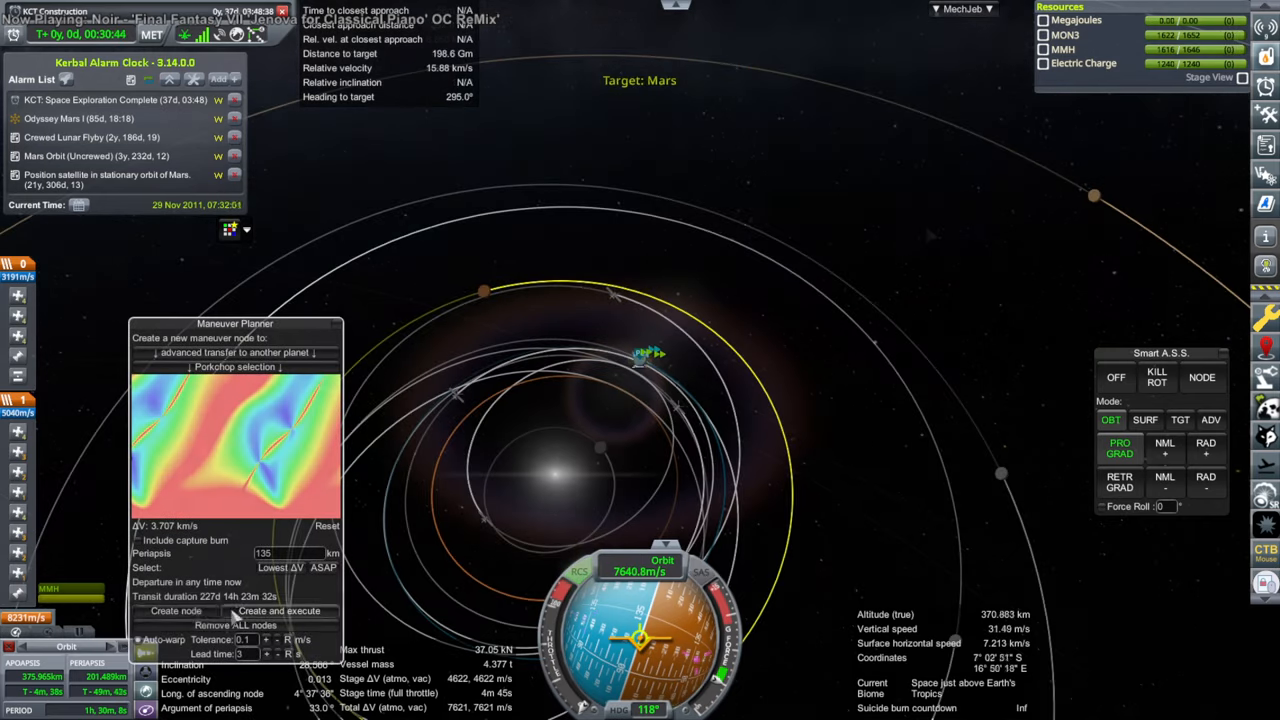
Create the second probe's Mars transfer maneuver node in MechJeb
{"action": "left_click", "coordinate": [175, 611]}
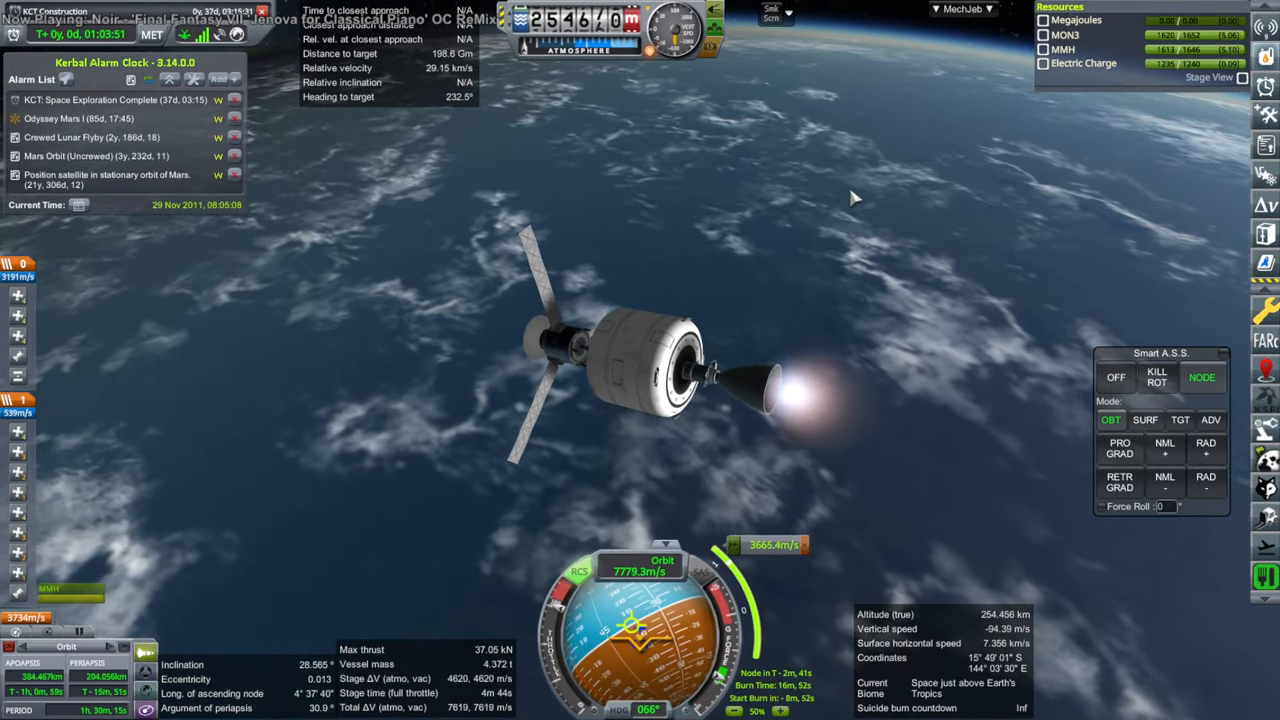
Check the Earth-escape trajectory in map view during the transfer burn
{"action": "left_click", "coordinate": [1156, 377]}
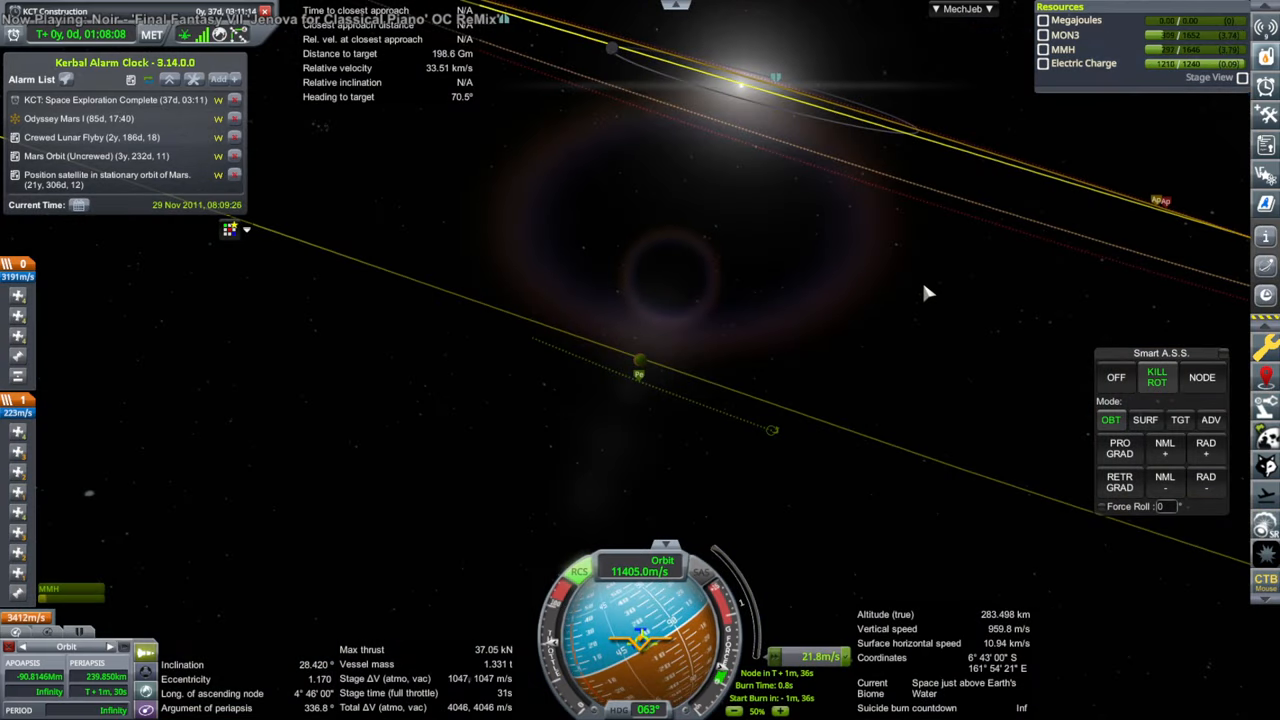